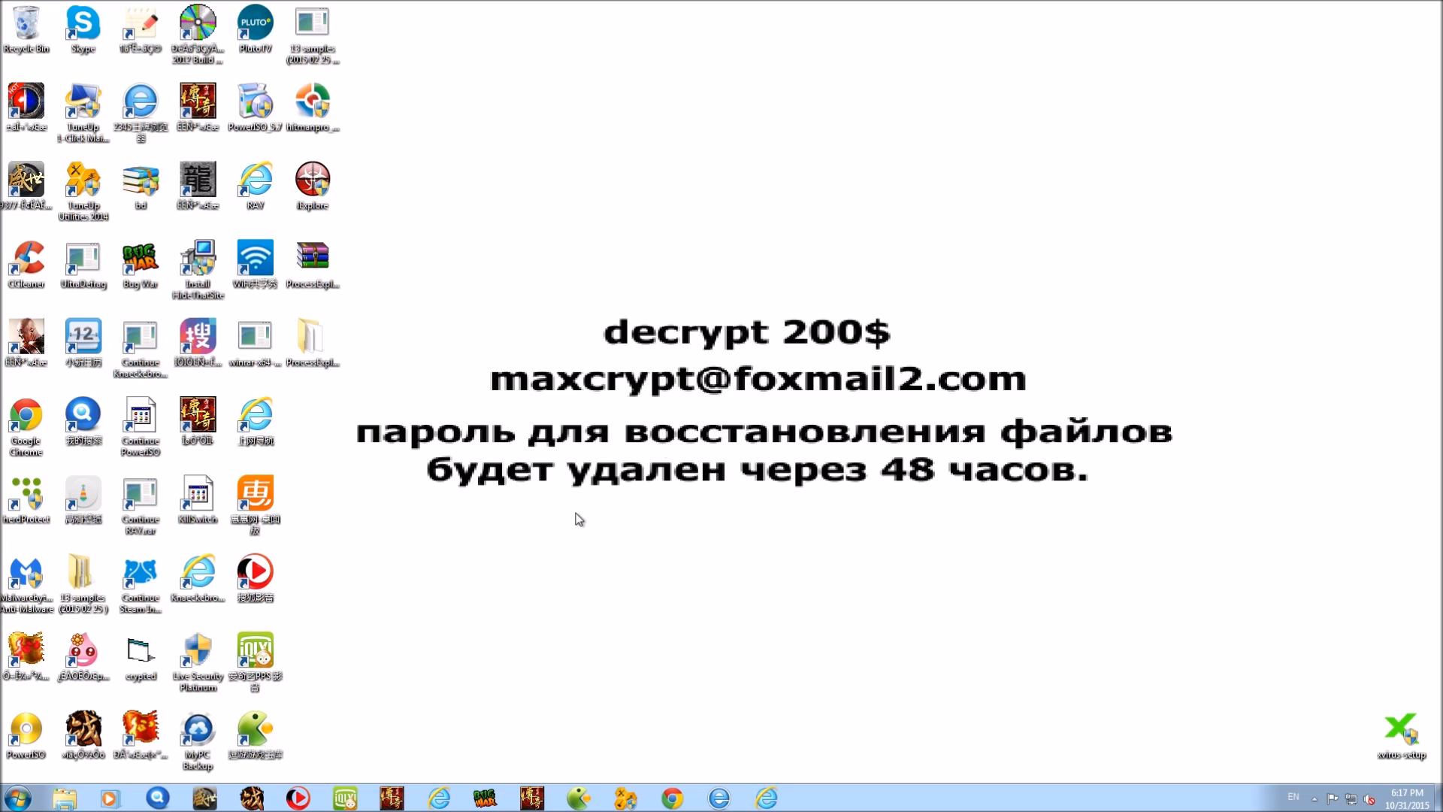
mouse_move(593, 559)
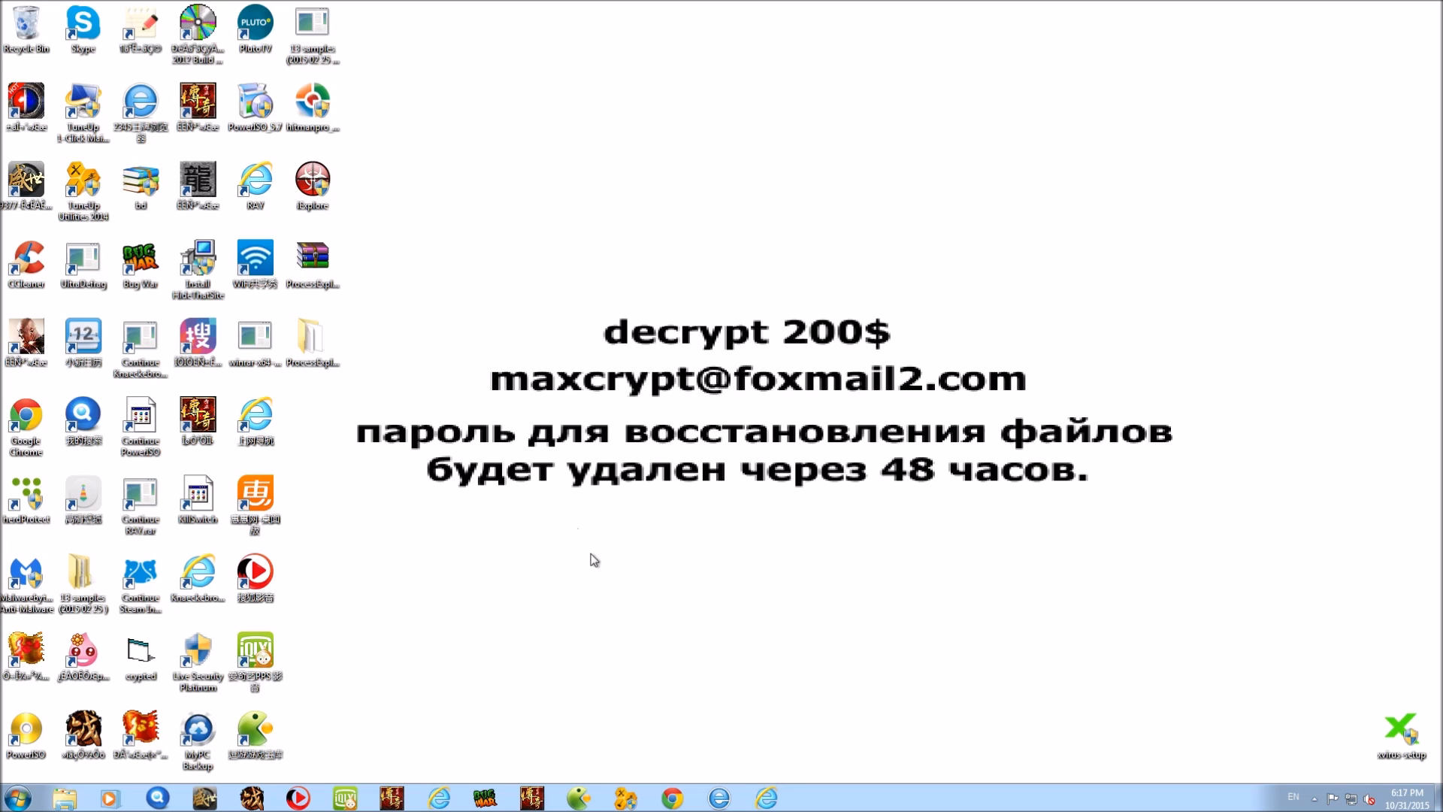
mouse_move(993, 642)
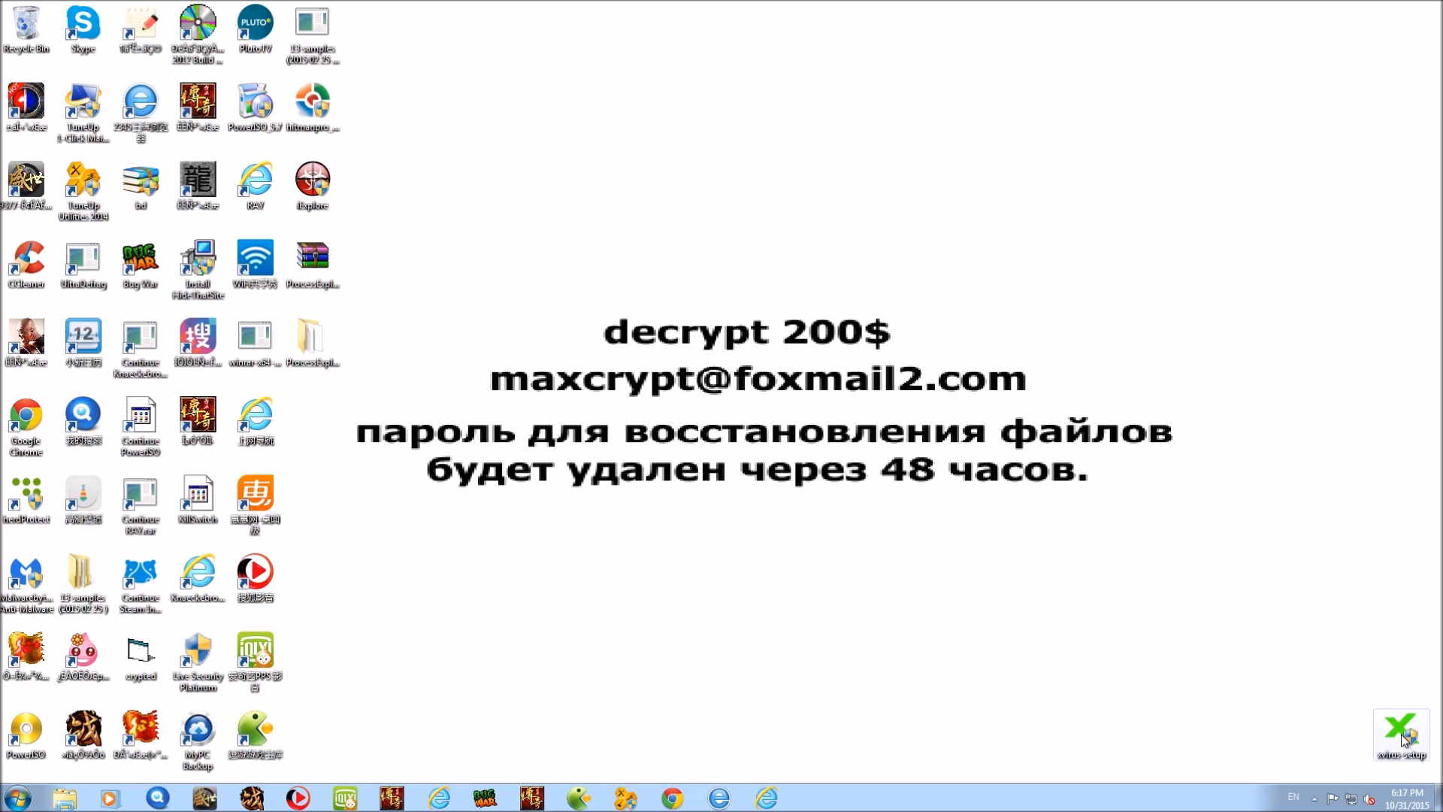
Show the context menu for the xvirus-setup file on the desktop.
right_click(1399, 734)
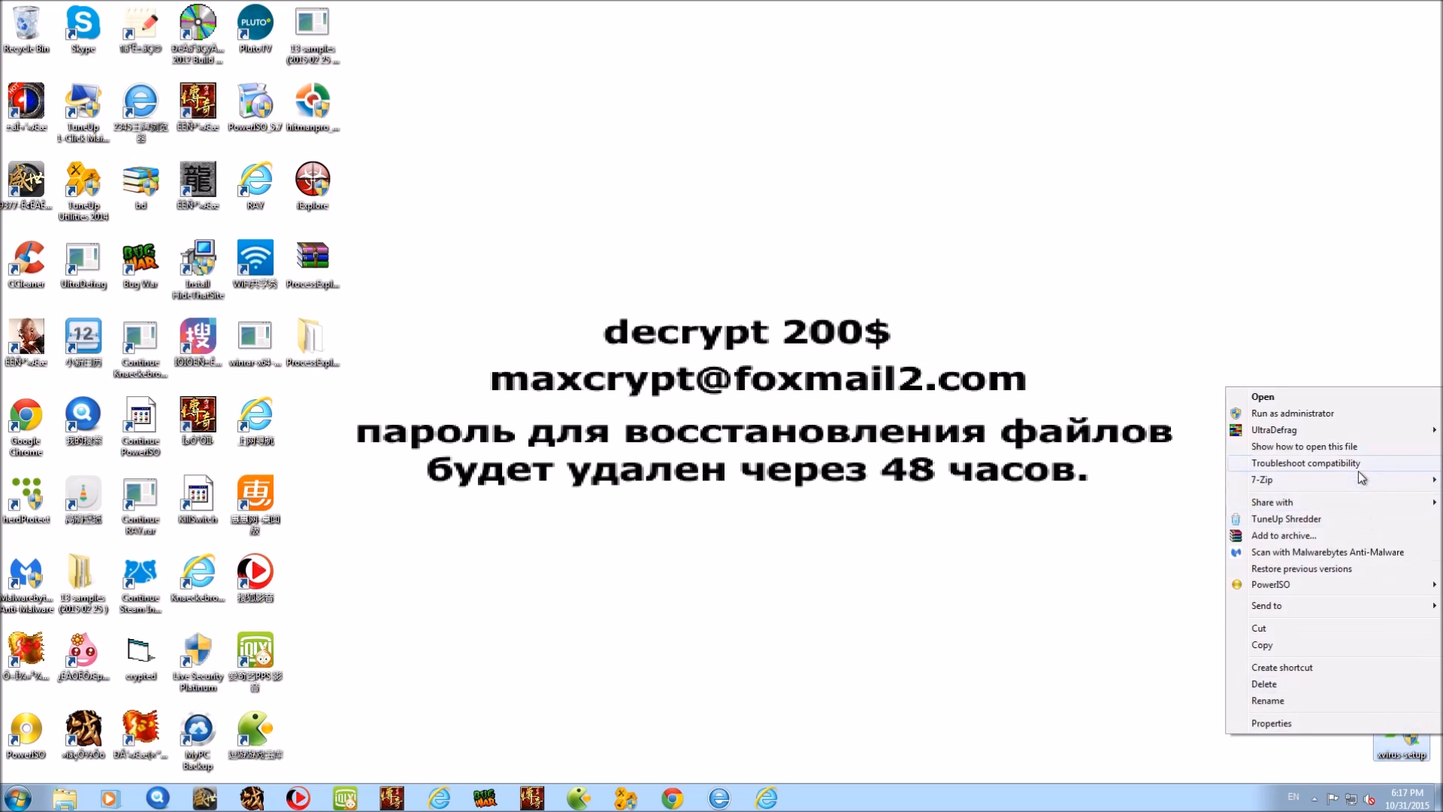
Launch the Xvirus Personal Guard 5.4.1.3 setup wizard from the context menu's Open action.
click(1293, 412)
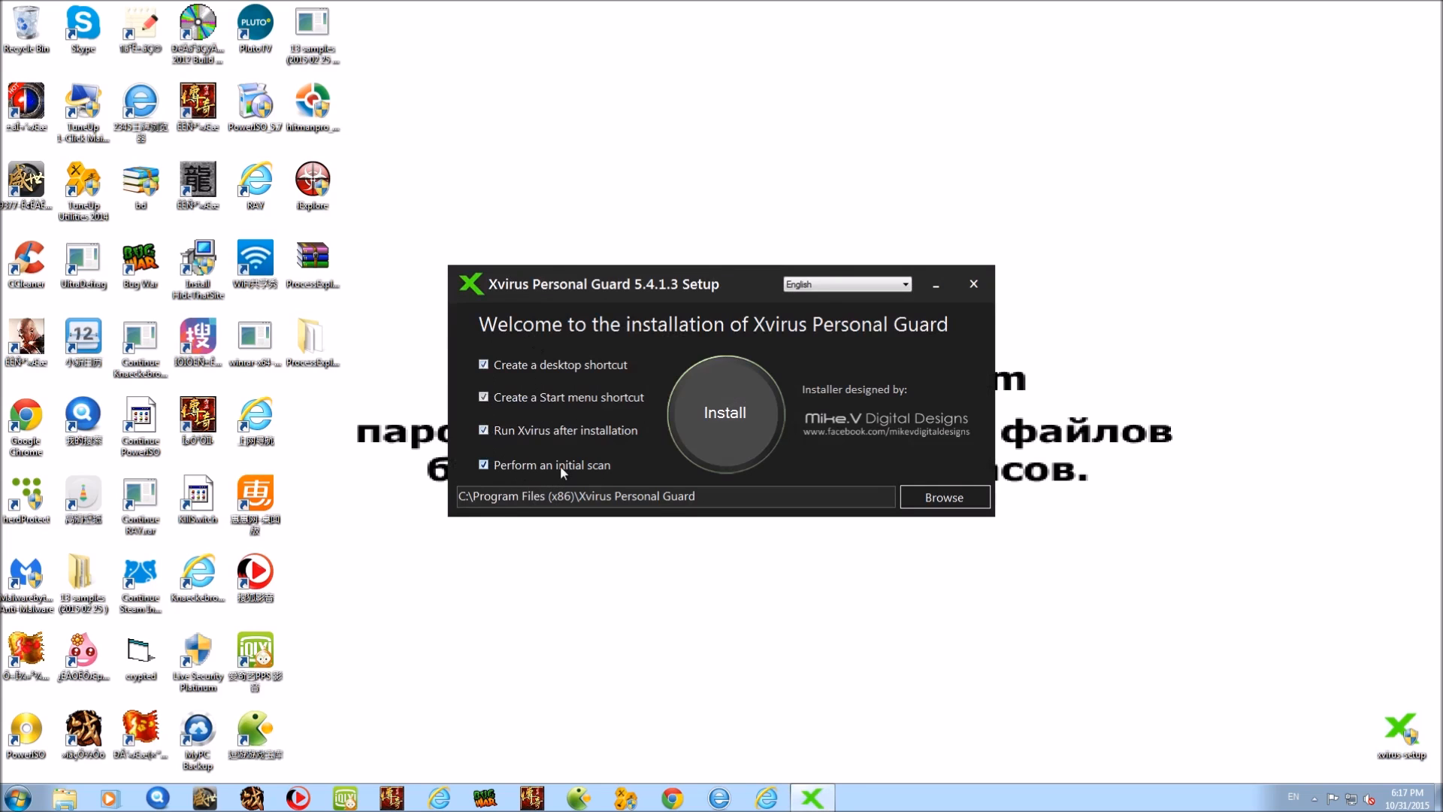
mouse_move(508, 472)
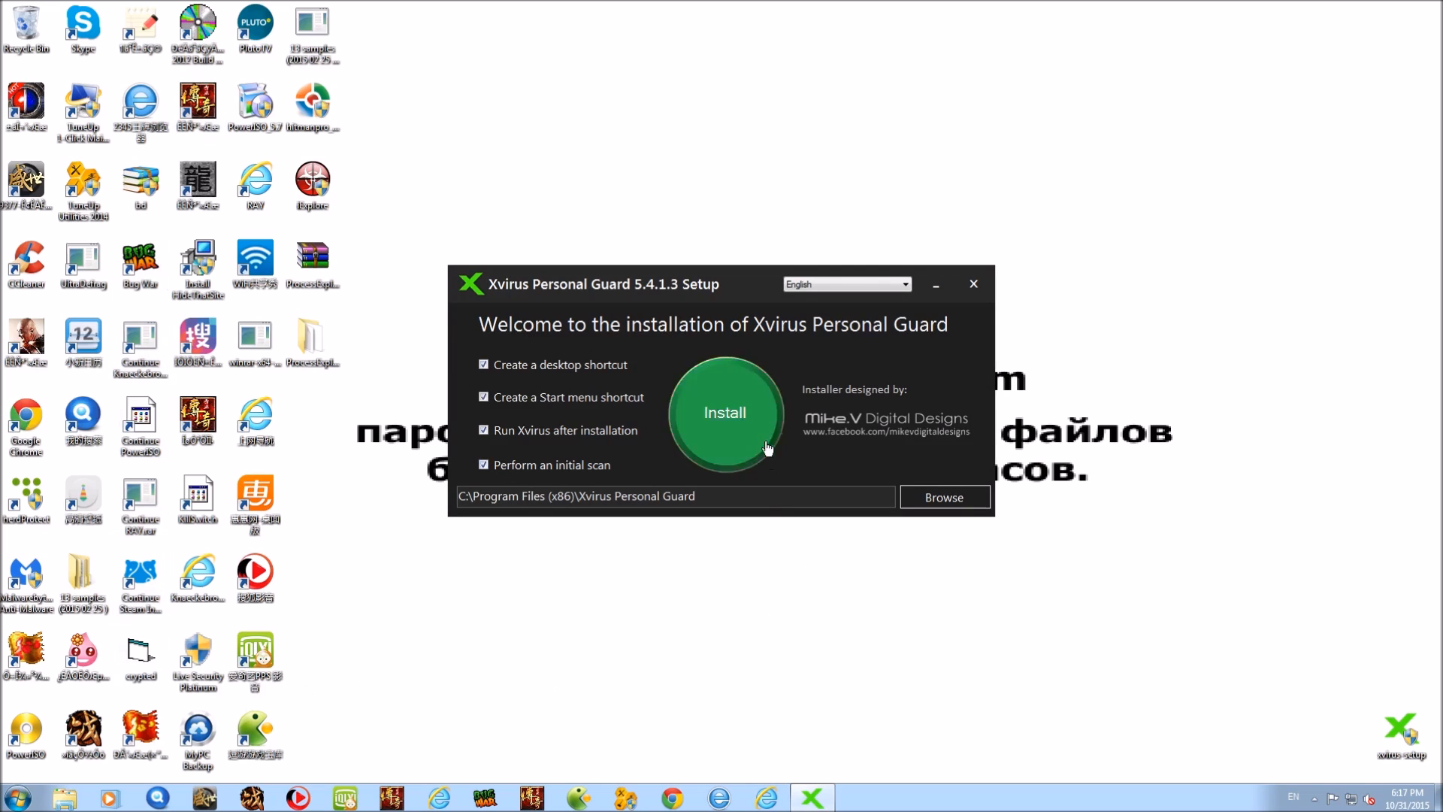
mouse_move(762, 433)
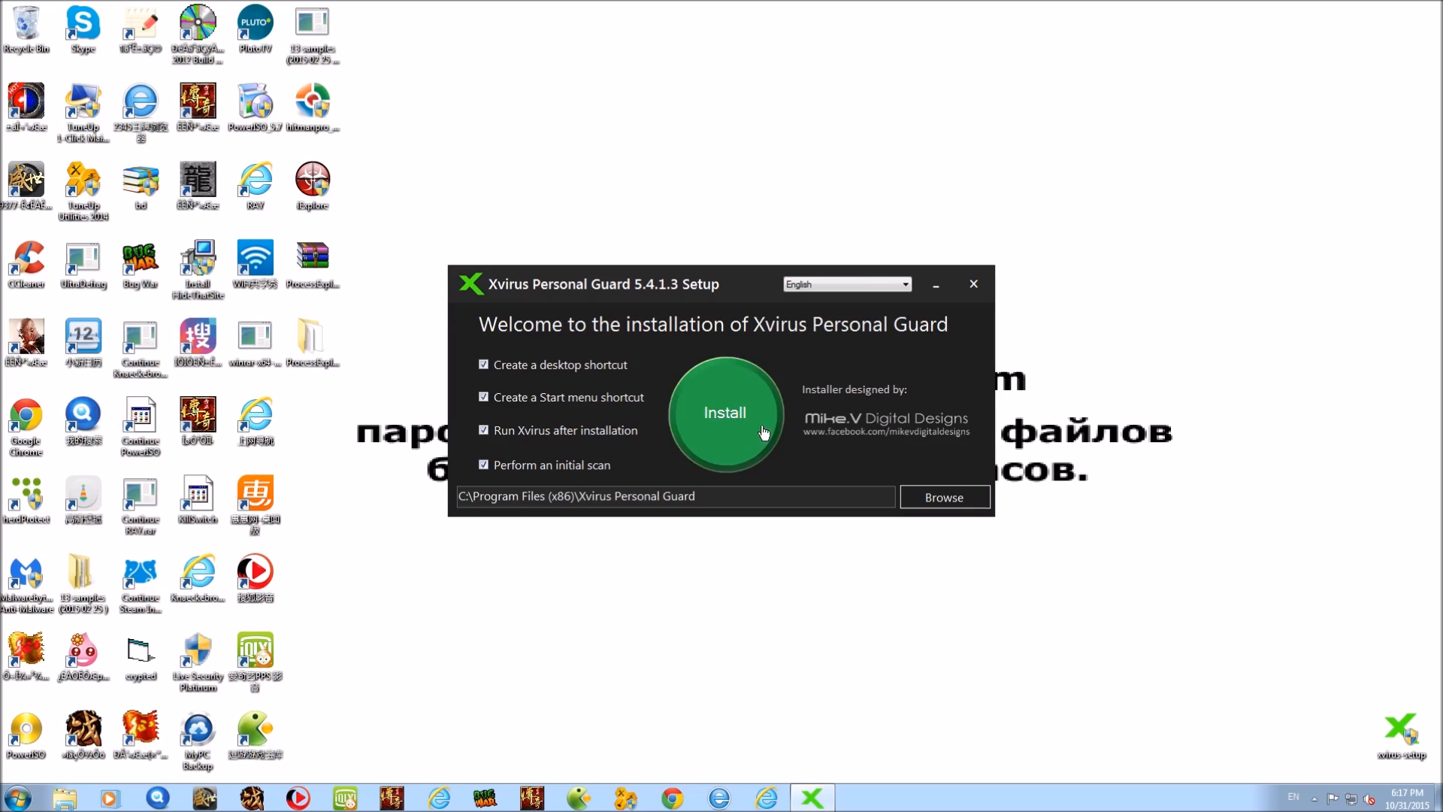
click(725, 412)
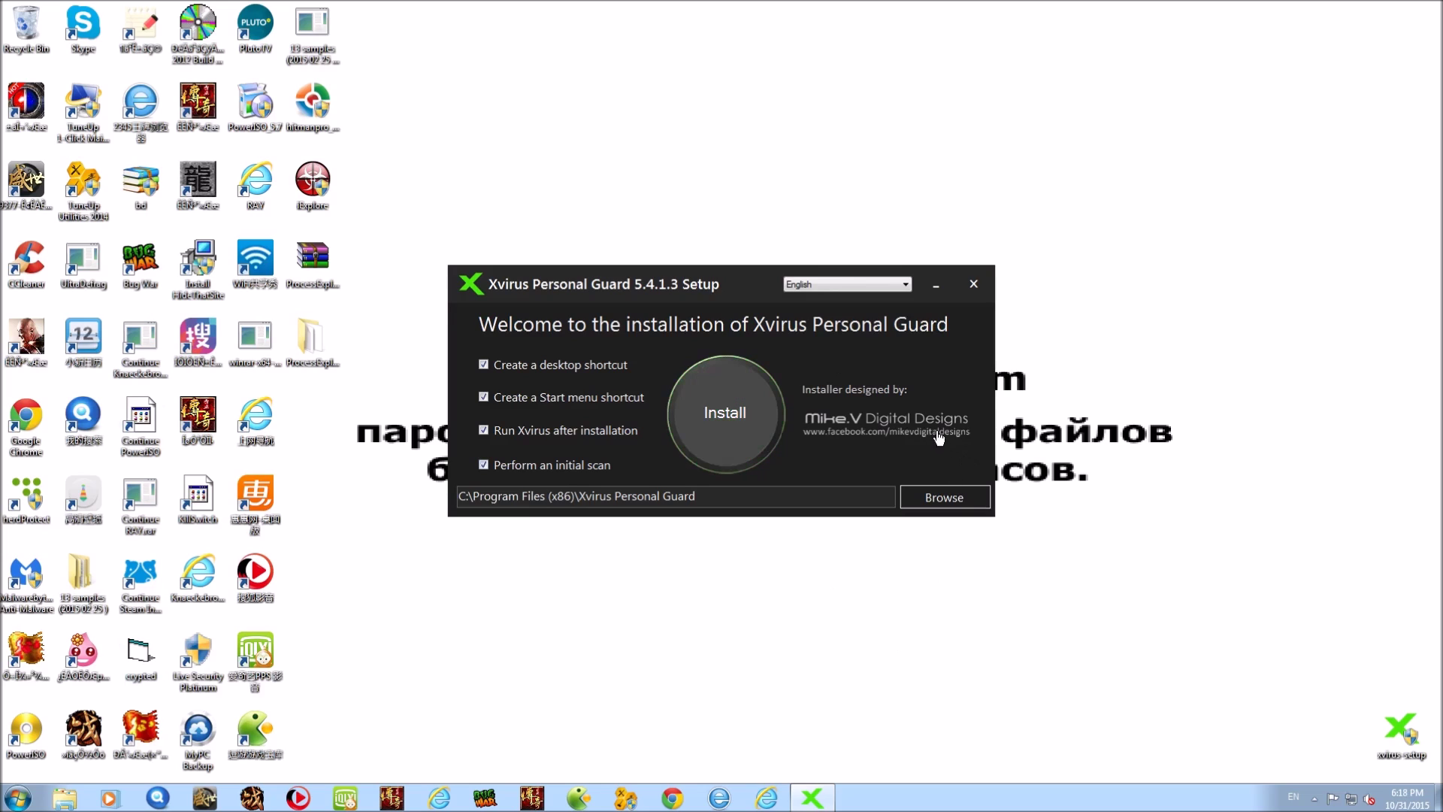
mouse_move(875, 297)
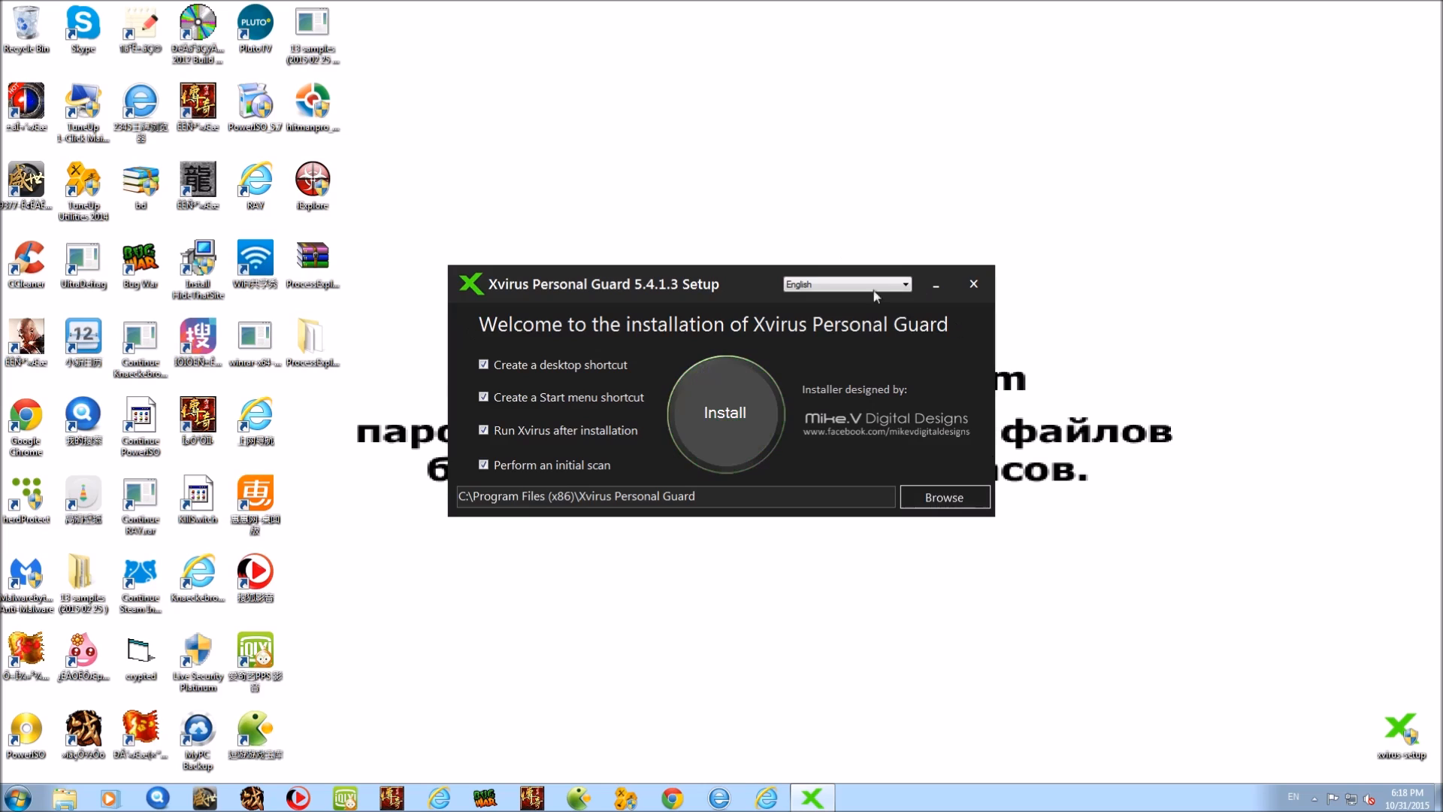
mouse_move(458, 244)
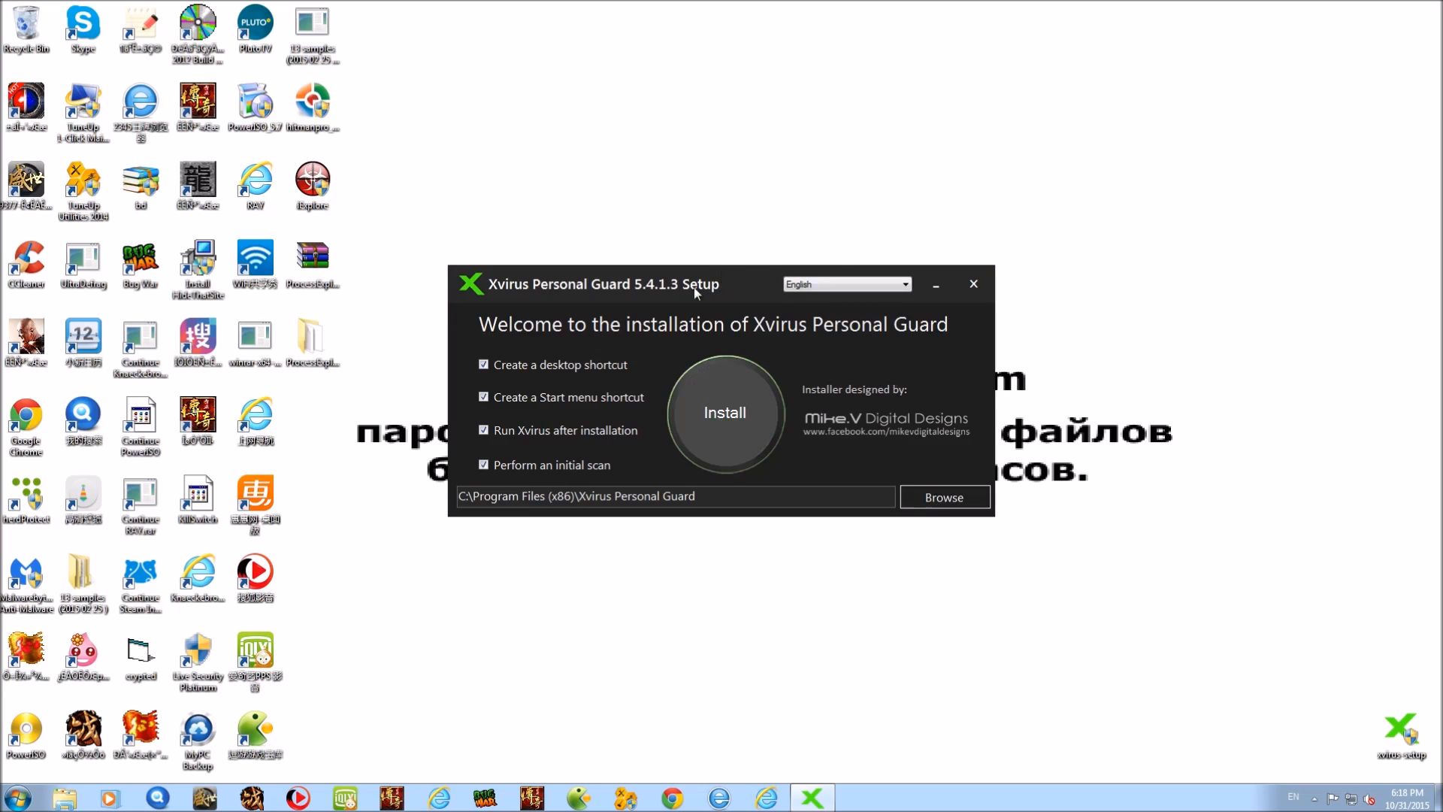
mouse_move(832, 431)
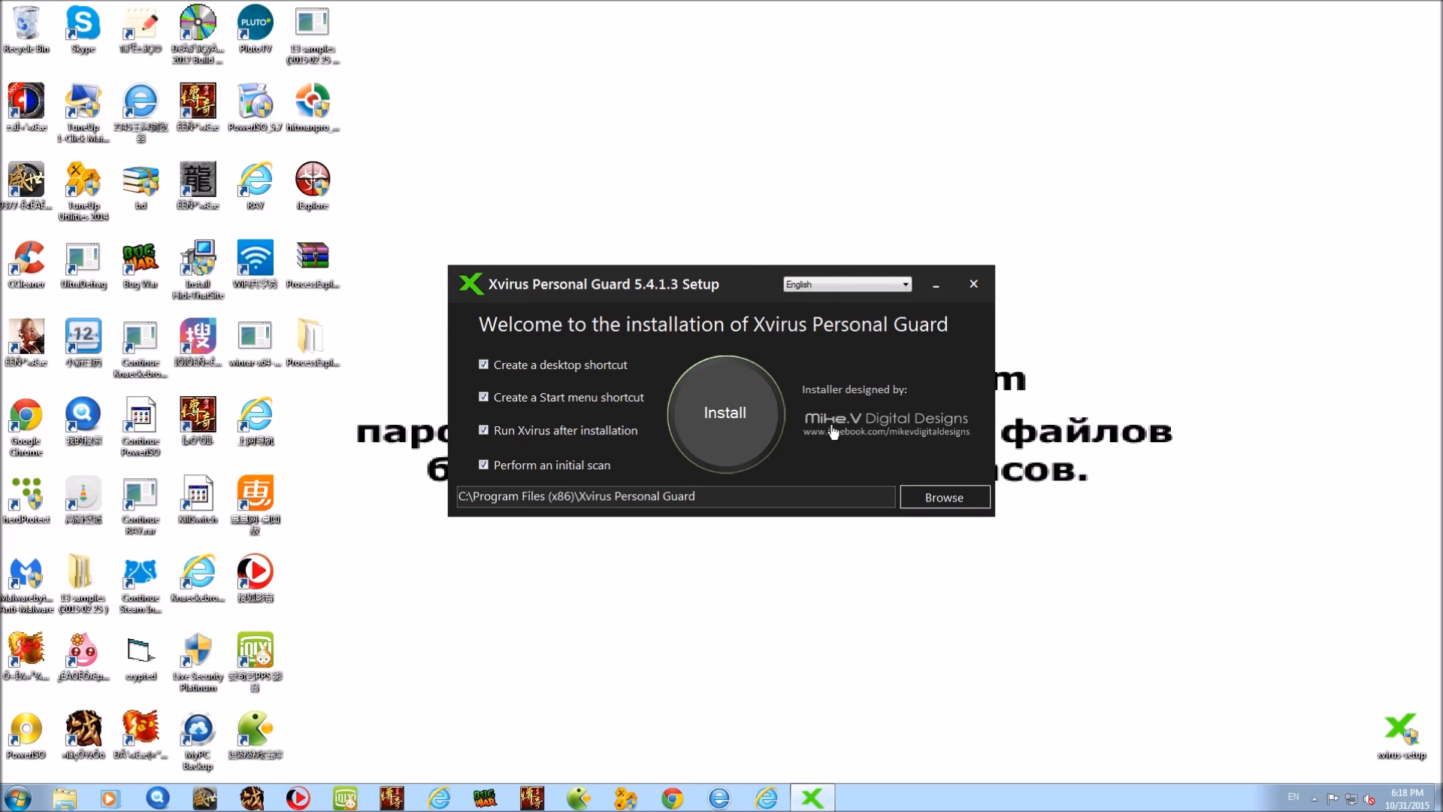
mouse_move(681, 486)
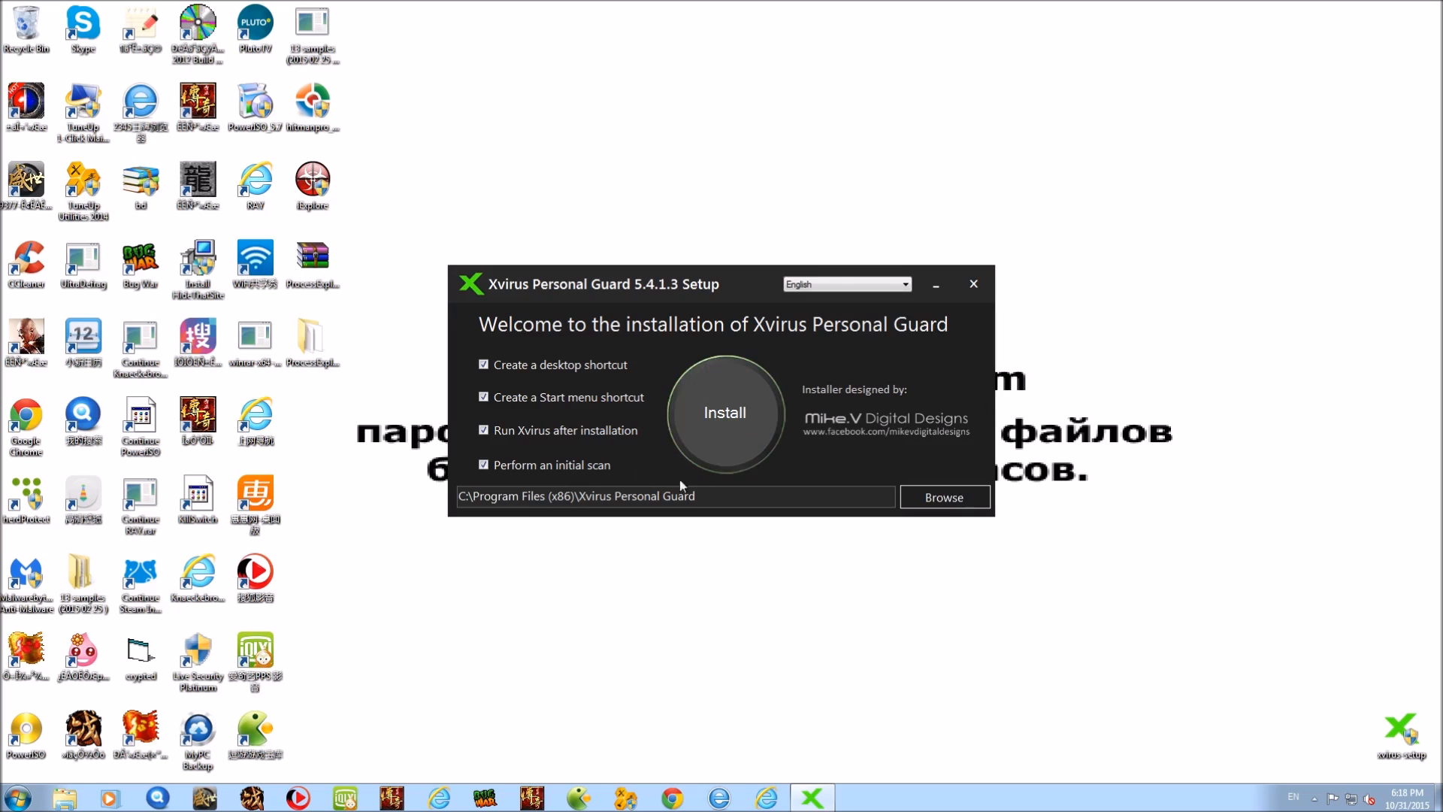
mouse_move(763, 424)
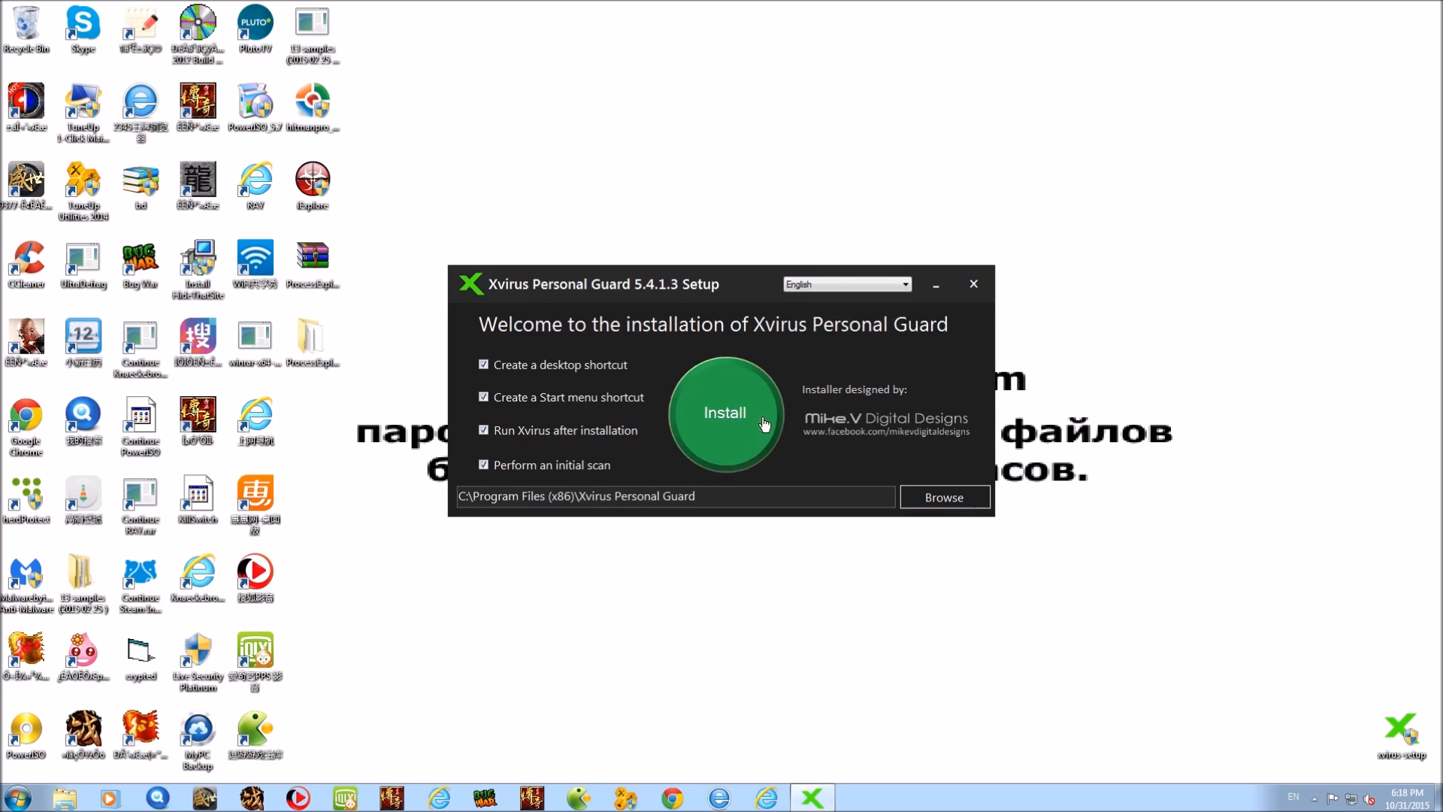
mouse_move(717, 407)
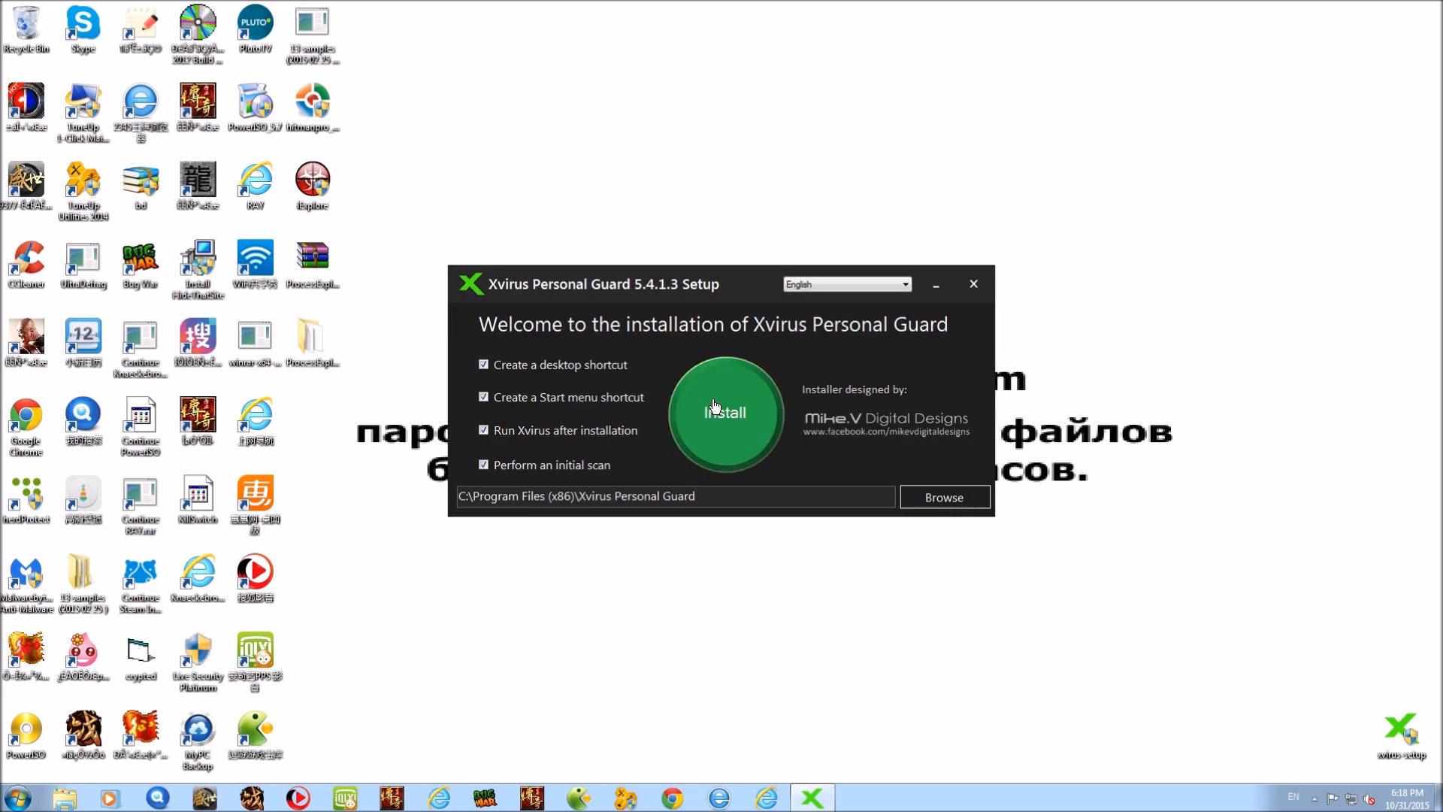
Install Xvirus Personal Guard so its shortcut appears on the desktop.
click(724, 412)
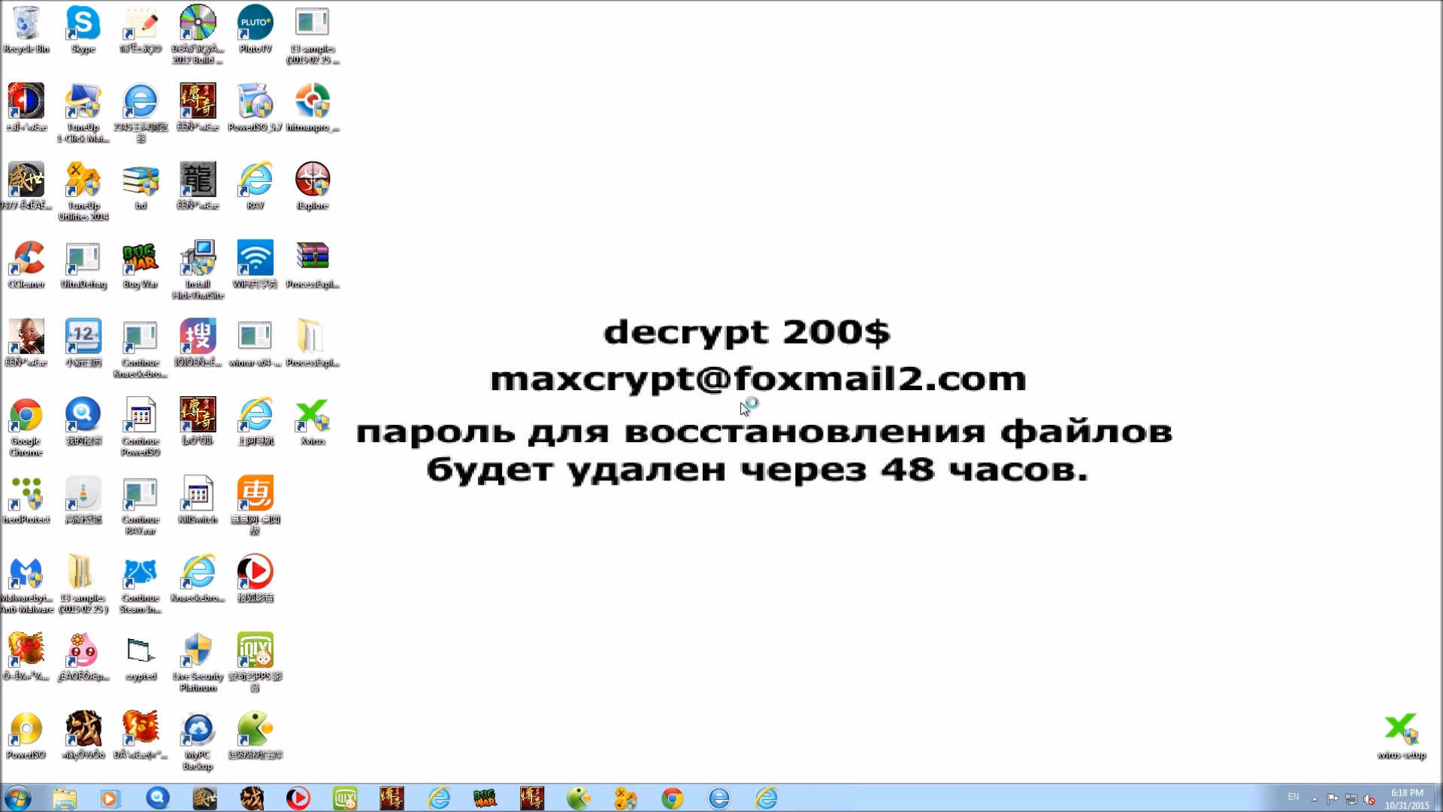
mouse_move(745, 410)
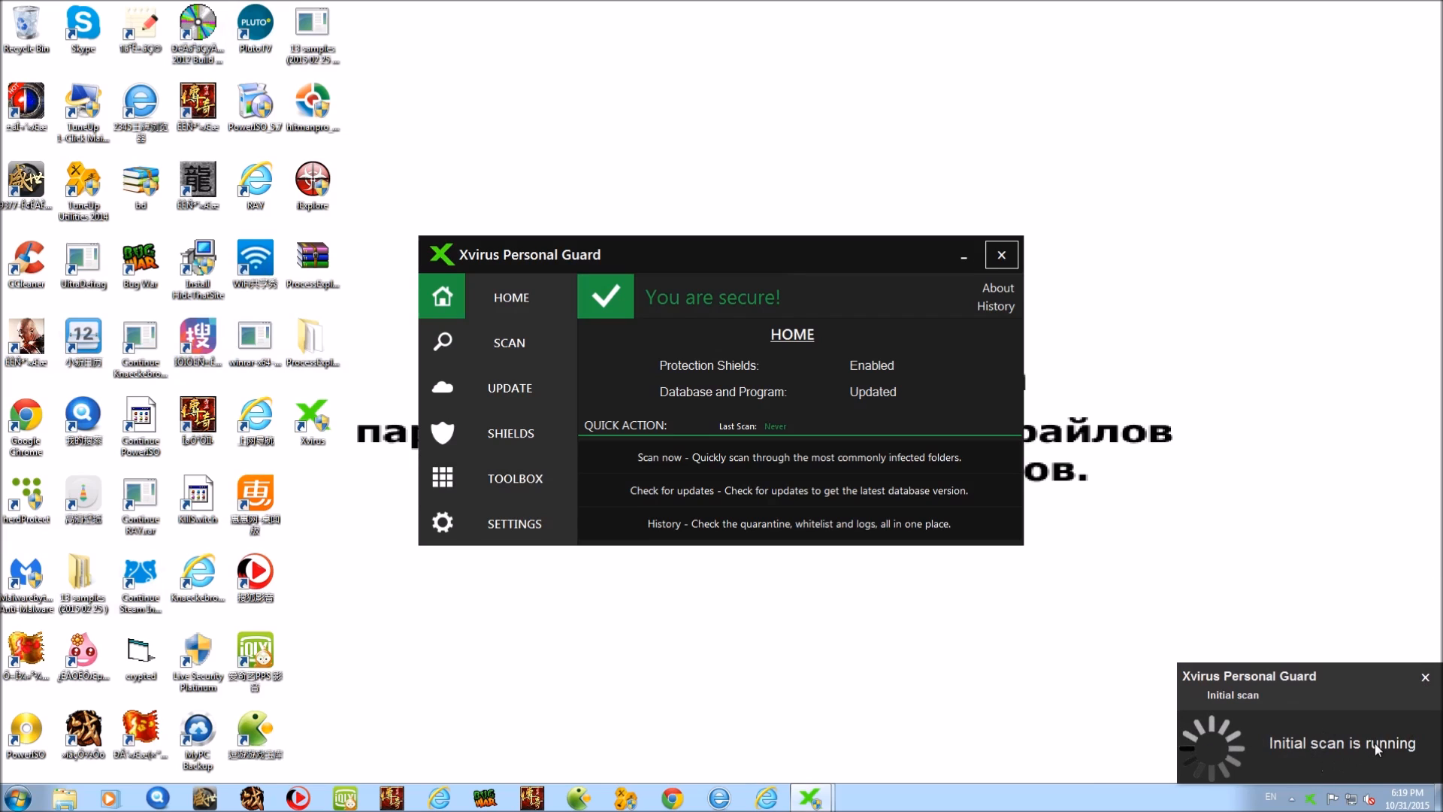
Show the SCAN page with Flash, System and Custom scan options.
click(510, 343)
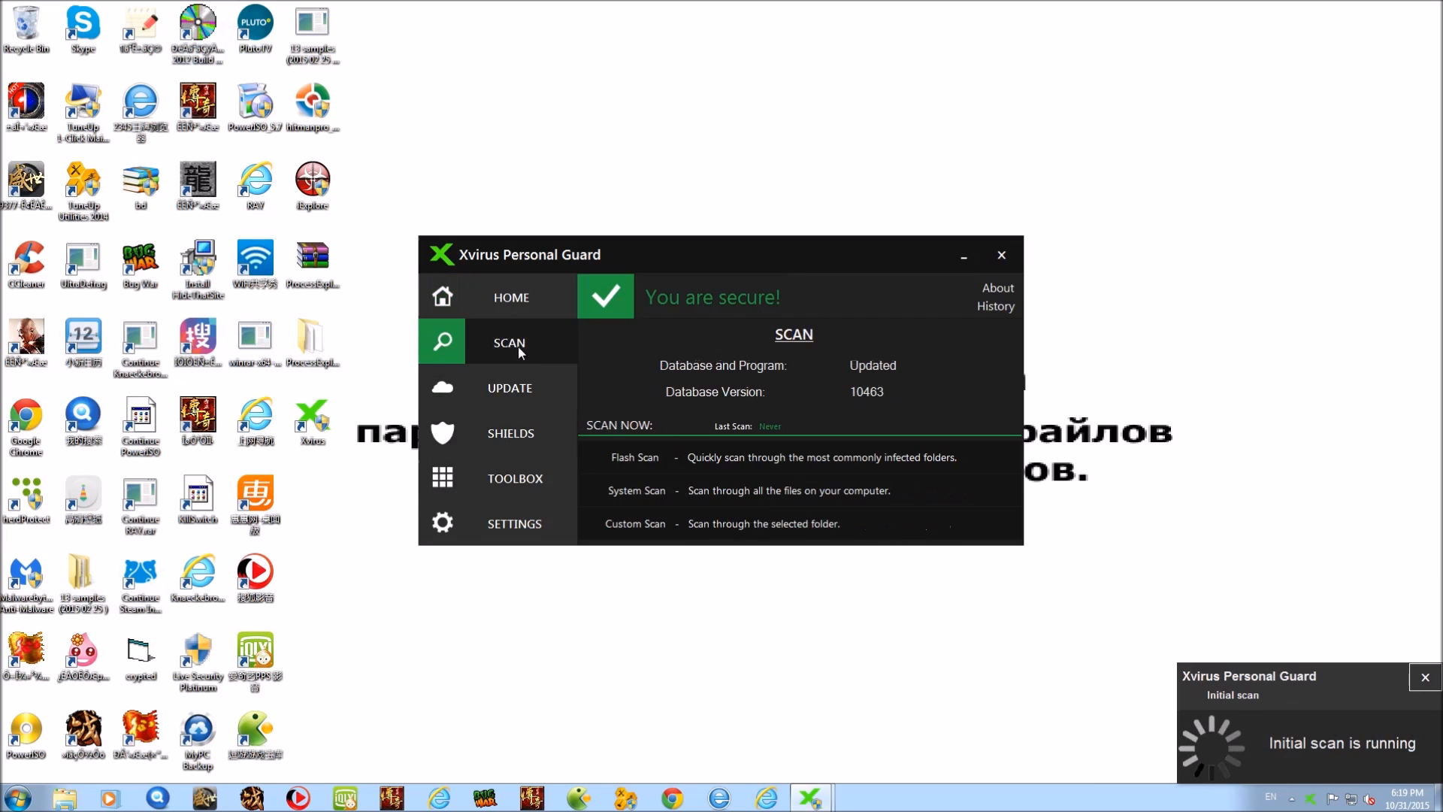
mouse_move(1295, 748)
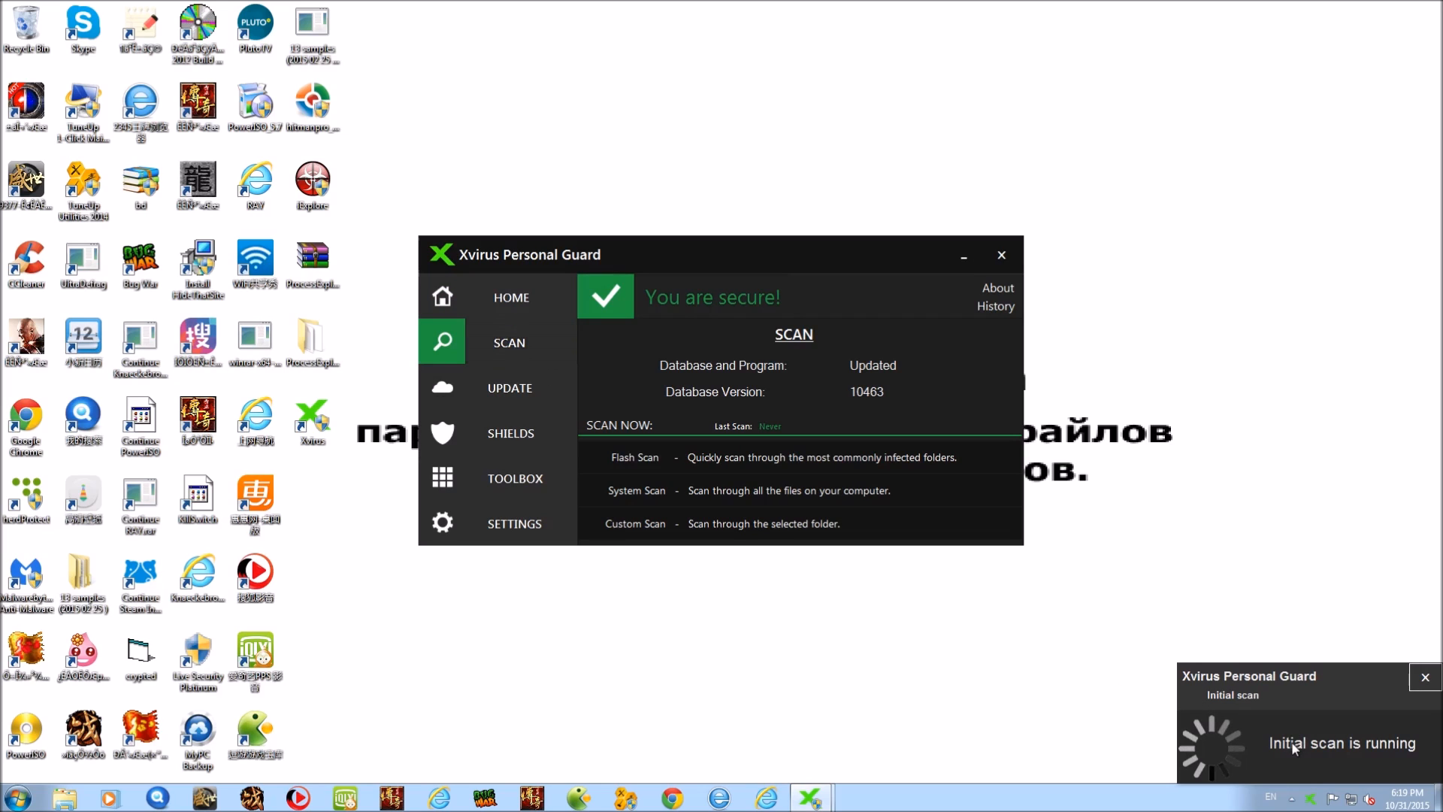
mouse_move(1288, 749)
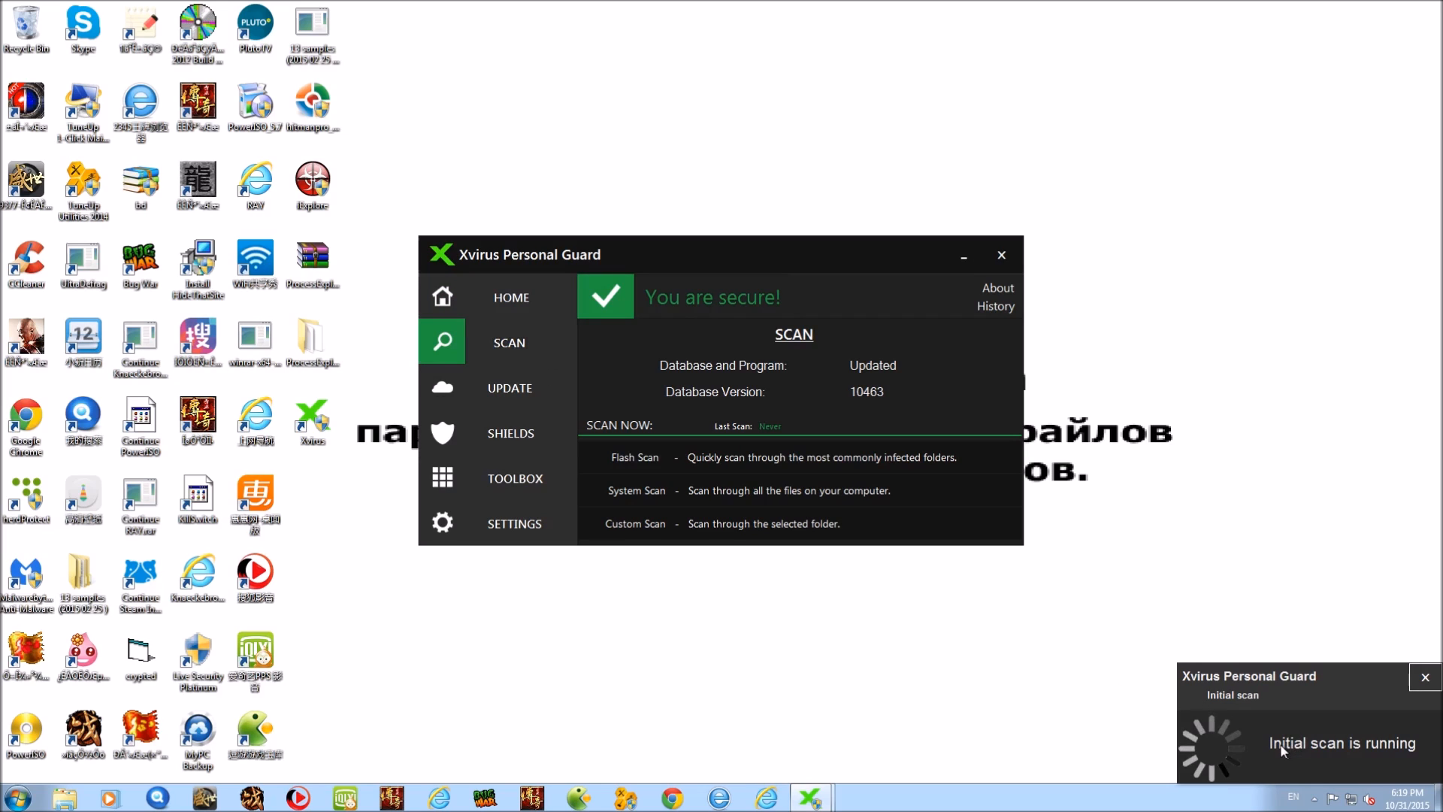
mouse_move(1316, 757)
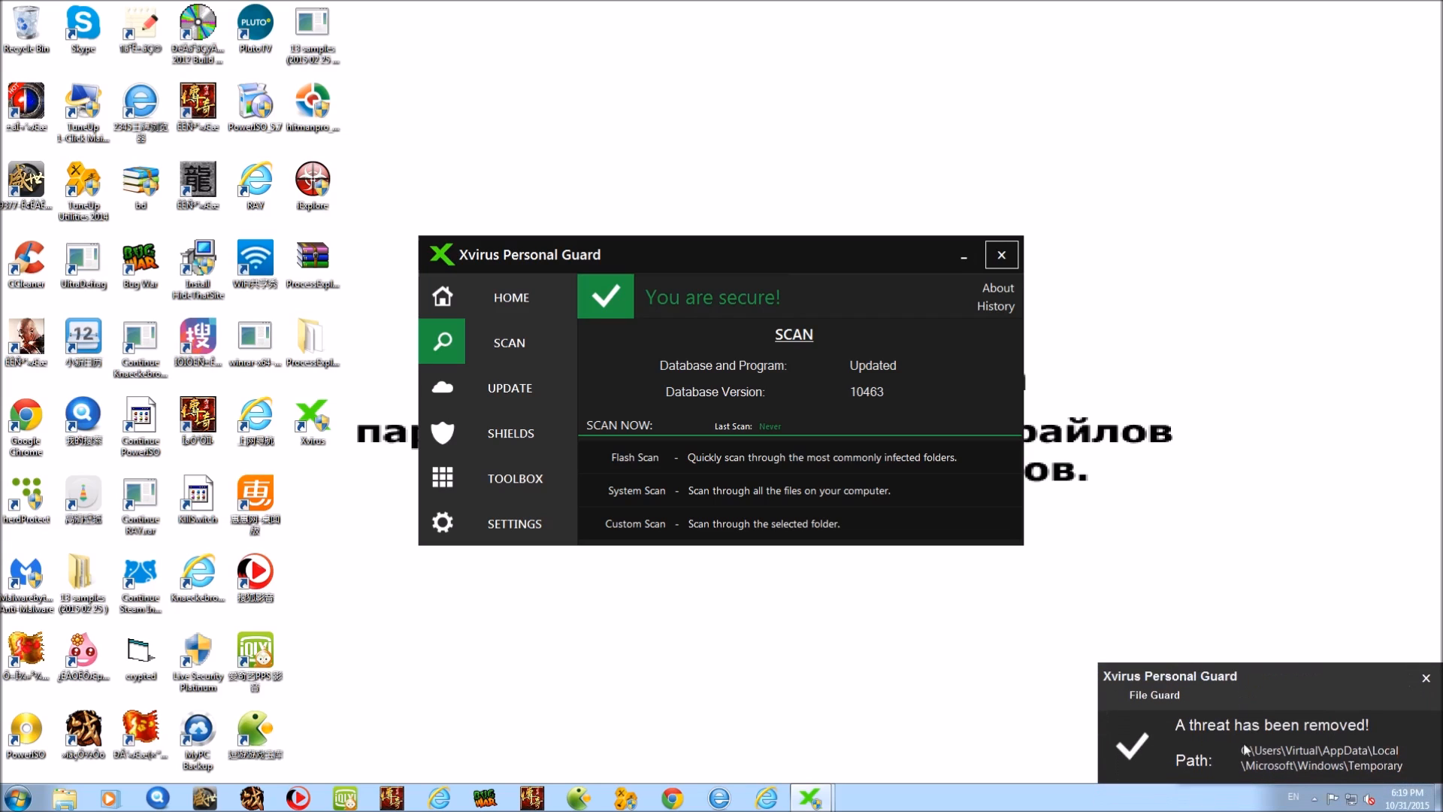
mouse_move(1331, 732)
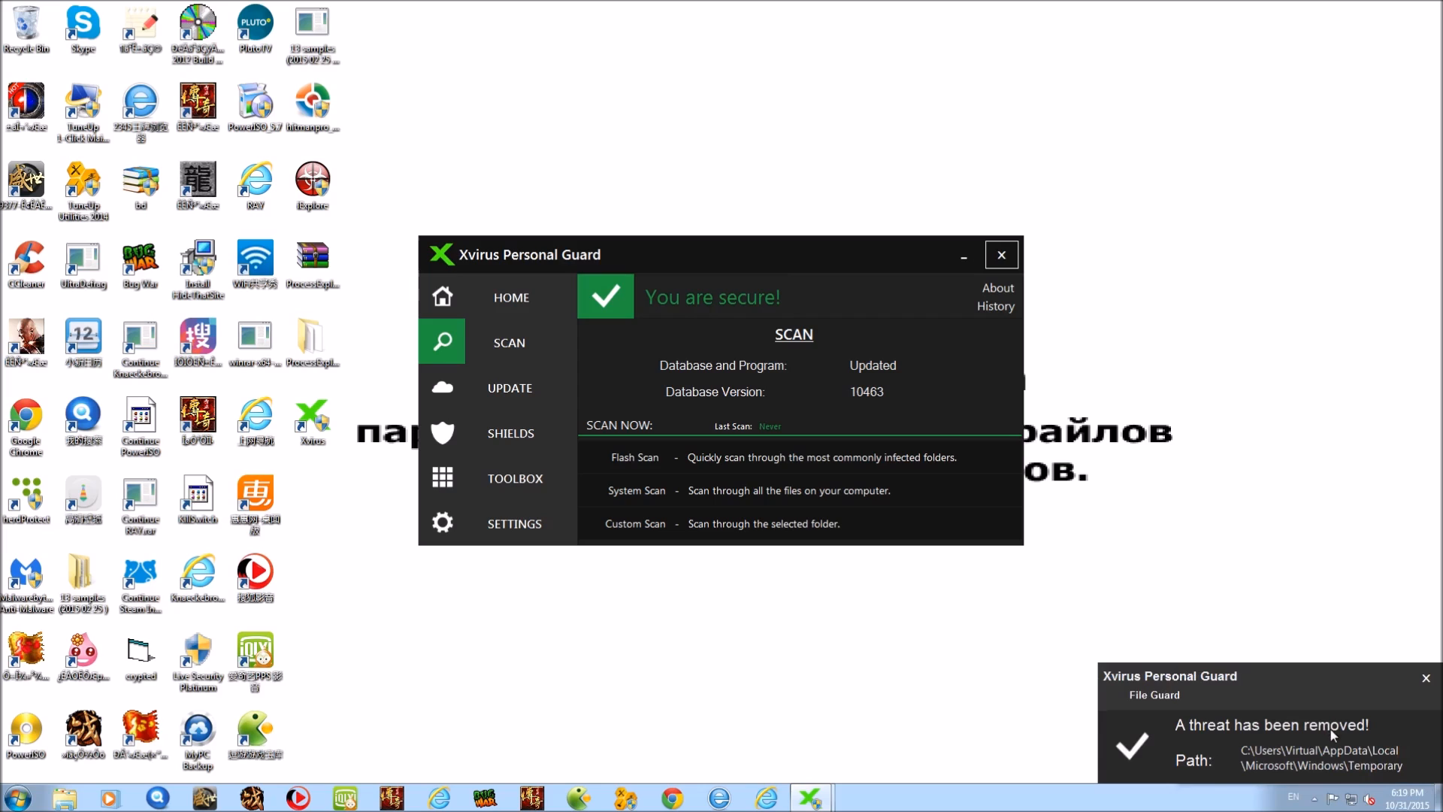
mouse_move(1199, 723)
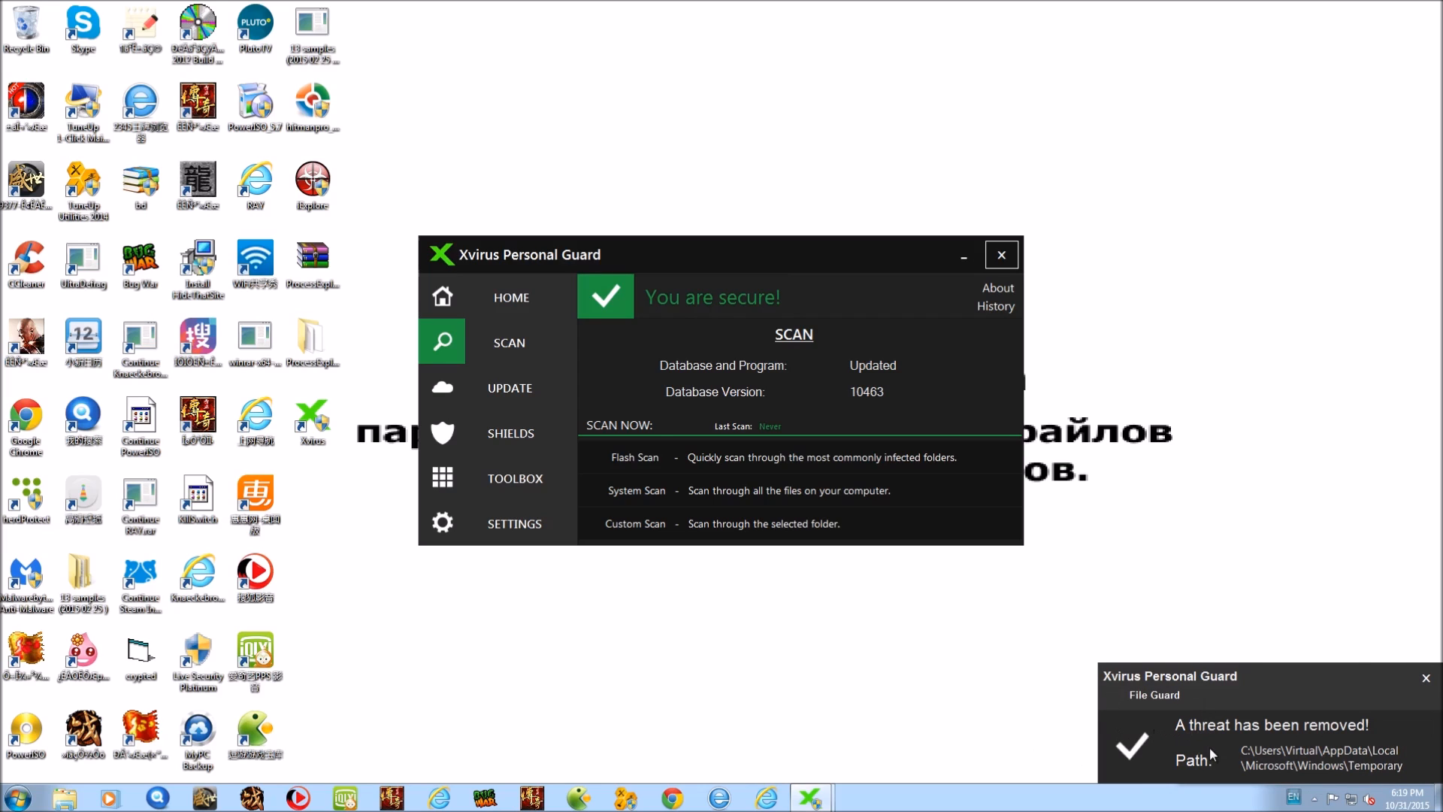
mouse_move(1435, 700)
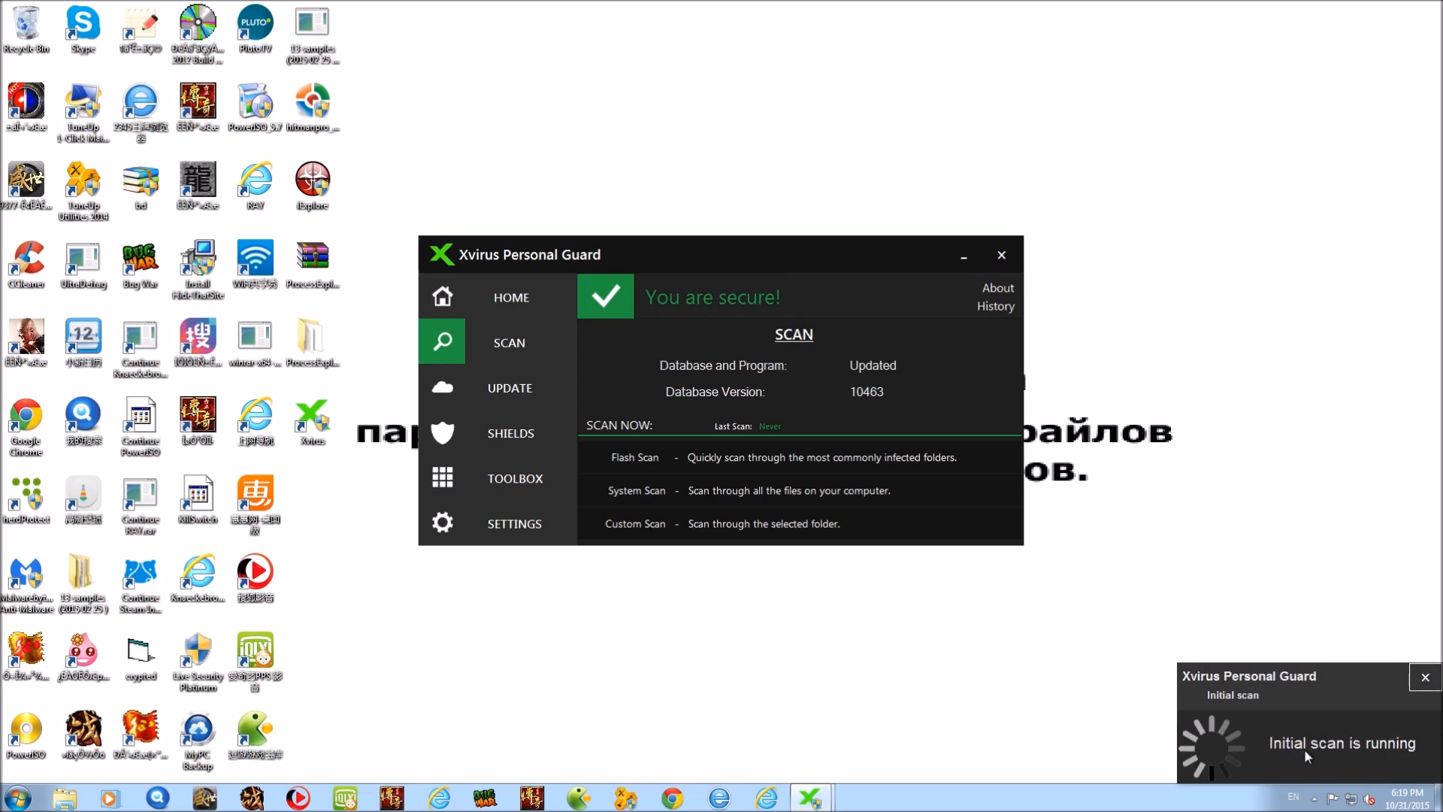
mouse_move(1328, 730)
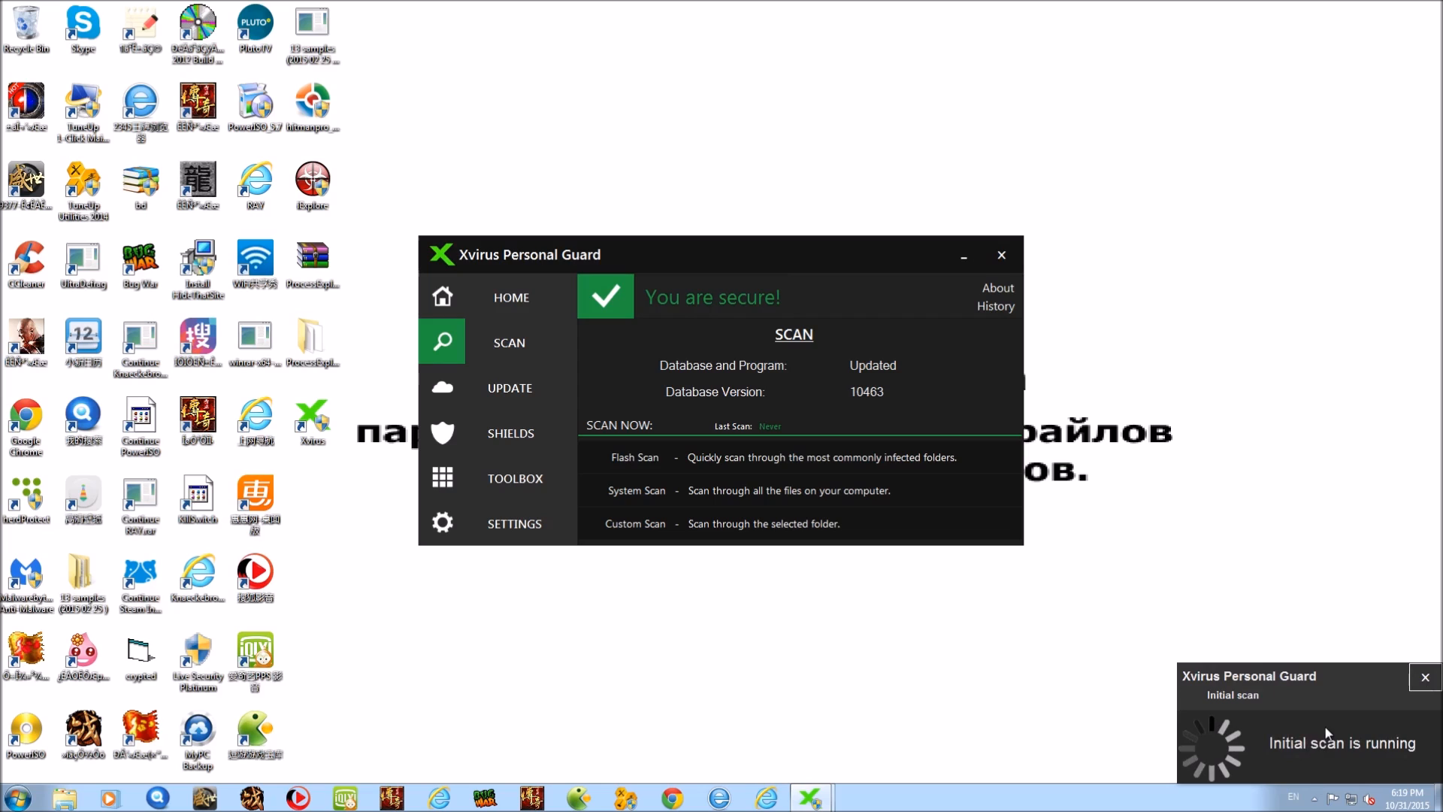
mouse_move(1242, 635)
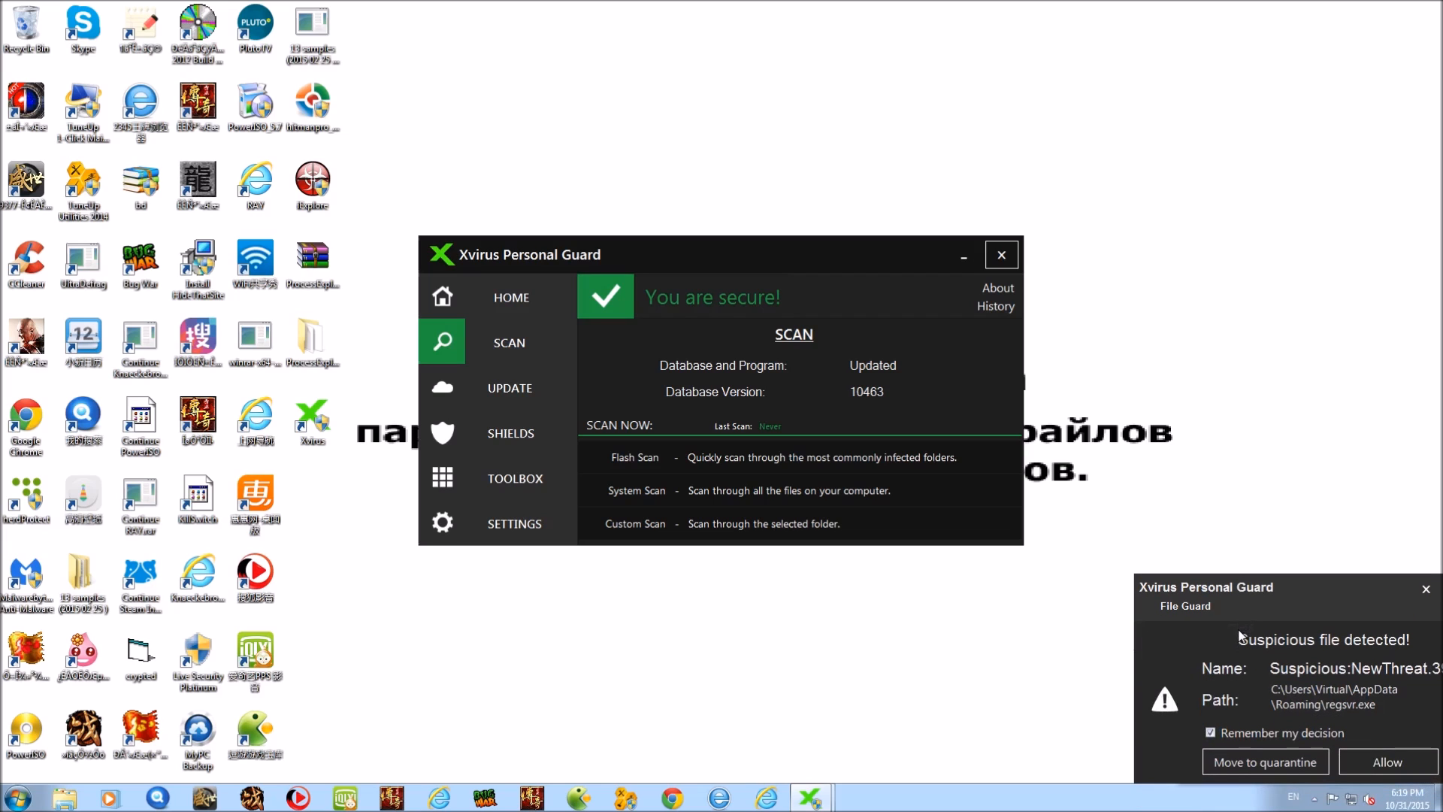
mouse_move(1317, 692)
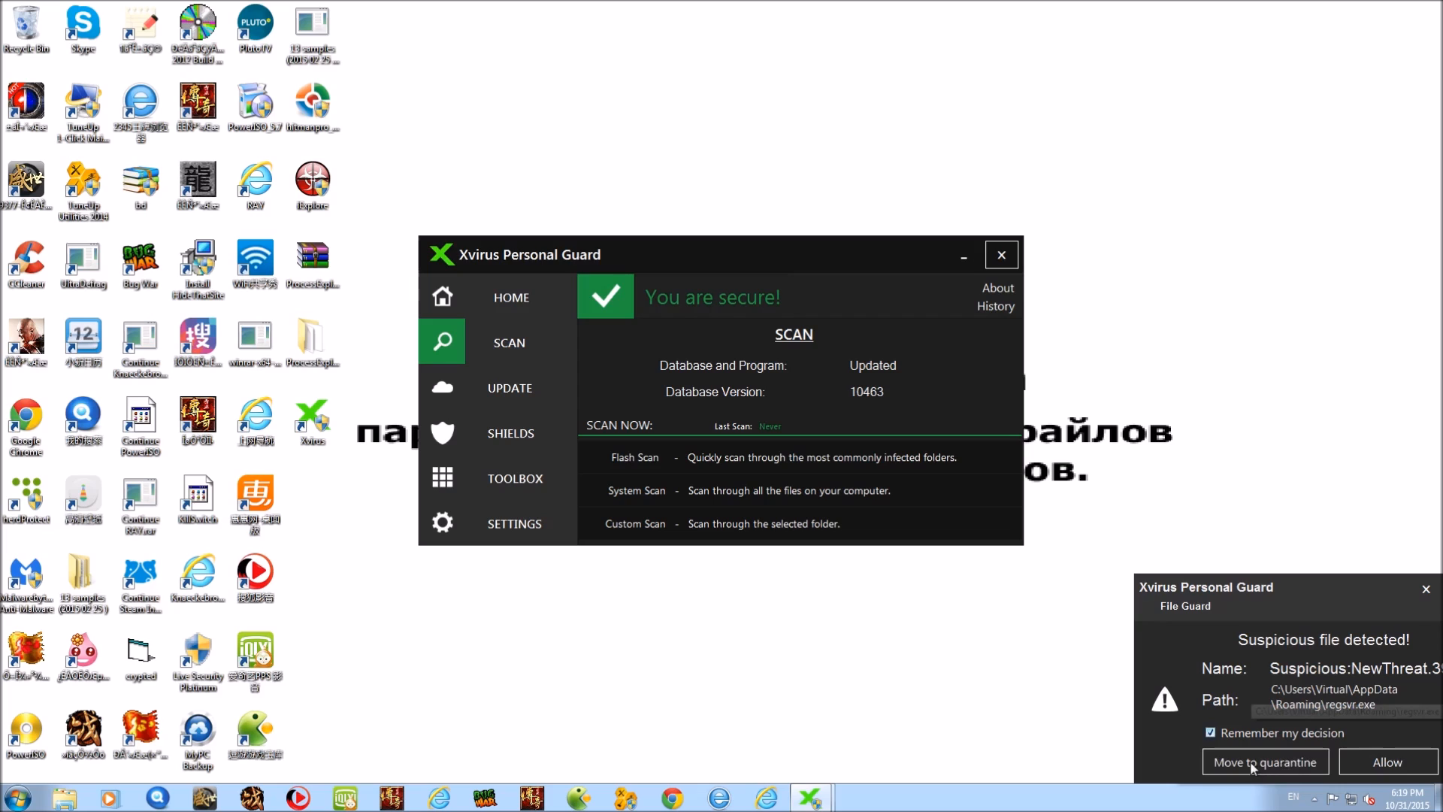
Move the suspicious regsvr.exe from AppData Roaming to quarantine.
click(1264, 762)
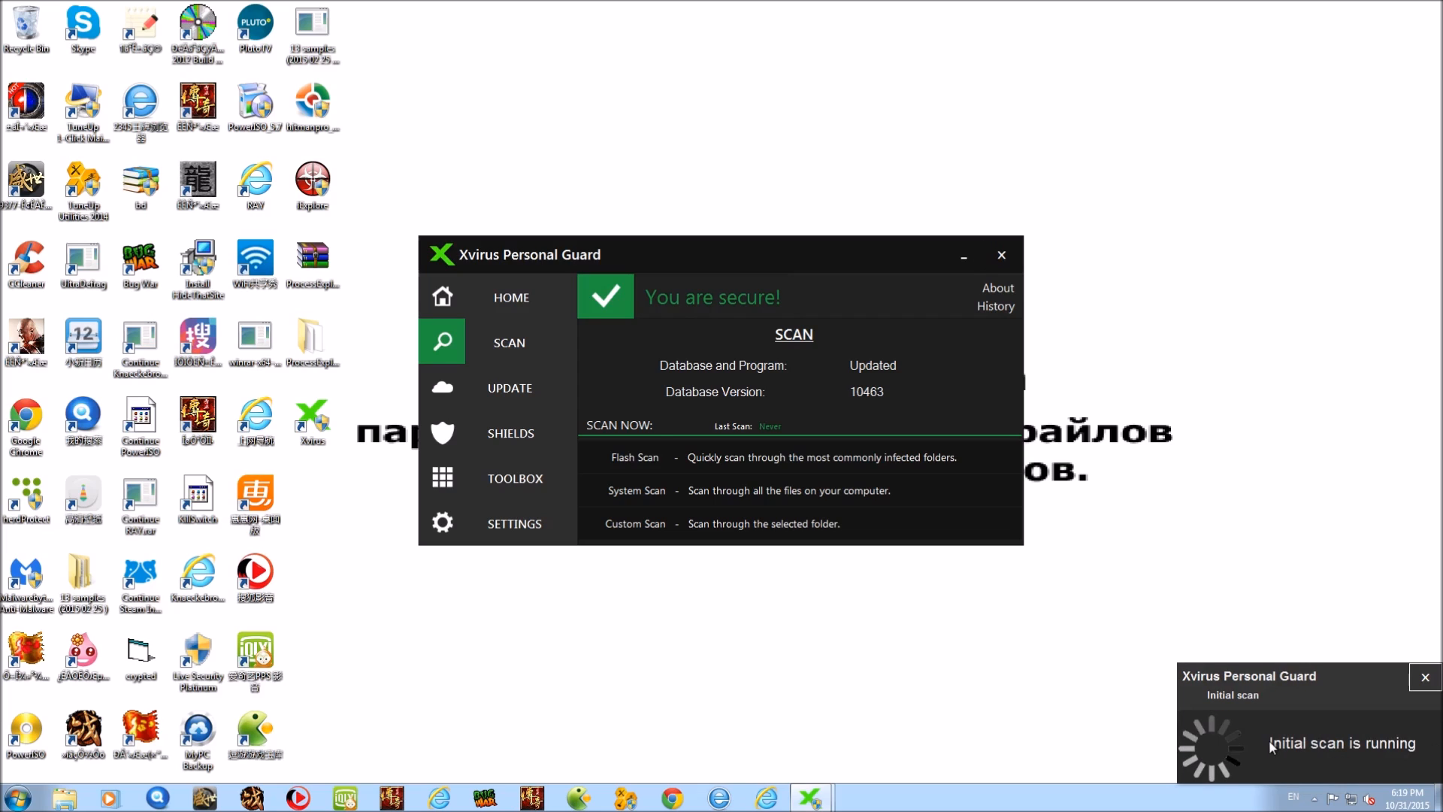
In Scanner Settings, enable automatic quarantine of detected threats and keep scan priority High.
click(514, 523)
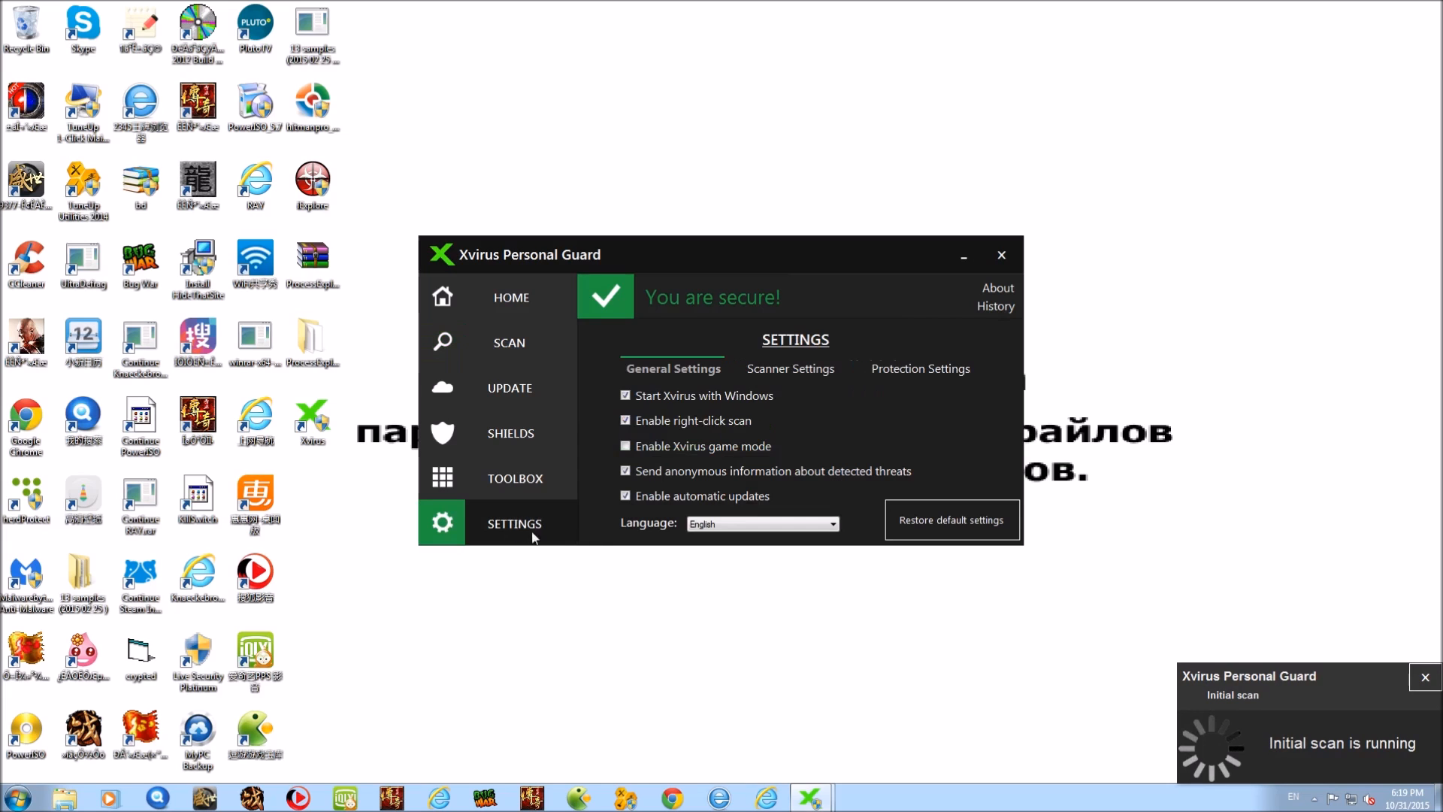
click(790, 368)
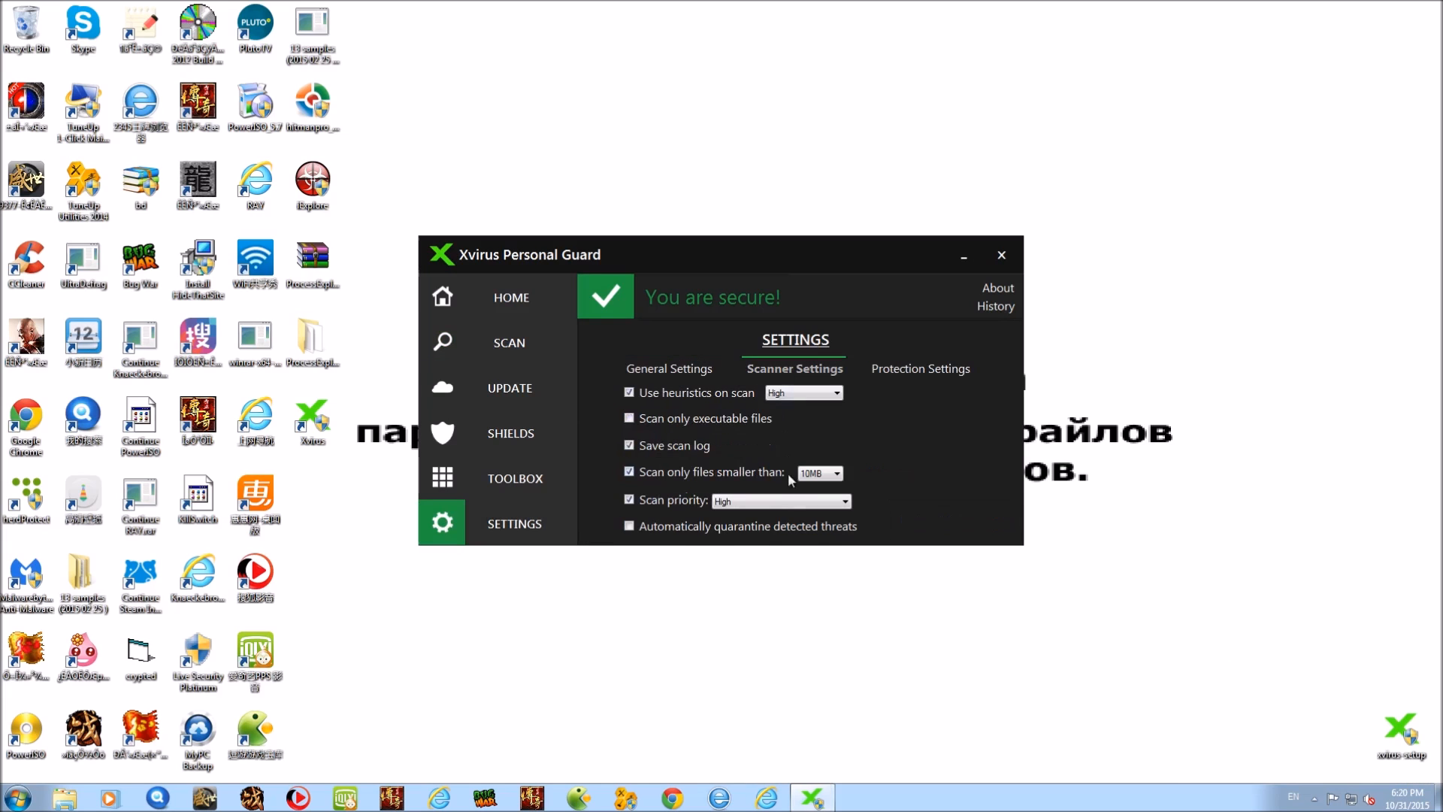
mouse_move(1331, 734)
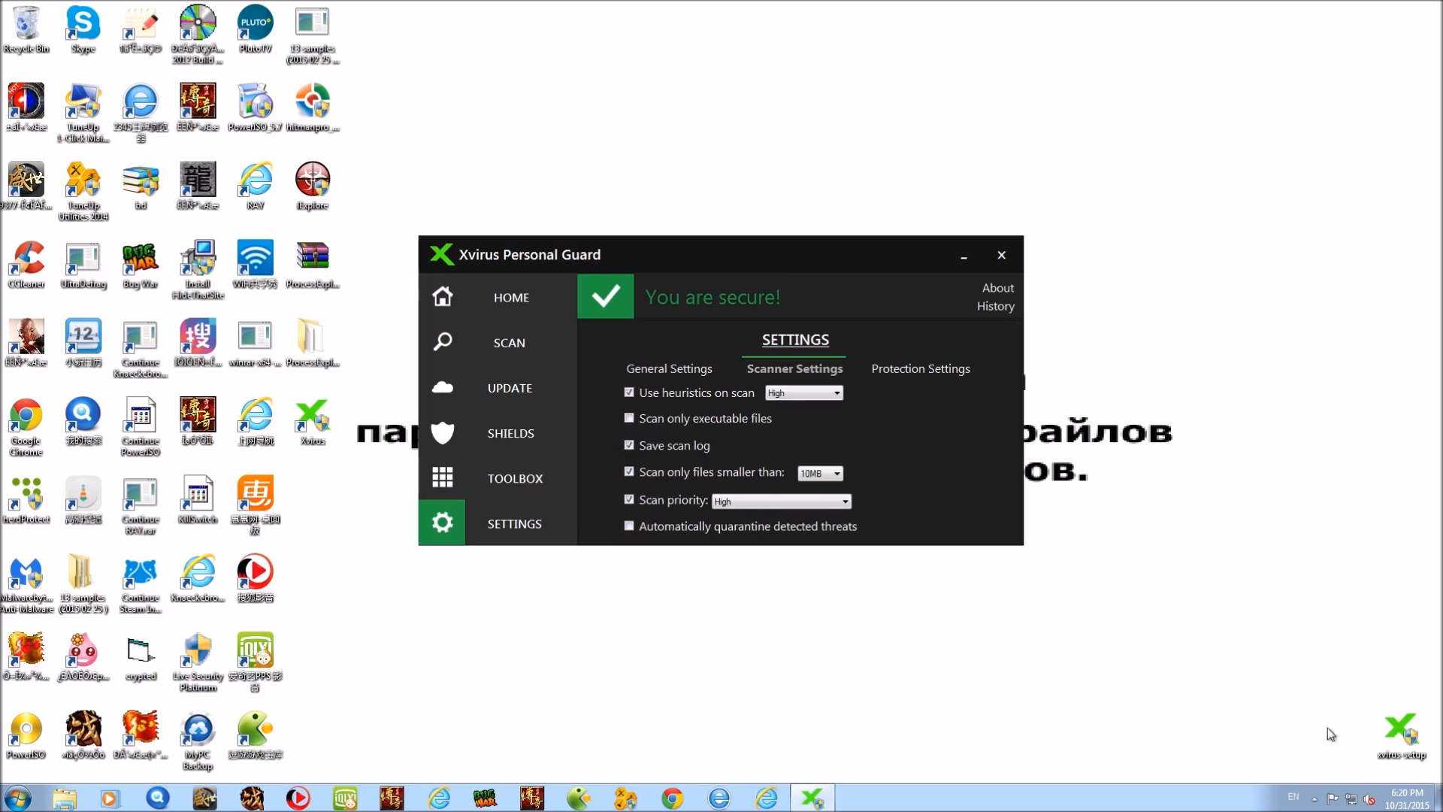
mouse_move(657, 550)
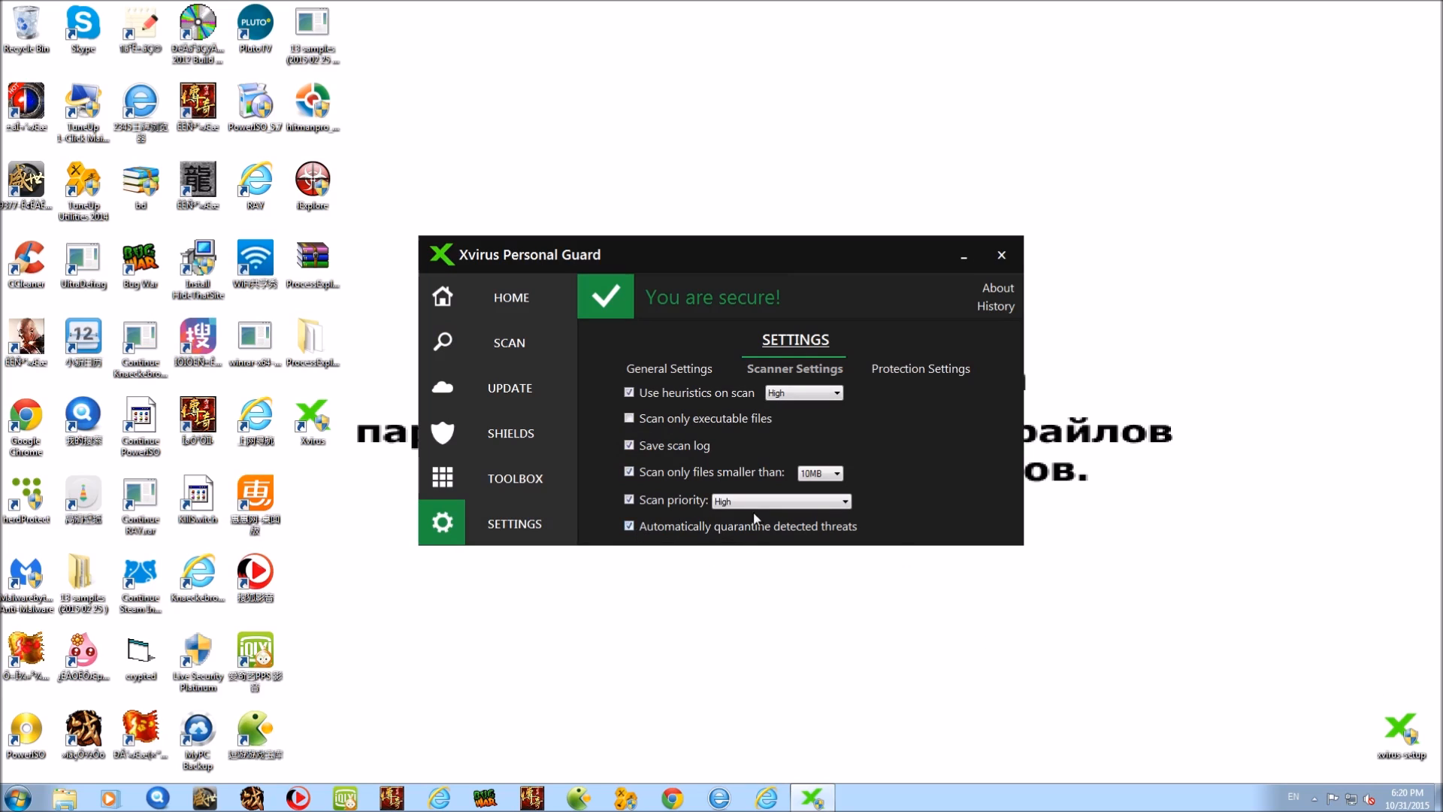
mouse_move(840, 570)
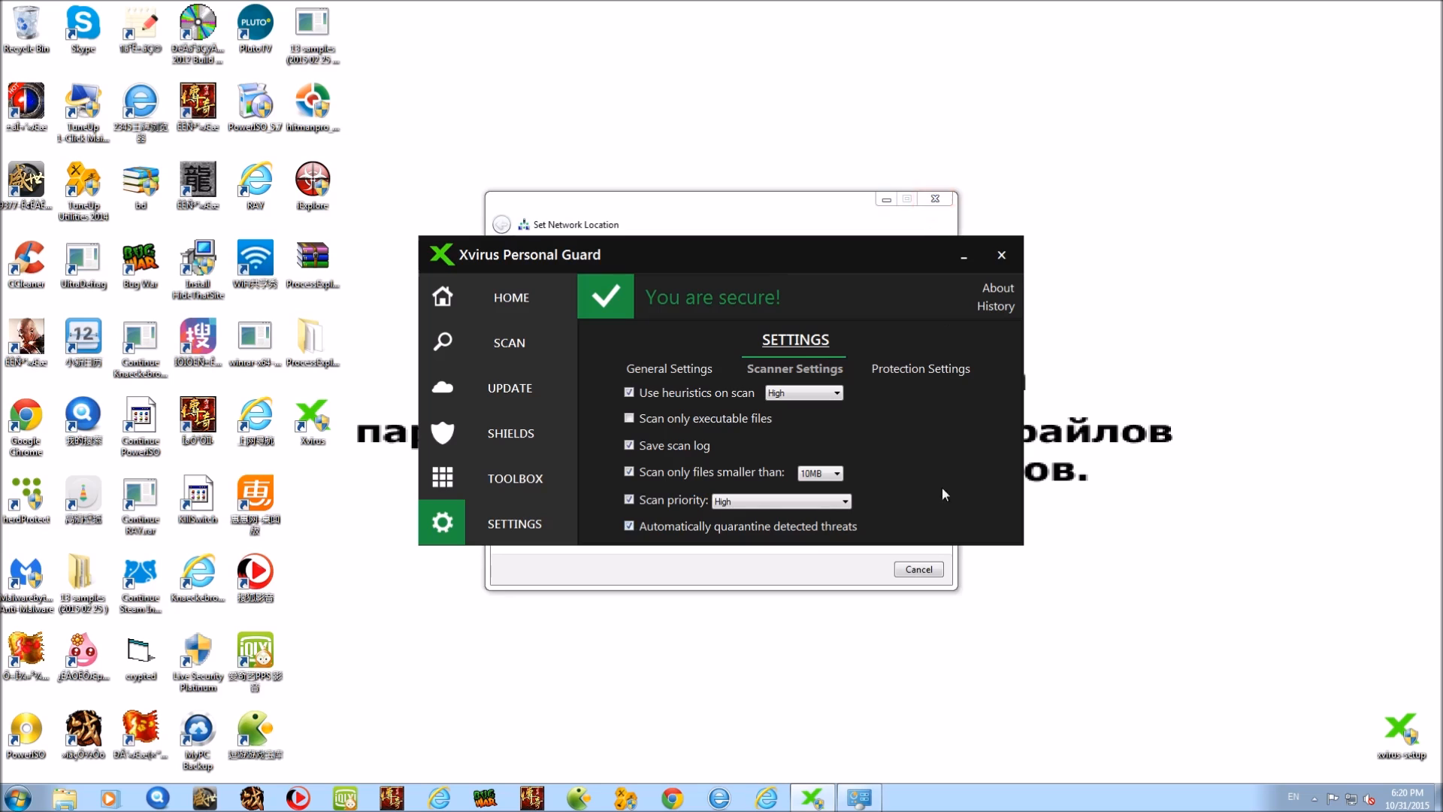
click(917, 568)
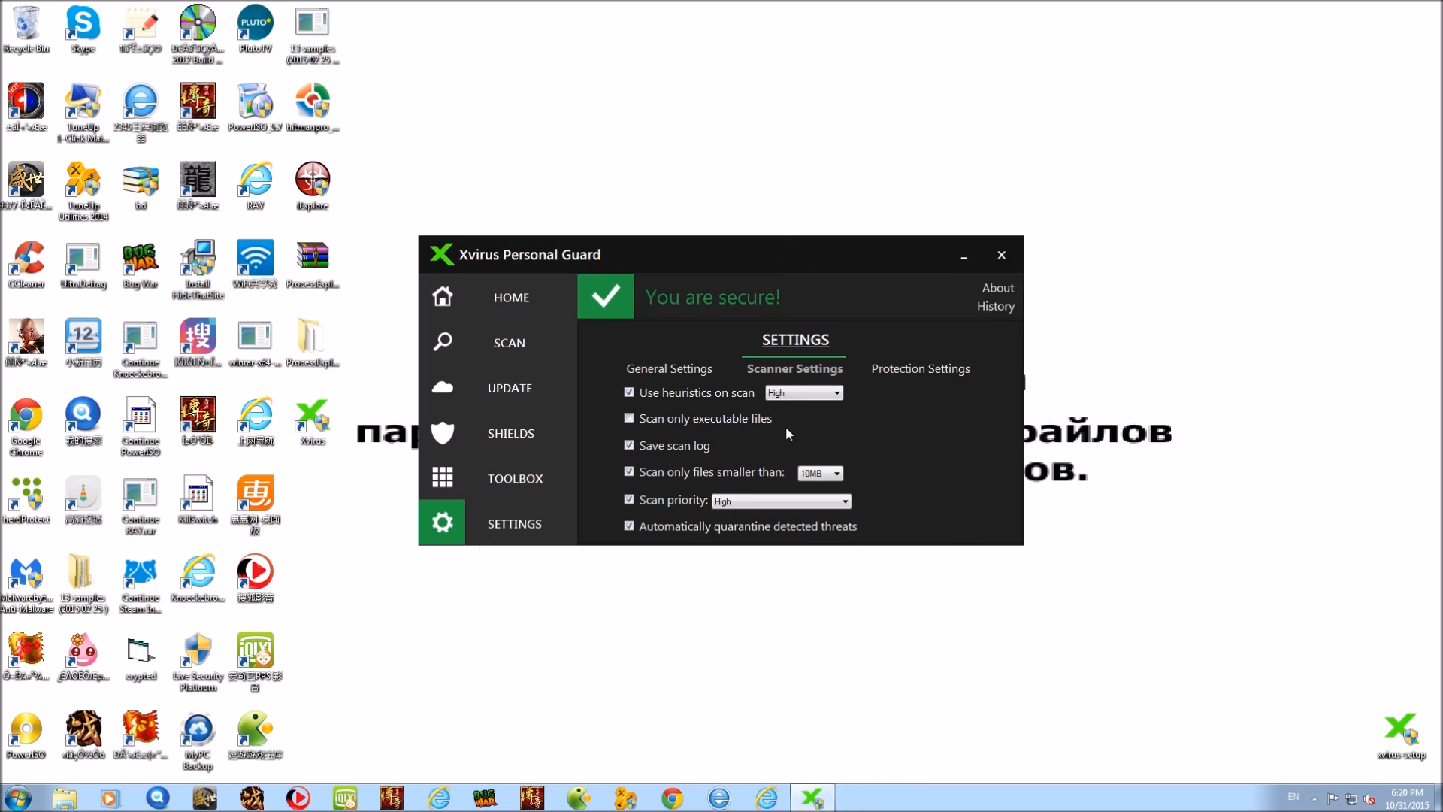
mouse_move(928, 395)
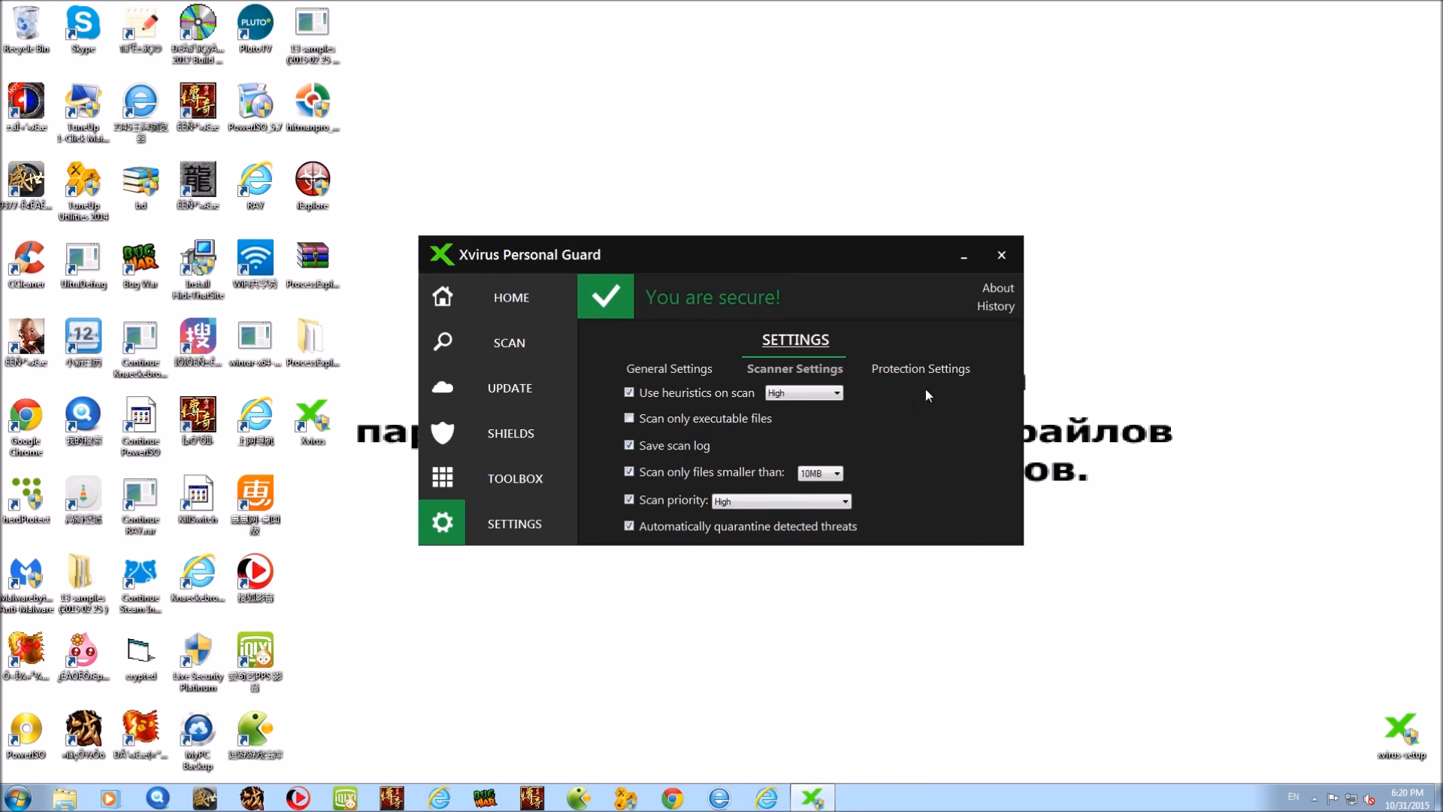
click(842, 500)
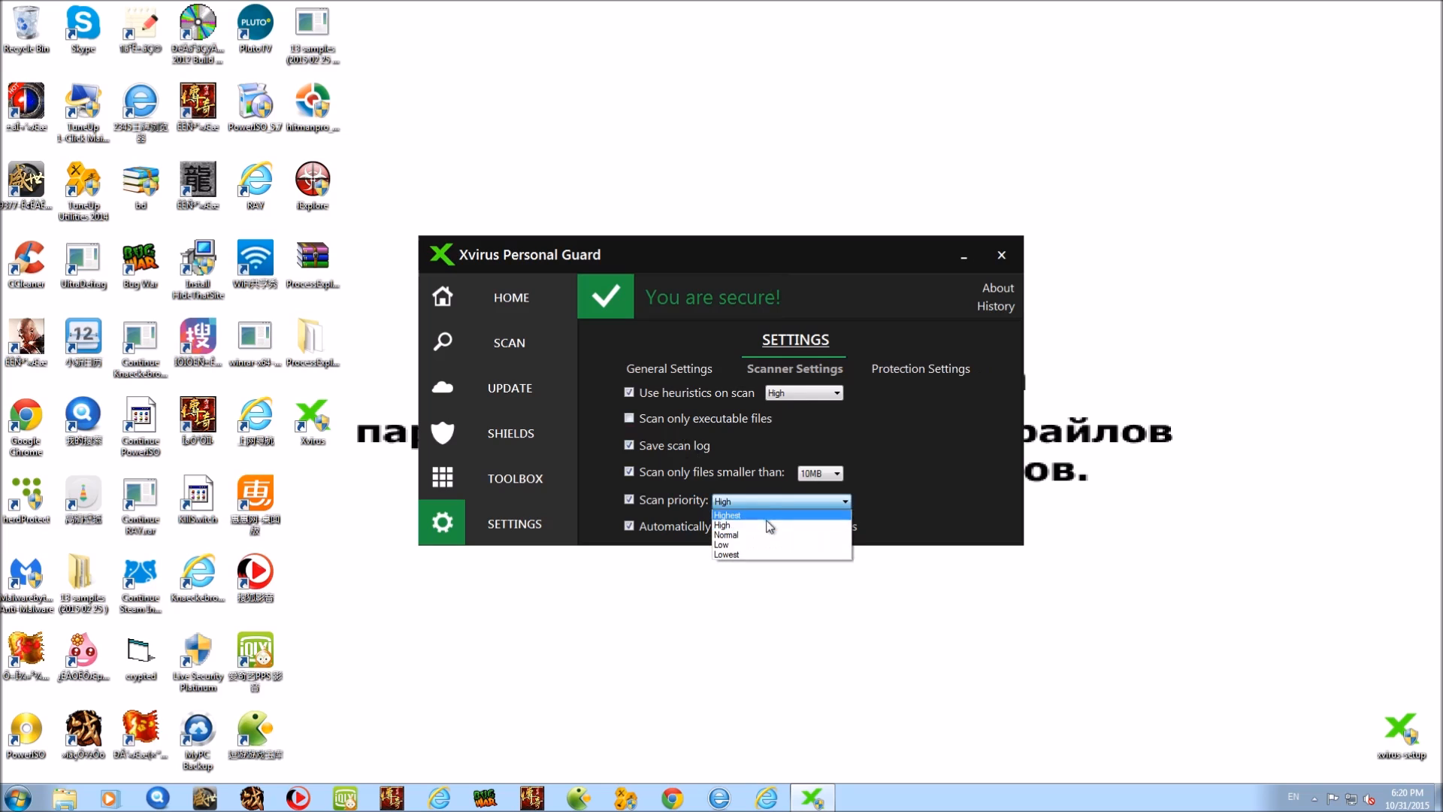
click(920, 369)
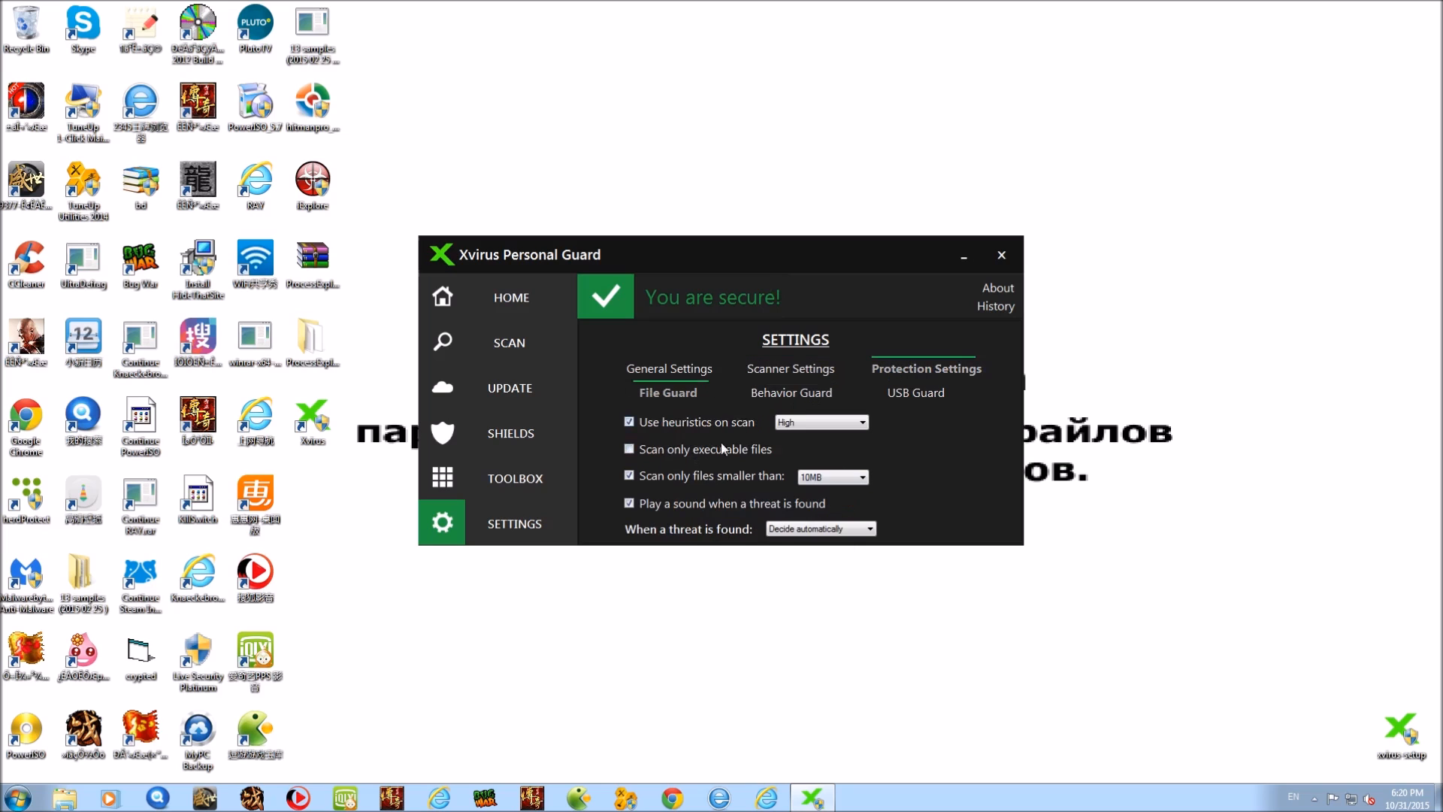
mouse_move(848, 534)
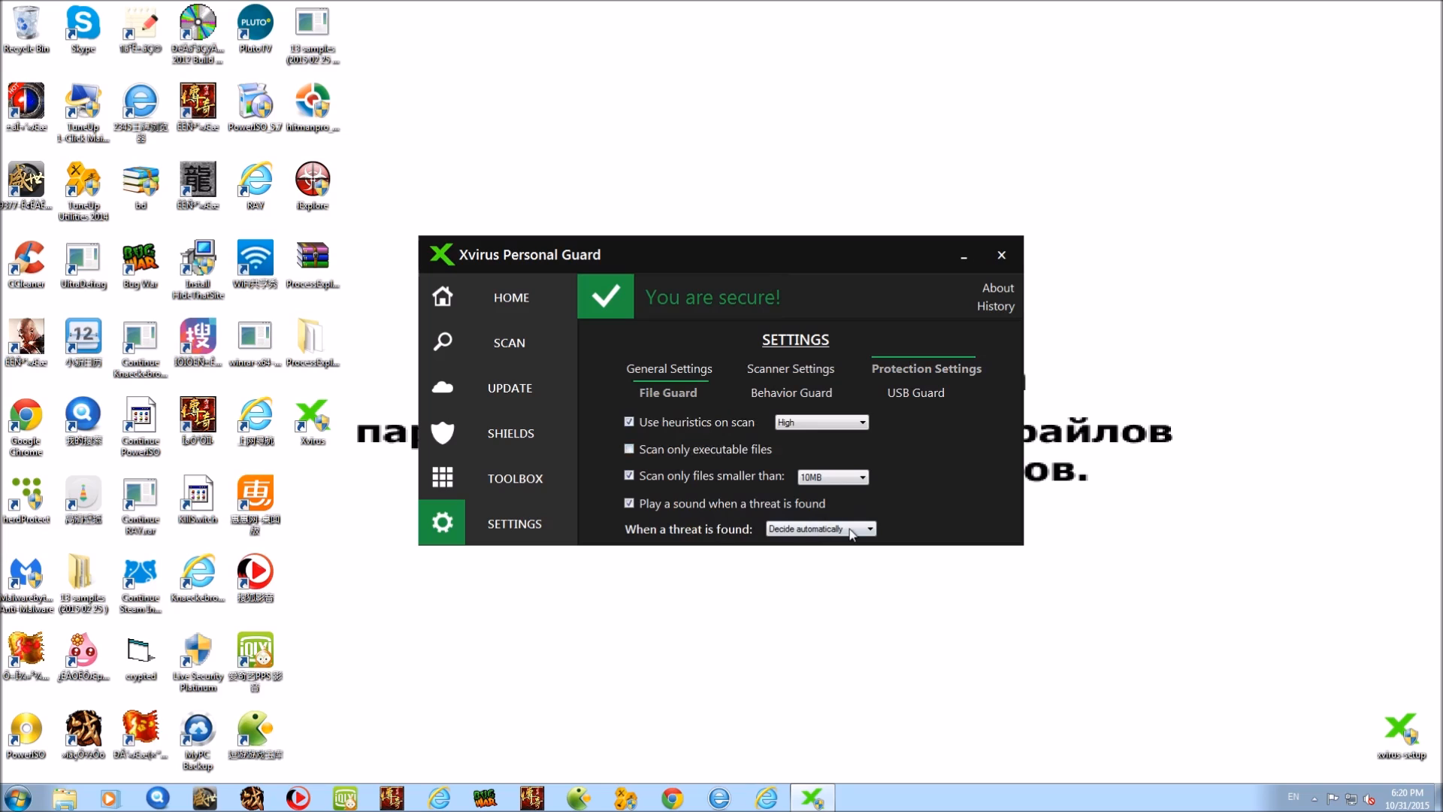
Set File Guard to Quarantine when a threat is found, then return to the scan page.
click(818, 528)
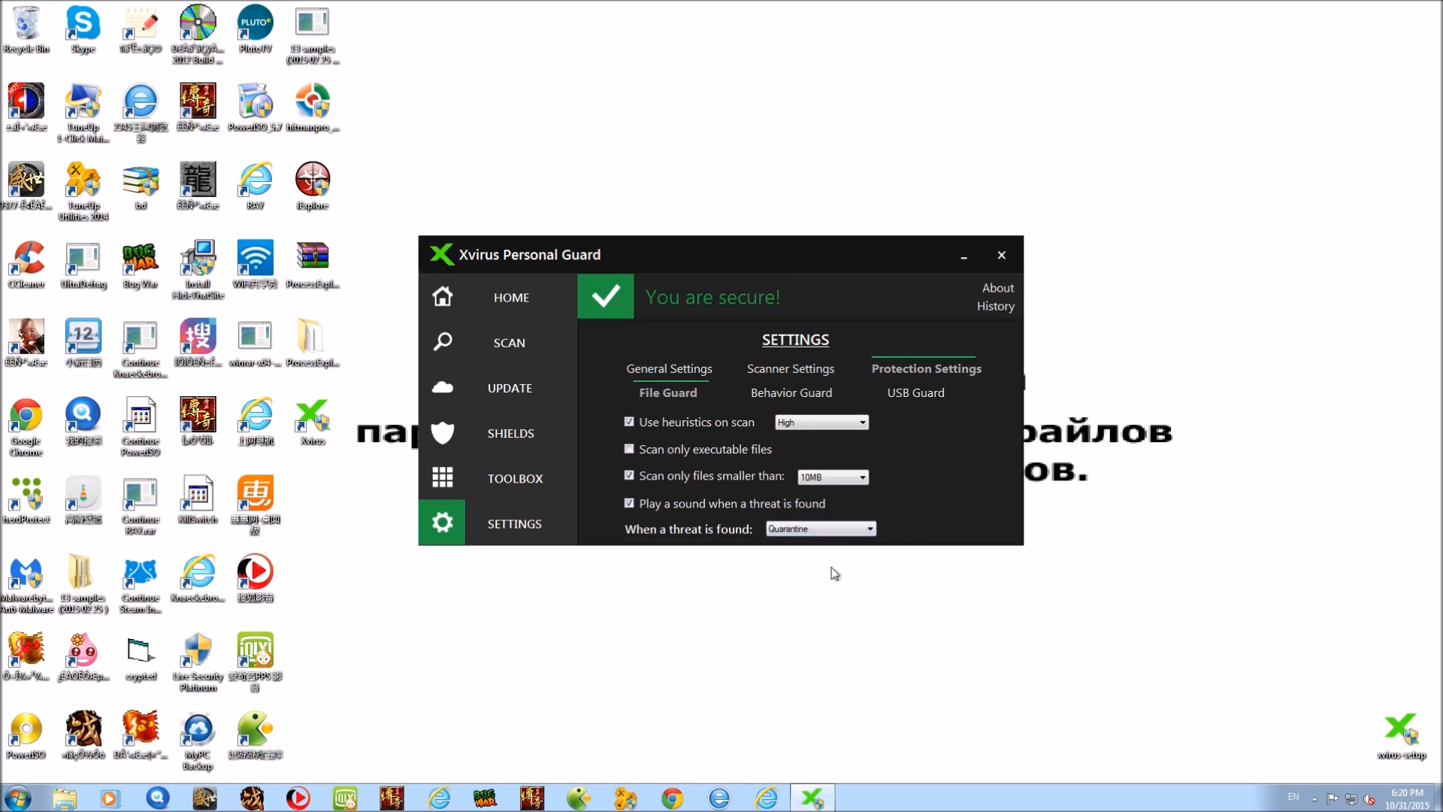
click(511, 433)
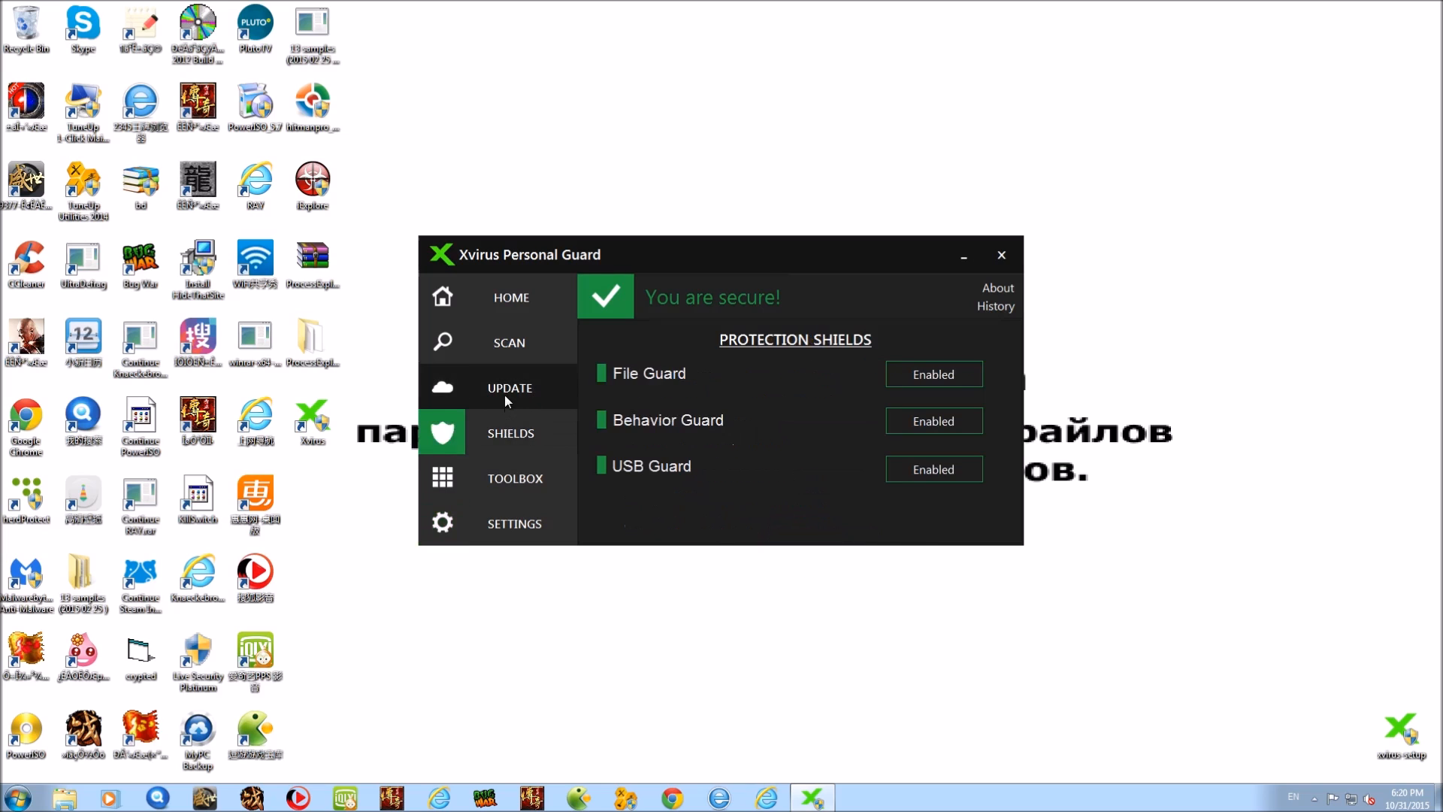
click(510, 341)
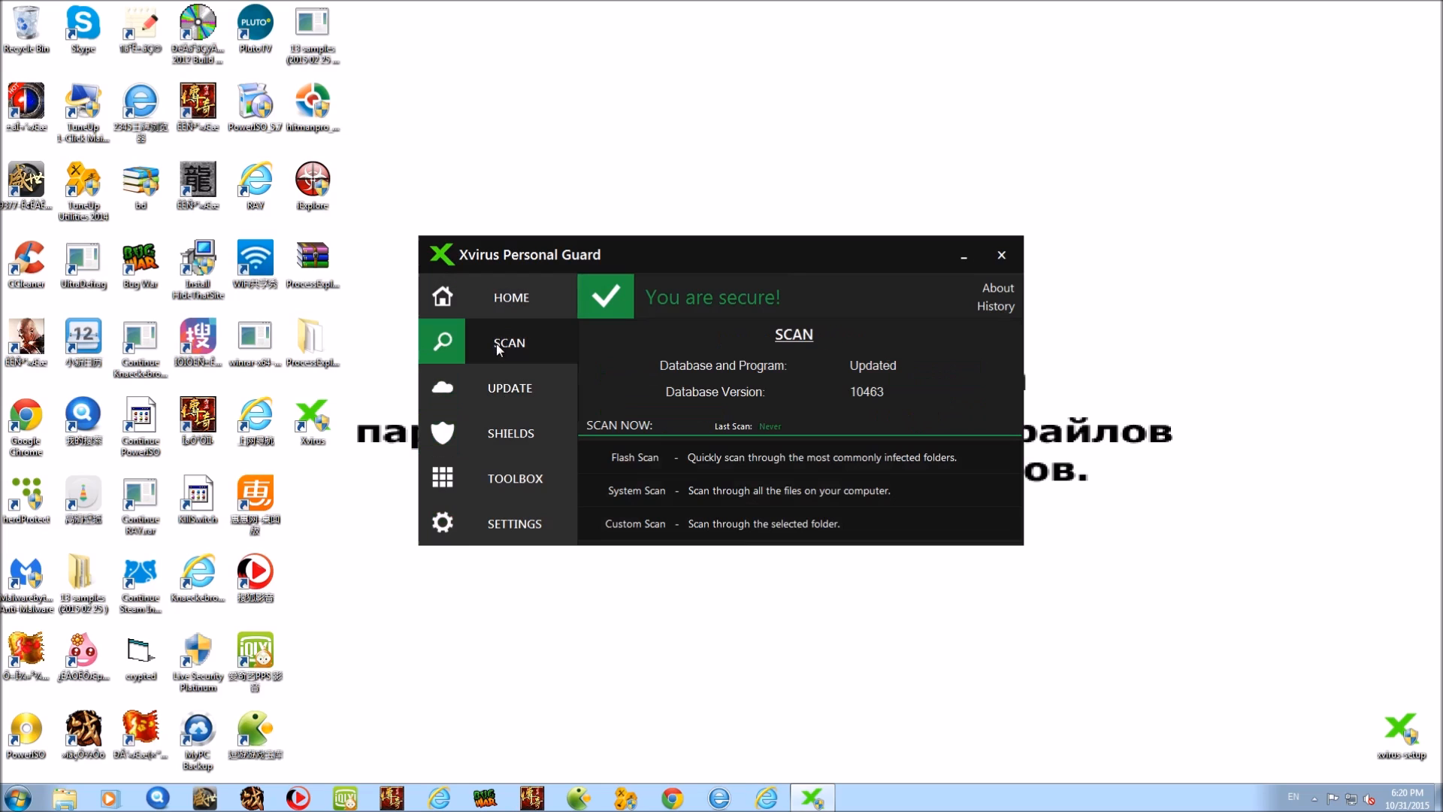
mouse_move(707, 502)
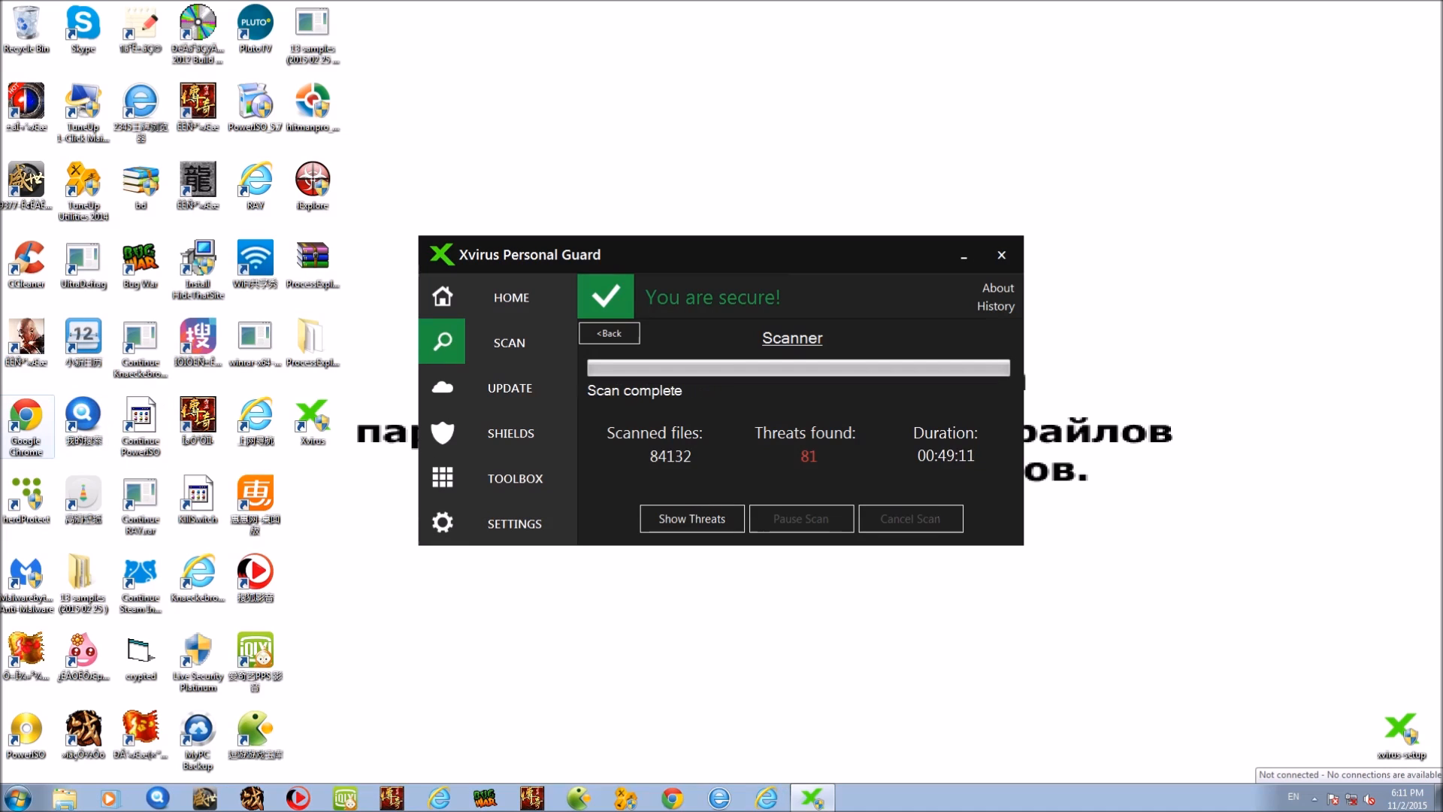
mouse_move(781, 477)
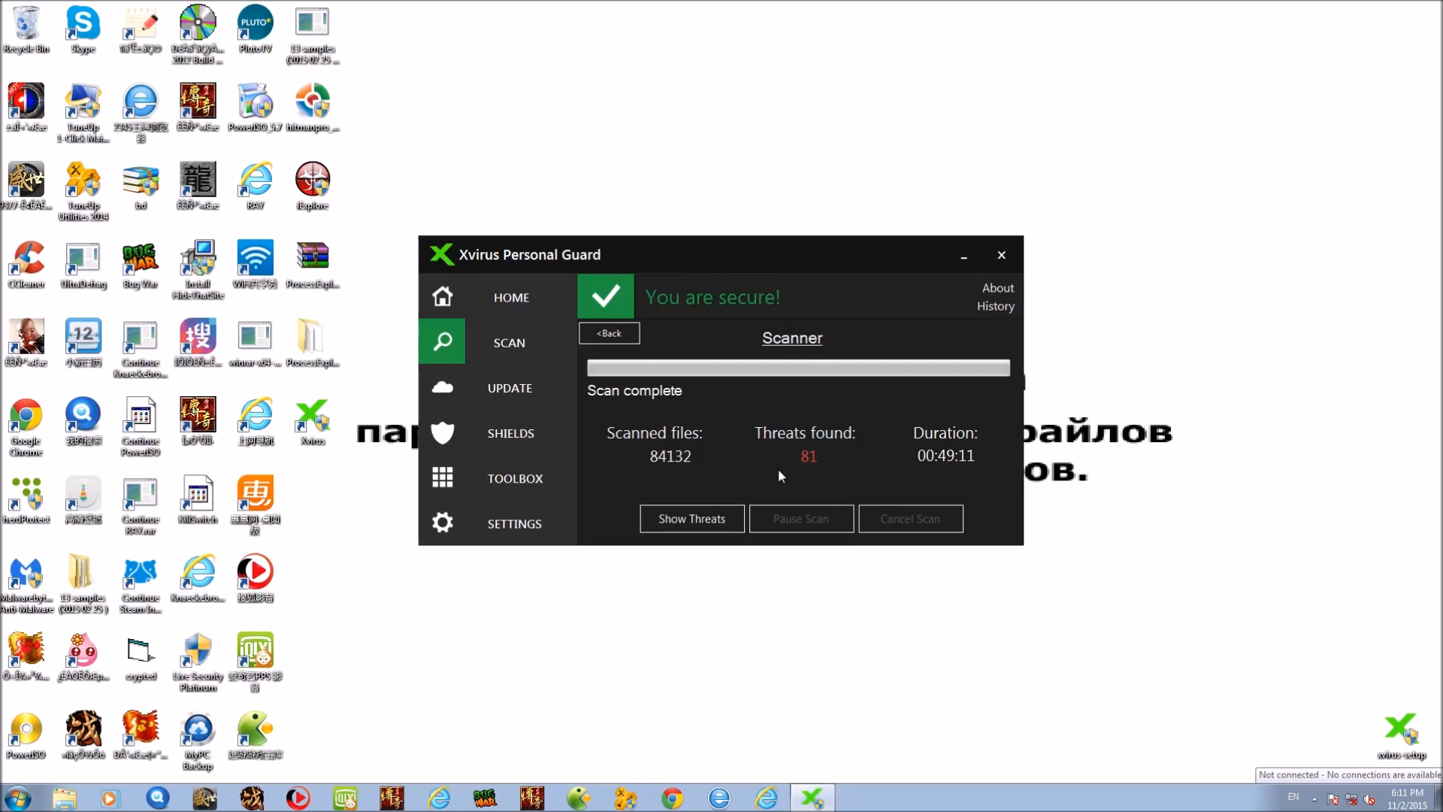
mouse_move(955, 470)
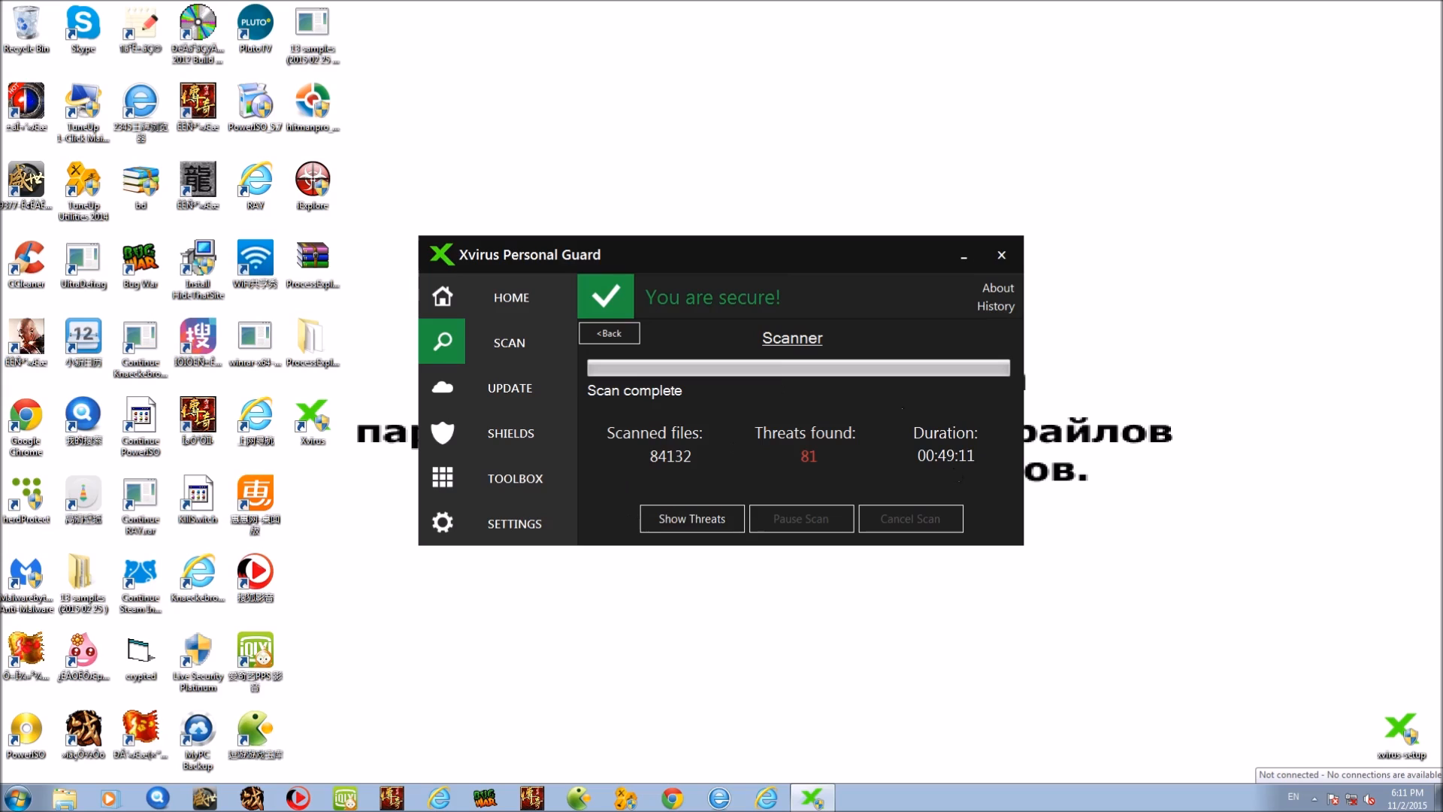
mouse_move(803, 452)
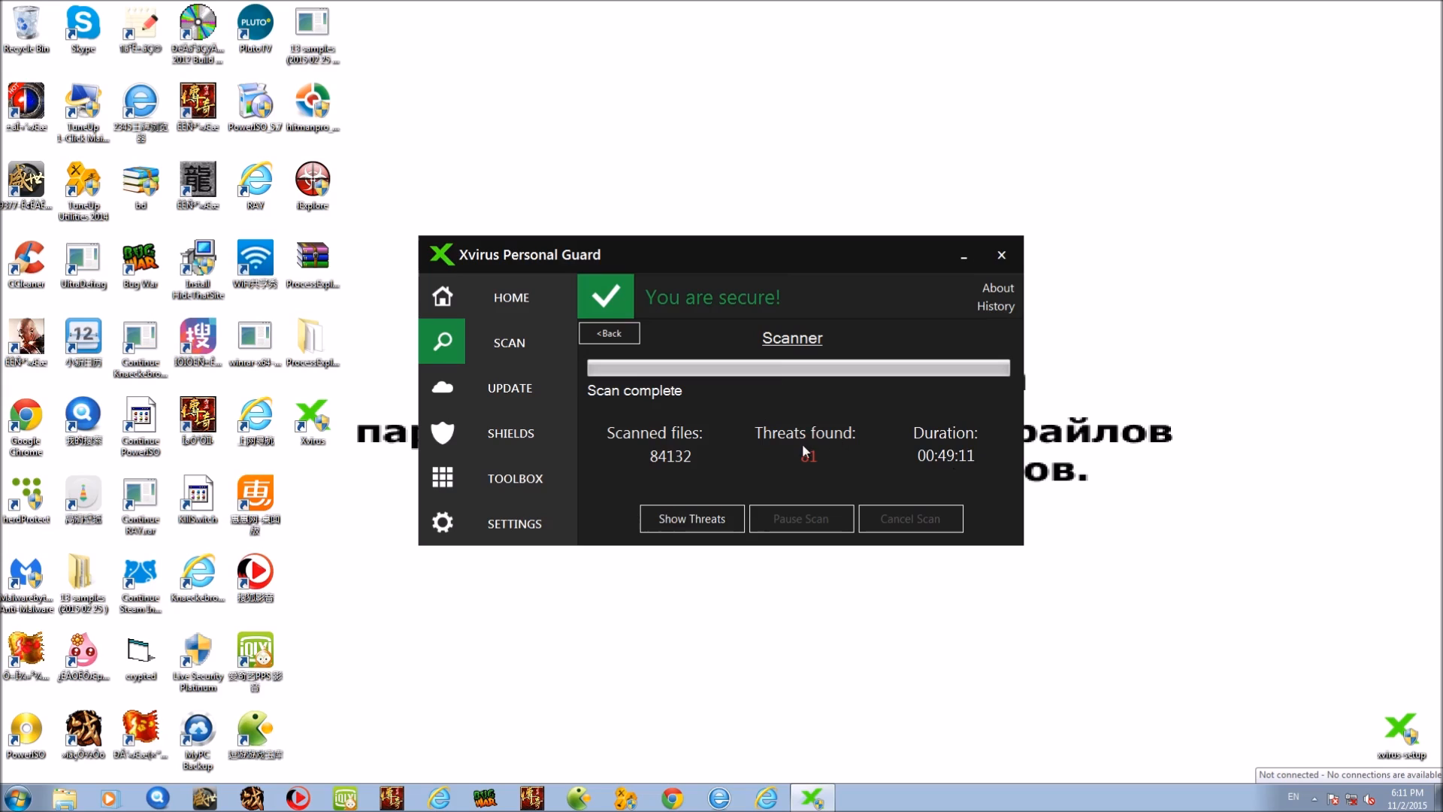
mouse_move(806, 453)
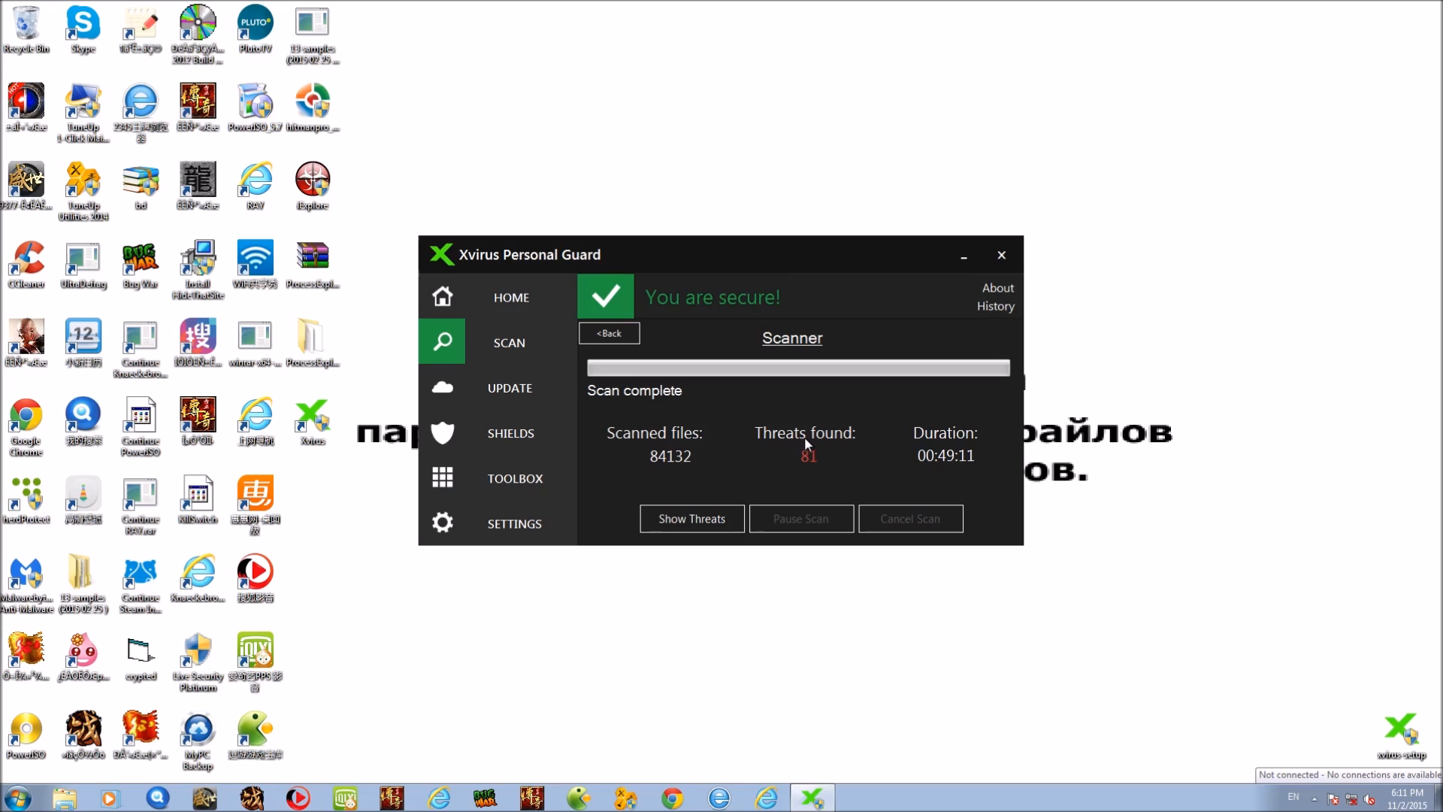
mouse_move(832, 463)
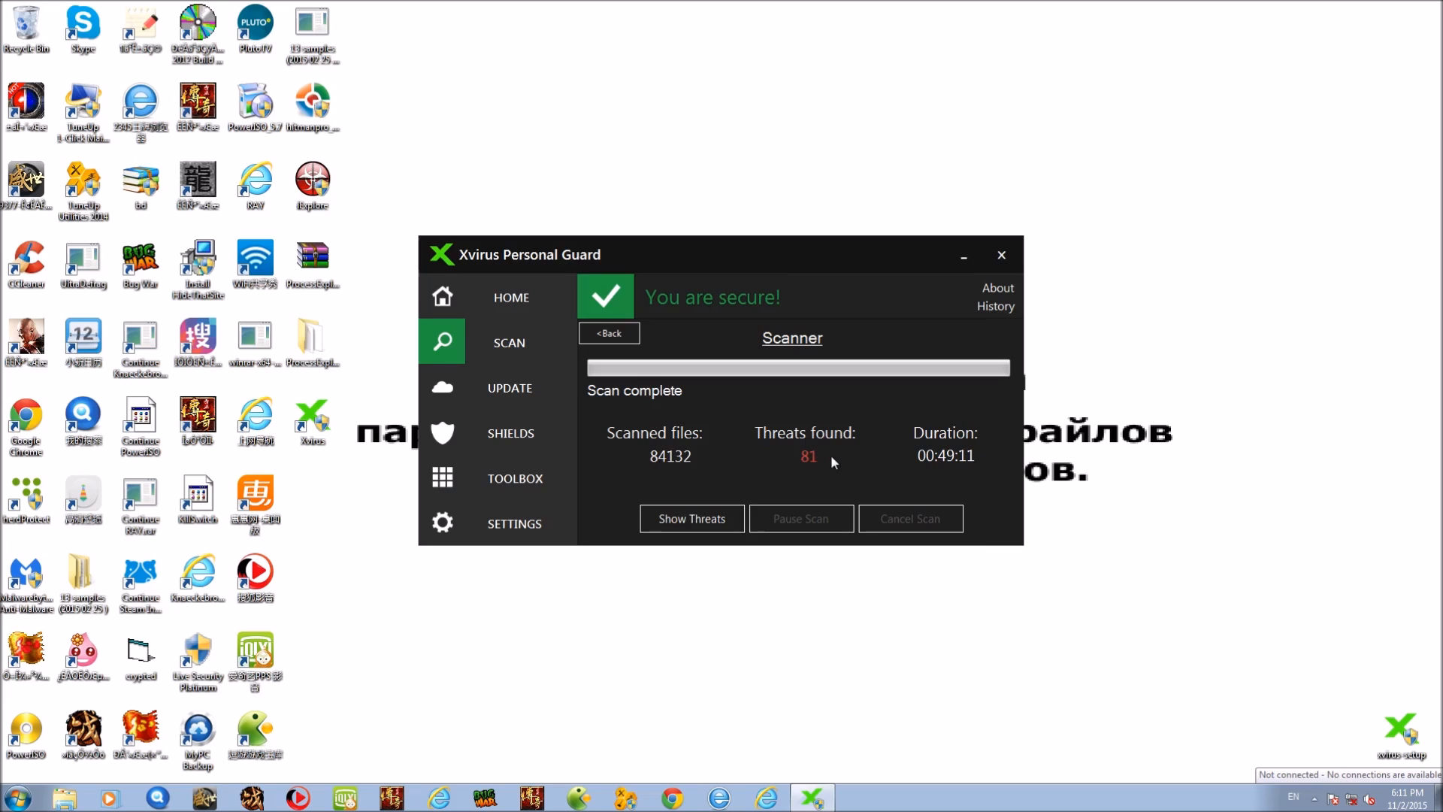
mouse_move(759, 526)
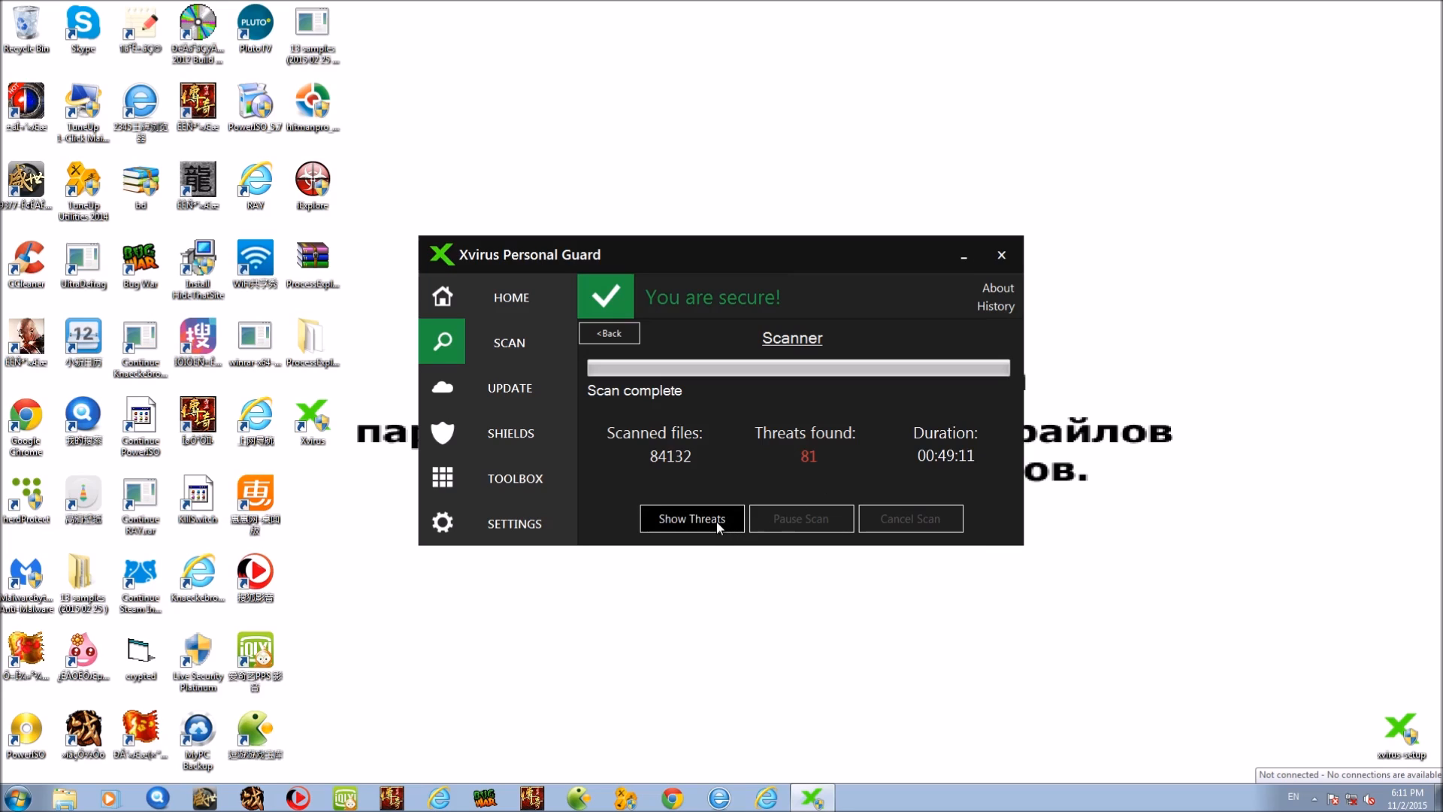
Review the Threats found list, including the suspicious desktop sample files.
click(692, 519)
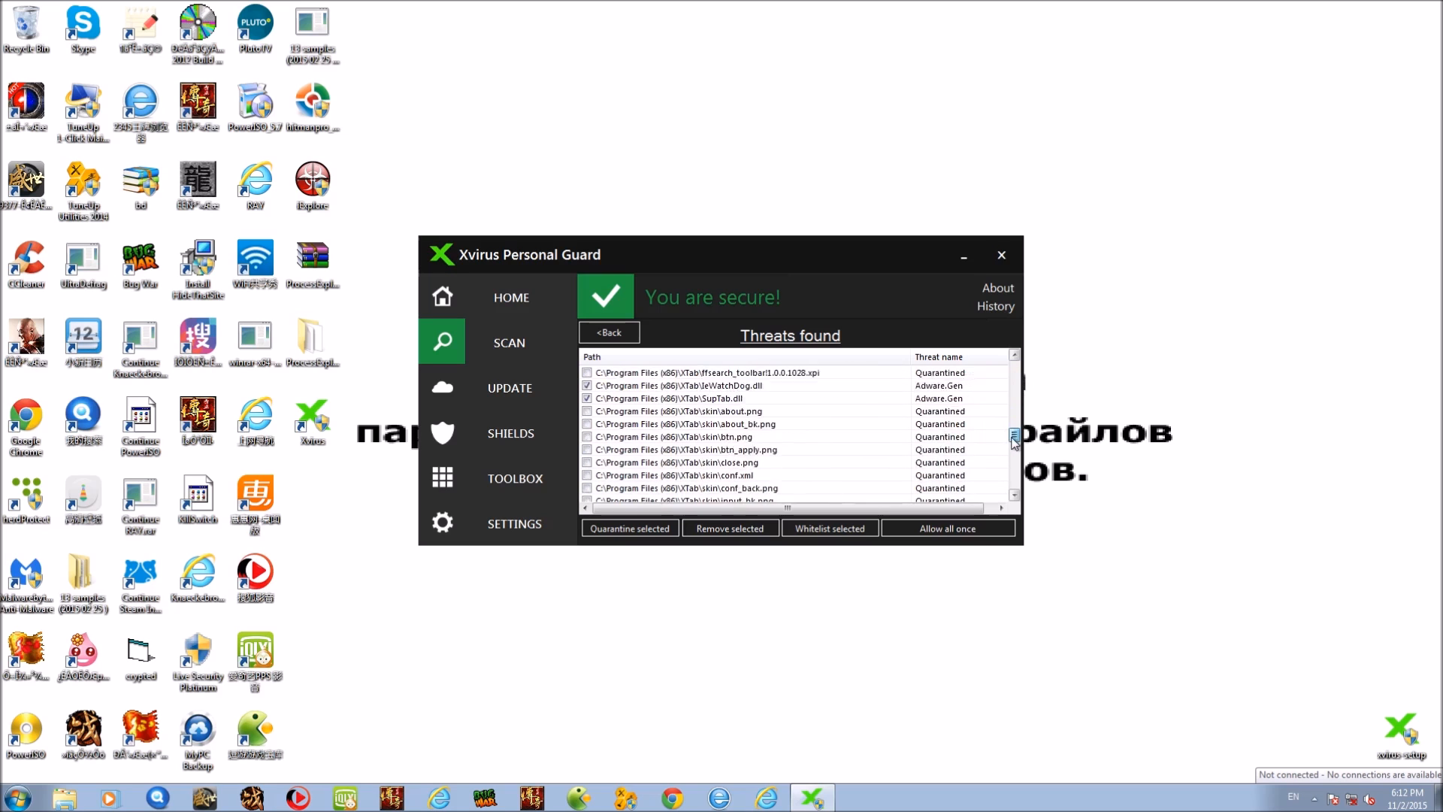
scroll(down, 3)
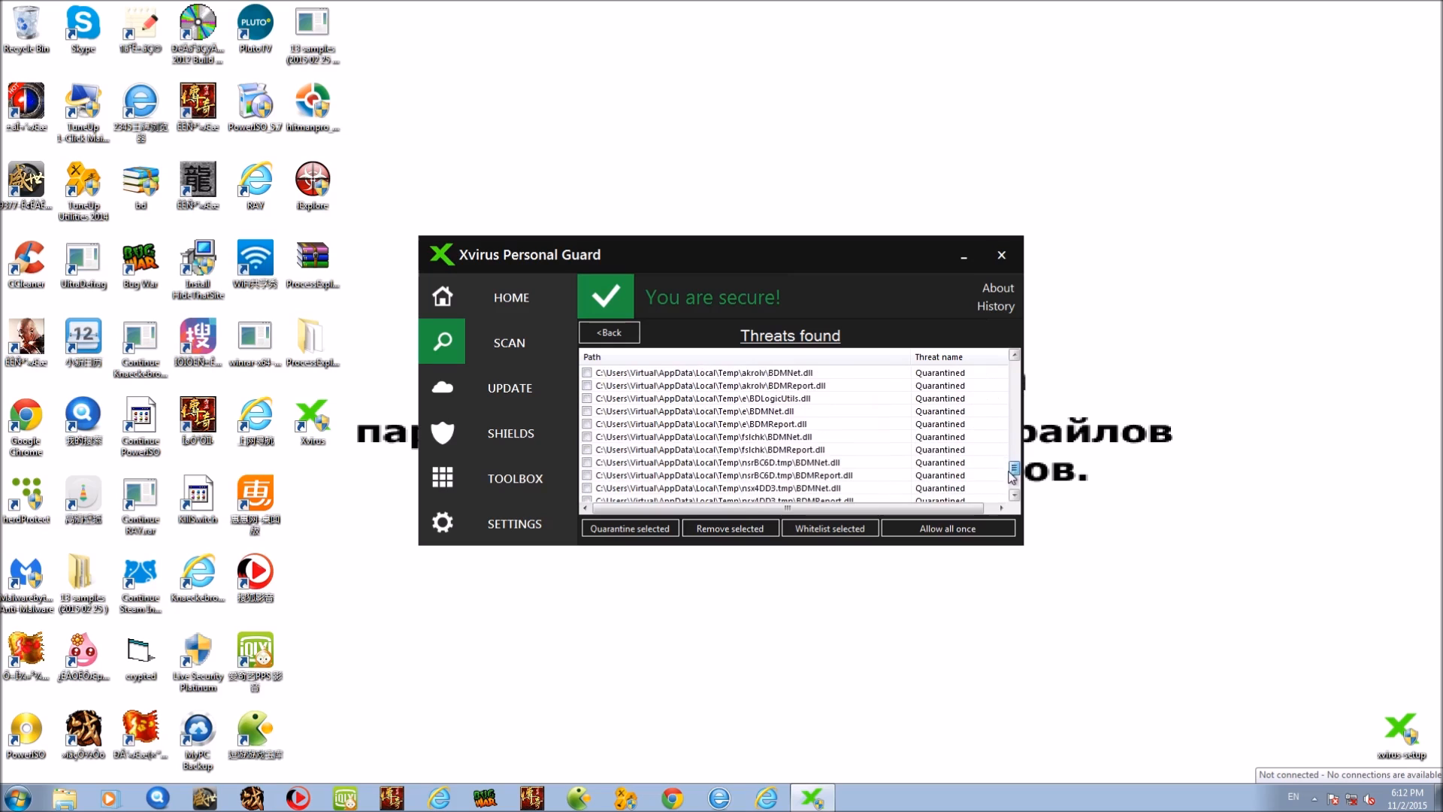
scroll(down, 3)
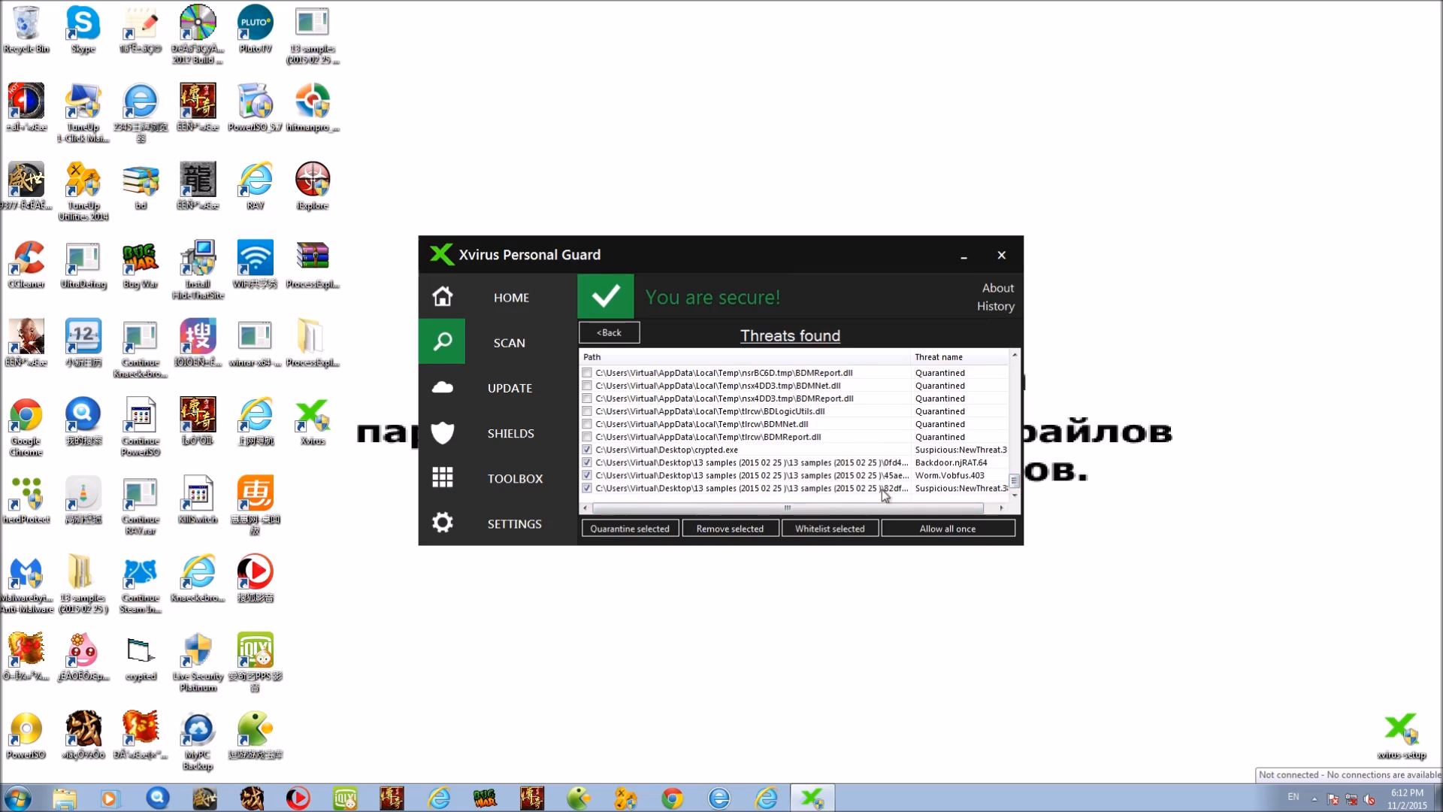
mouse_move(815, 485)
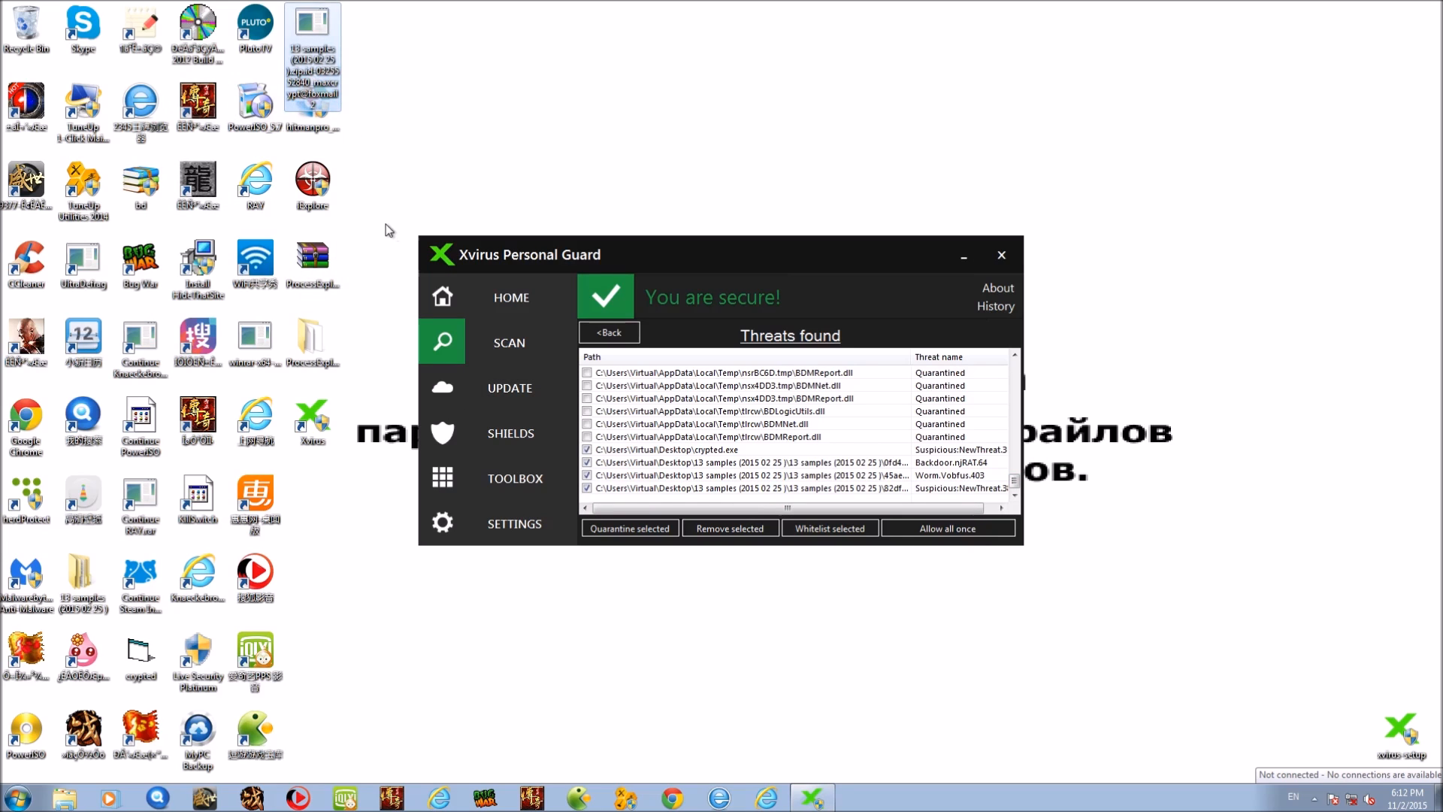
mouse_move(727, 373)
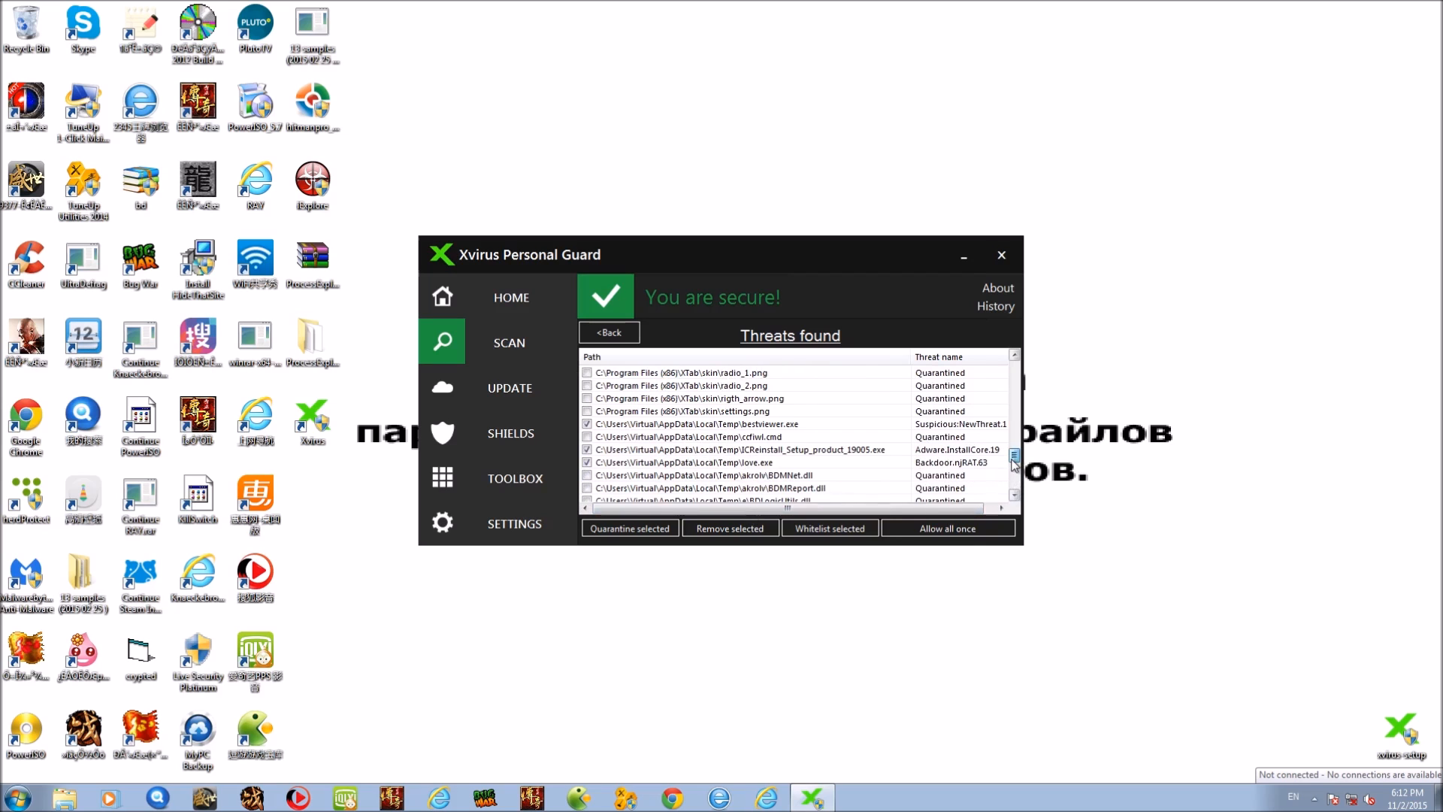
scroll(up, 3)
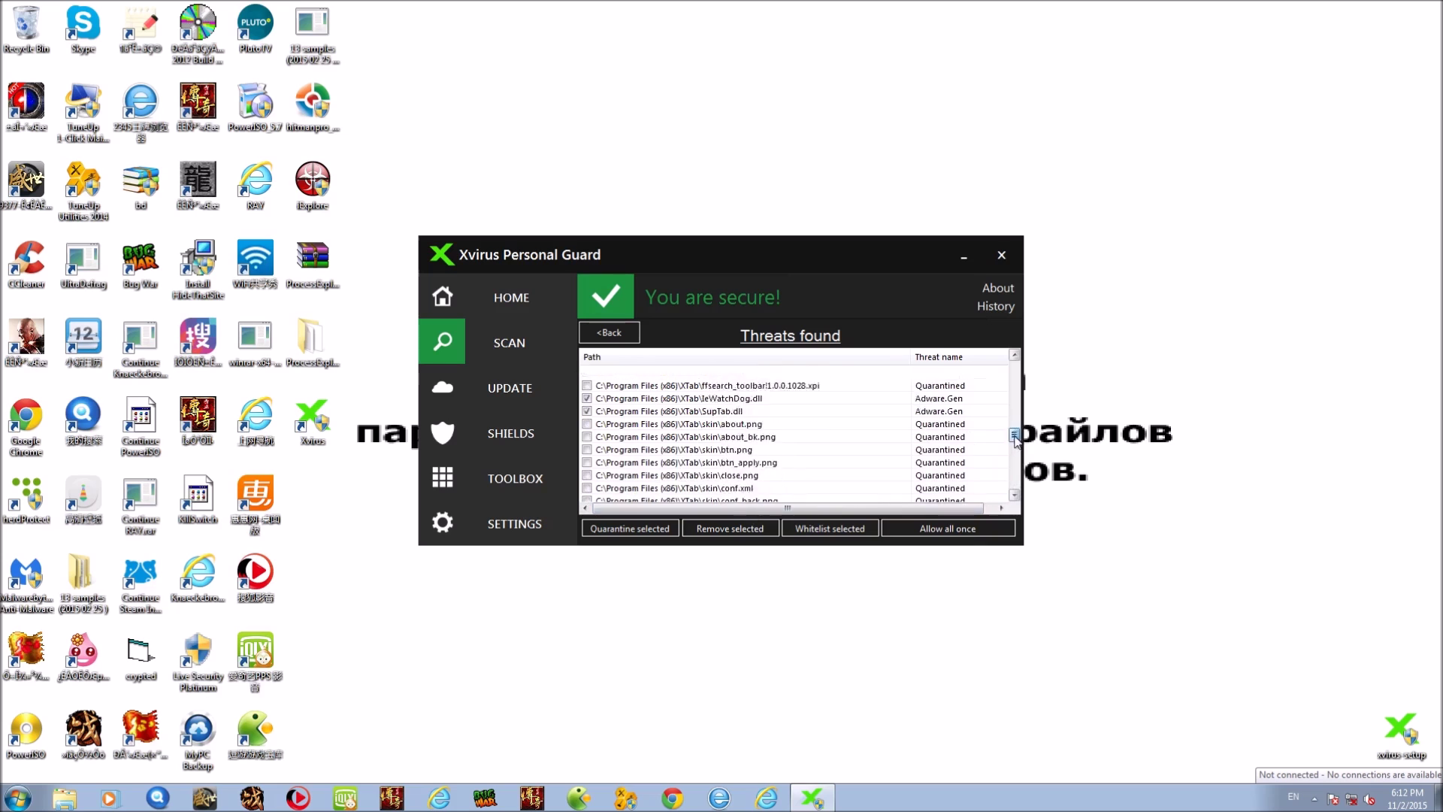
scroll(down, 3)
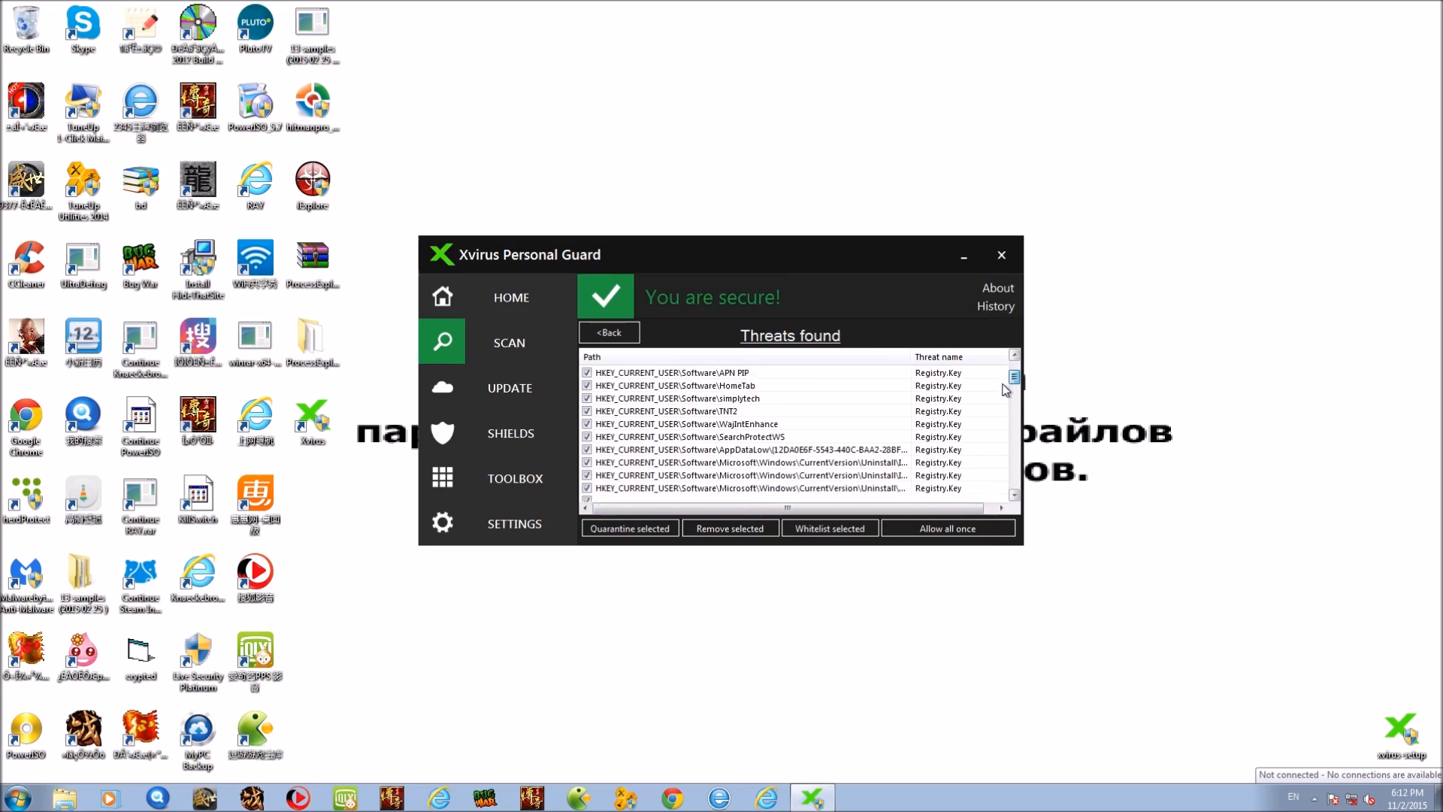
scroll(down, 3)
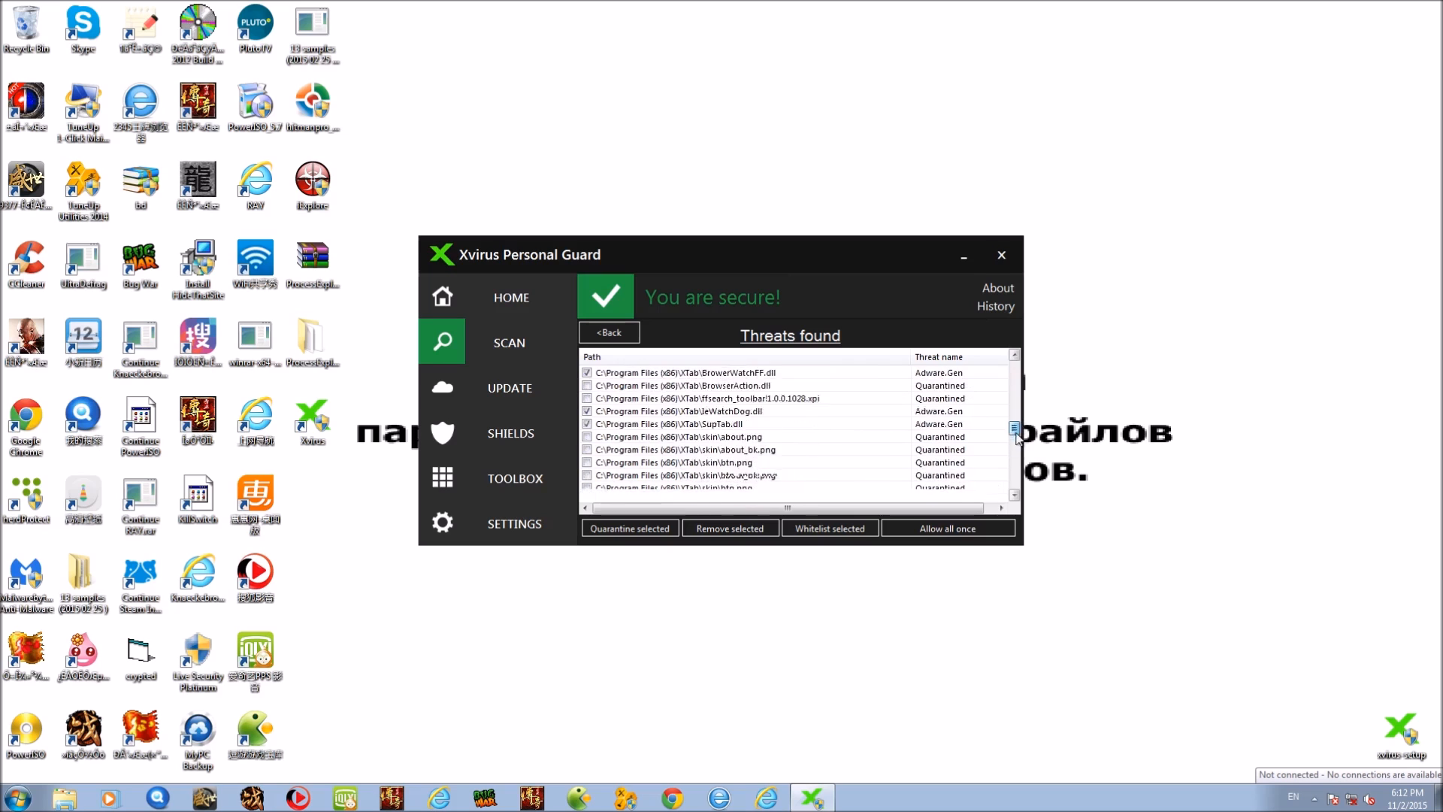
scroll(down, 3)
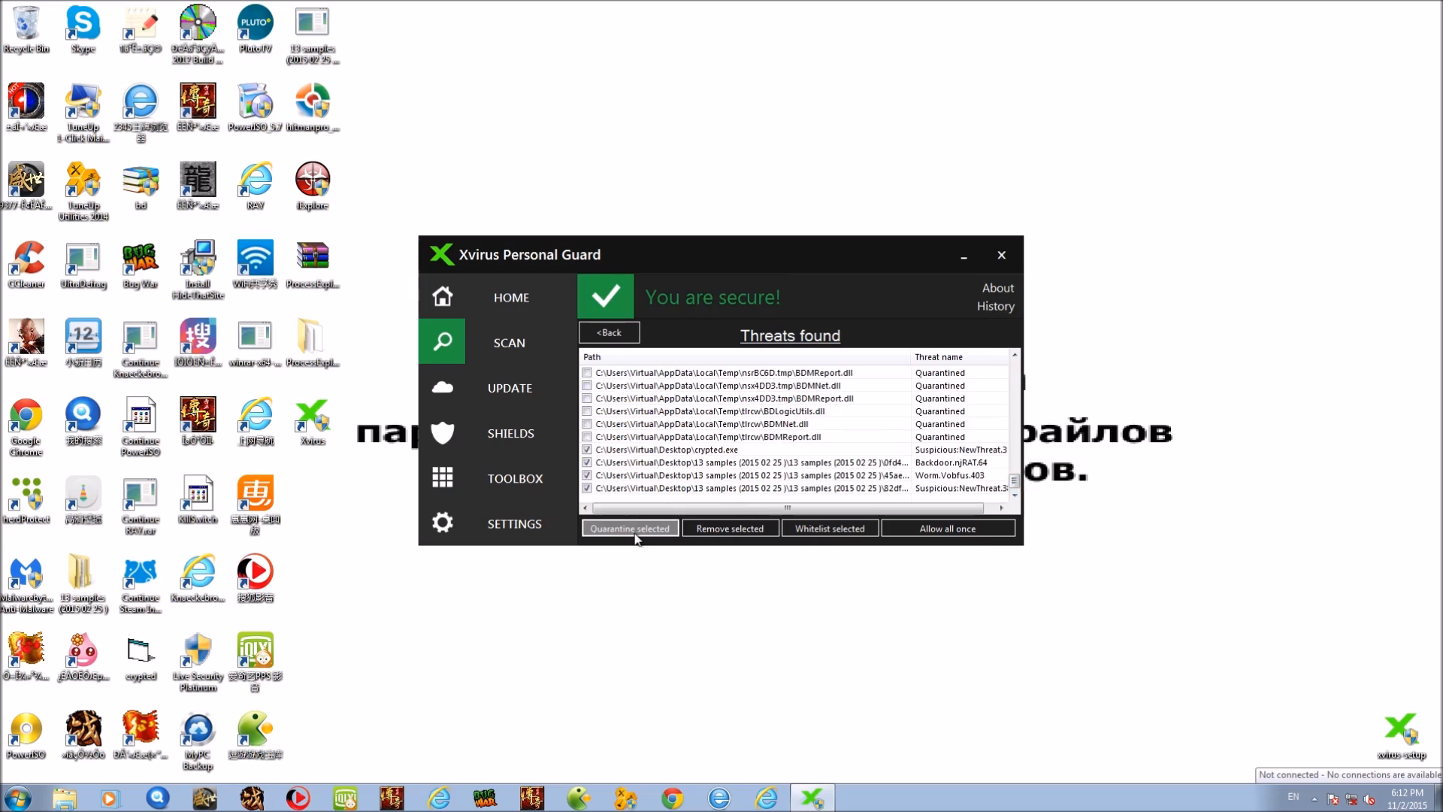
Quarantine the checked threats from the scan results.
click(628, 527)
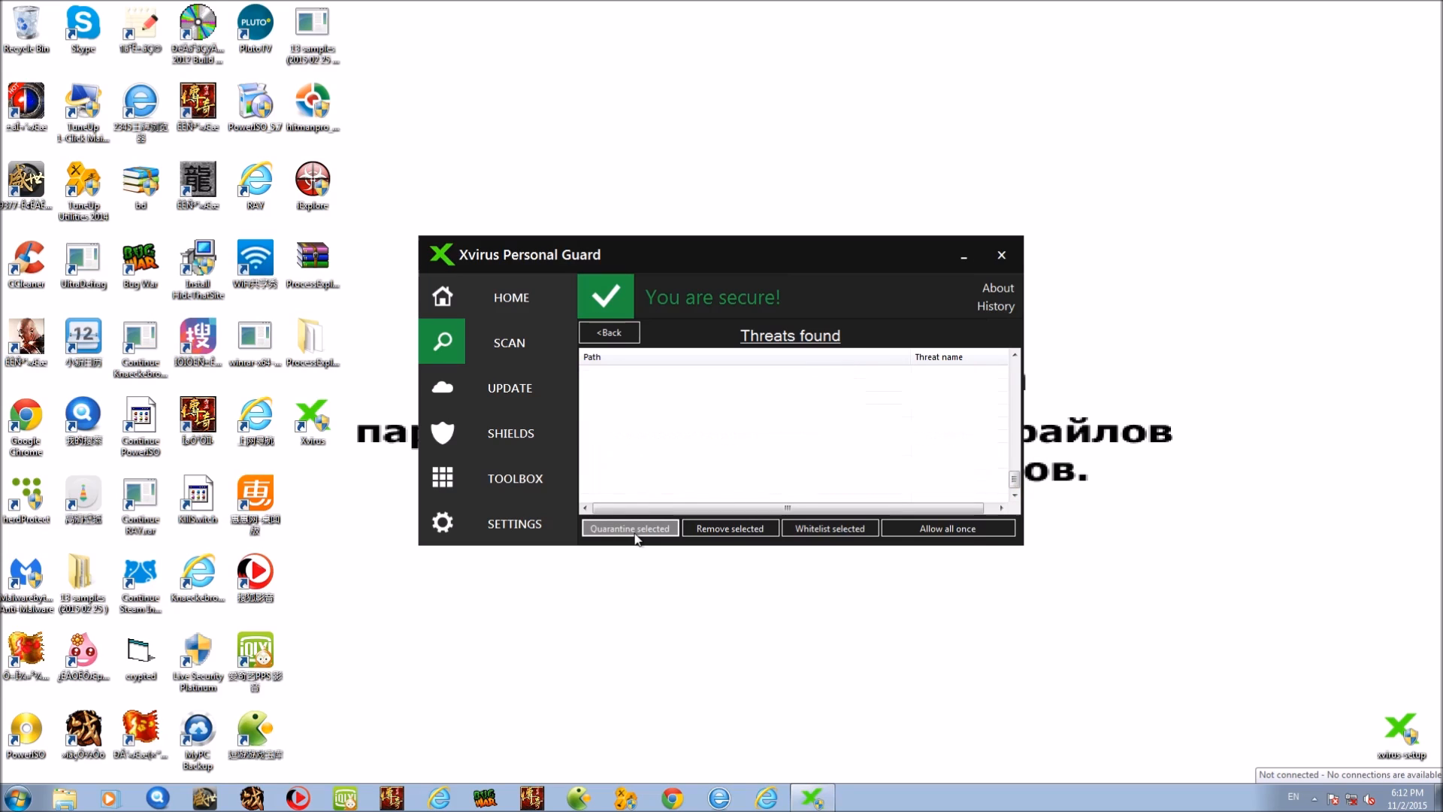
click(630, 527)
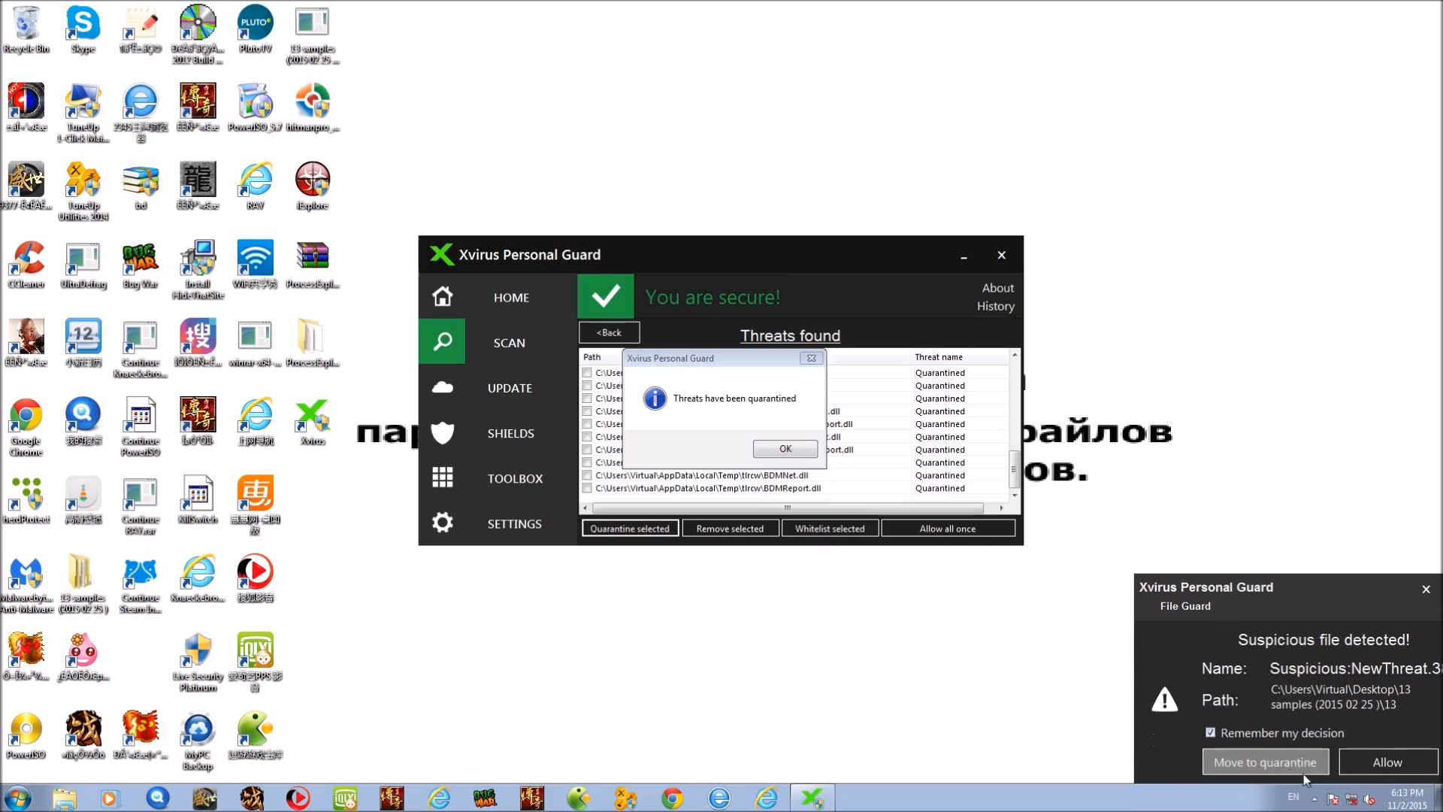
mouse_move(680, 412)
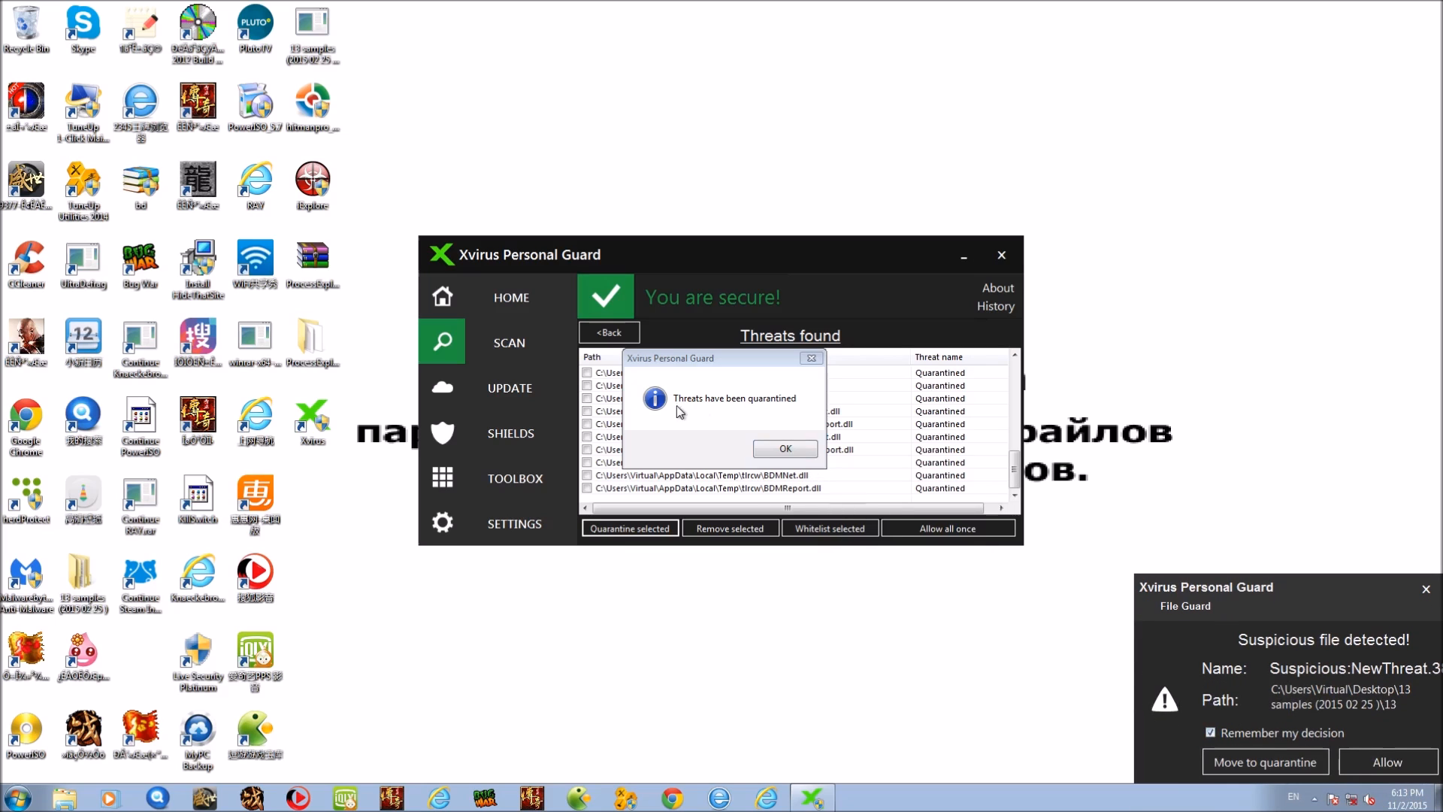
mouse_move(692, 410)
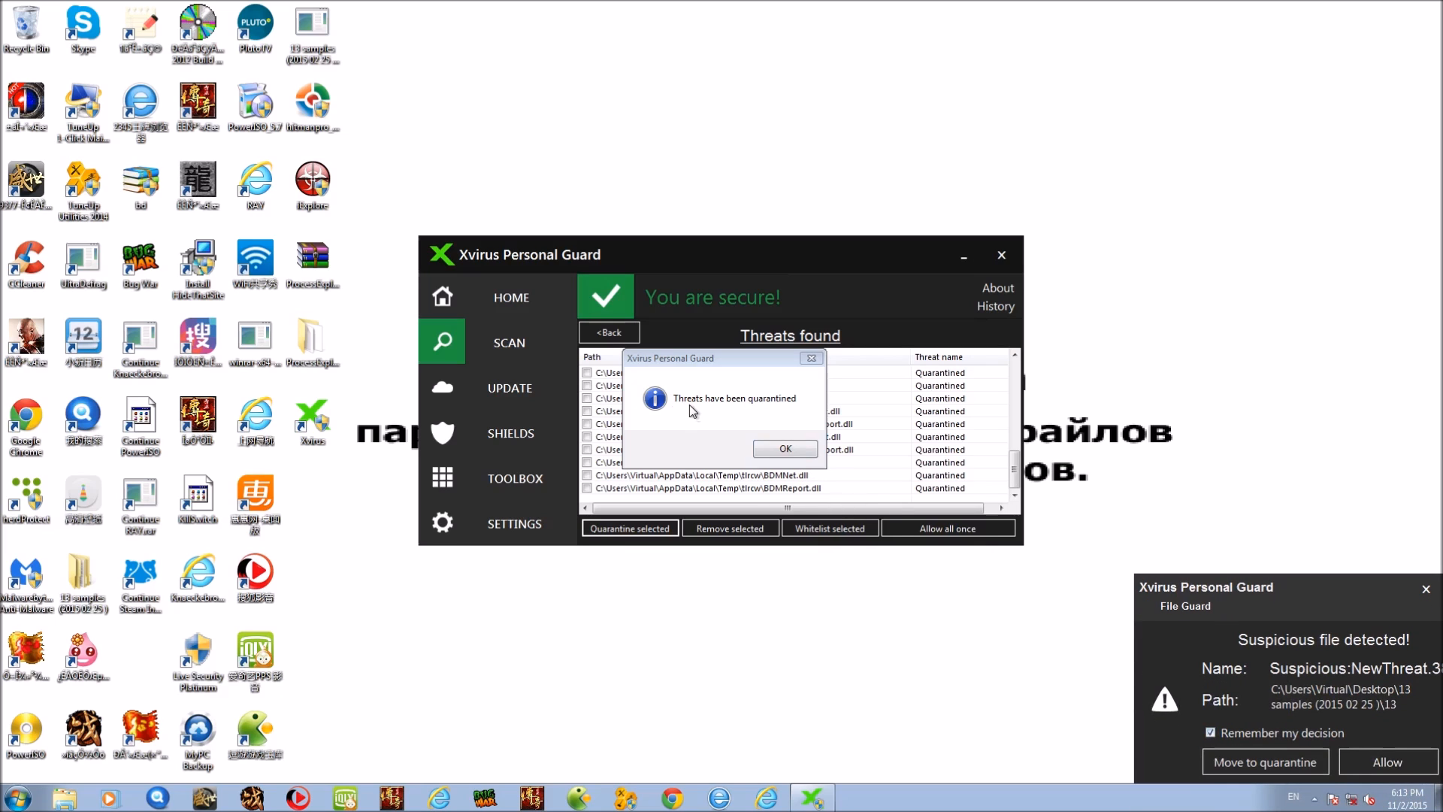
mouse_move(719, 415)
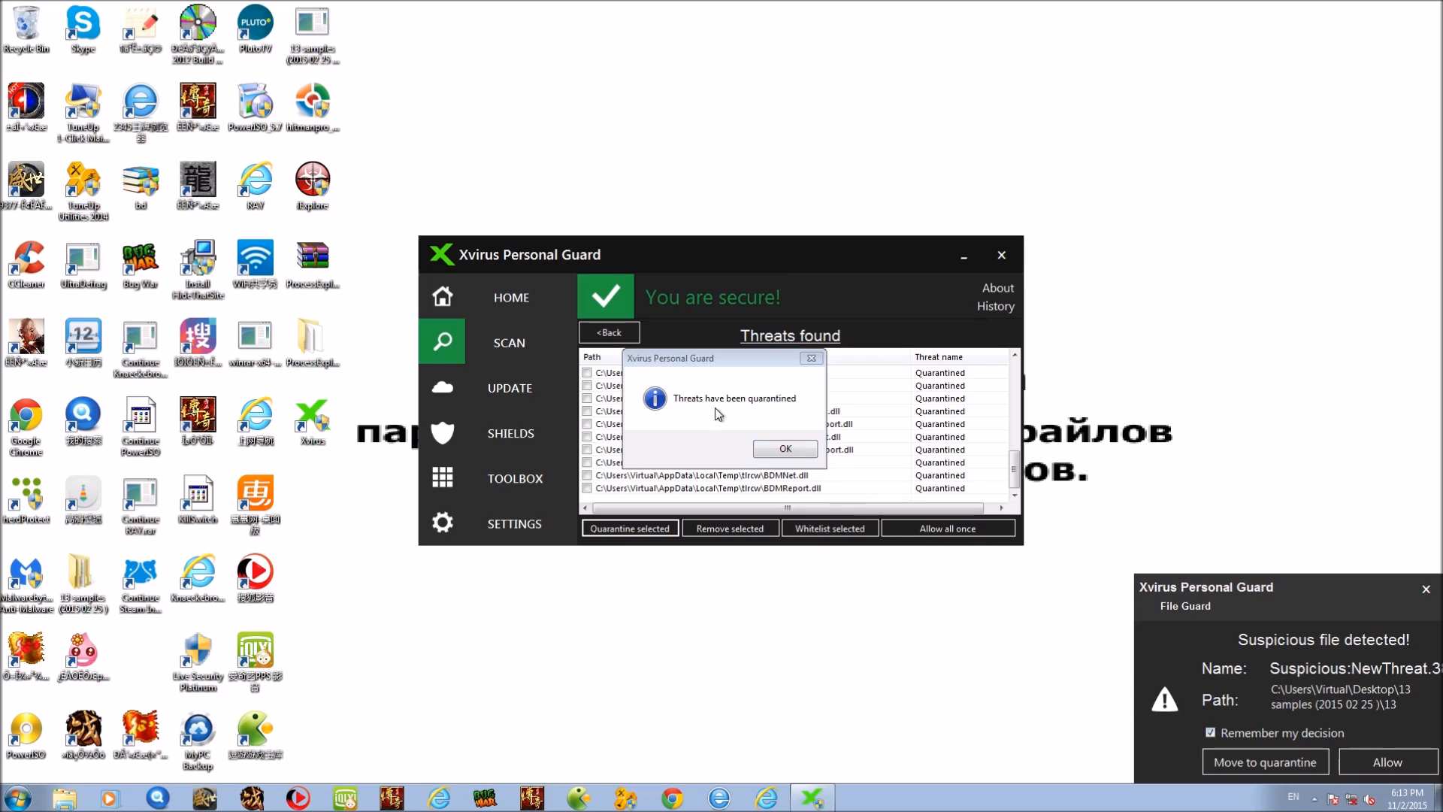
Dismiss the 'Threats have been quarantined' confirmation.
click(785, 448)
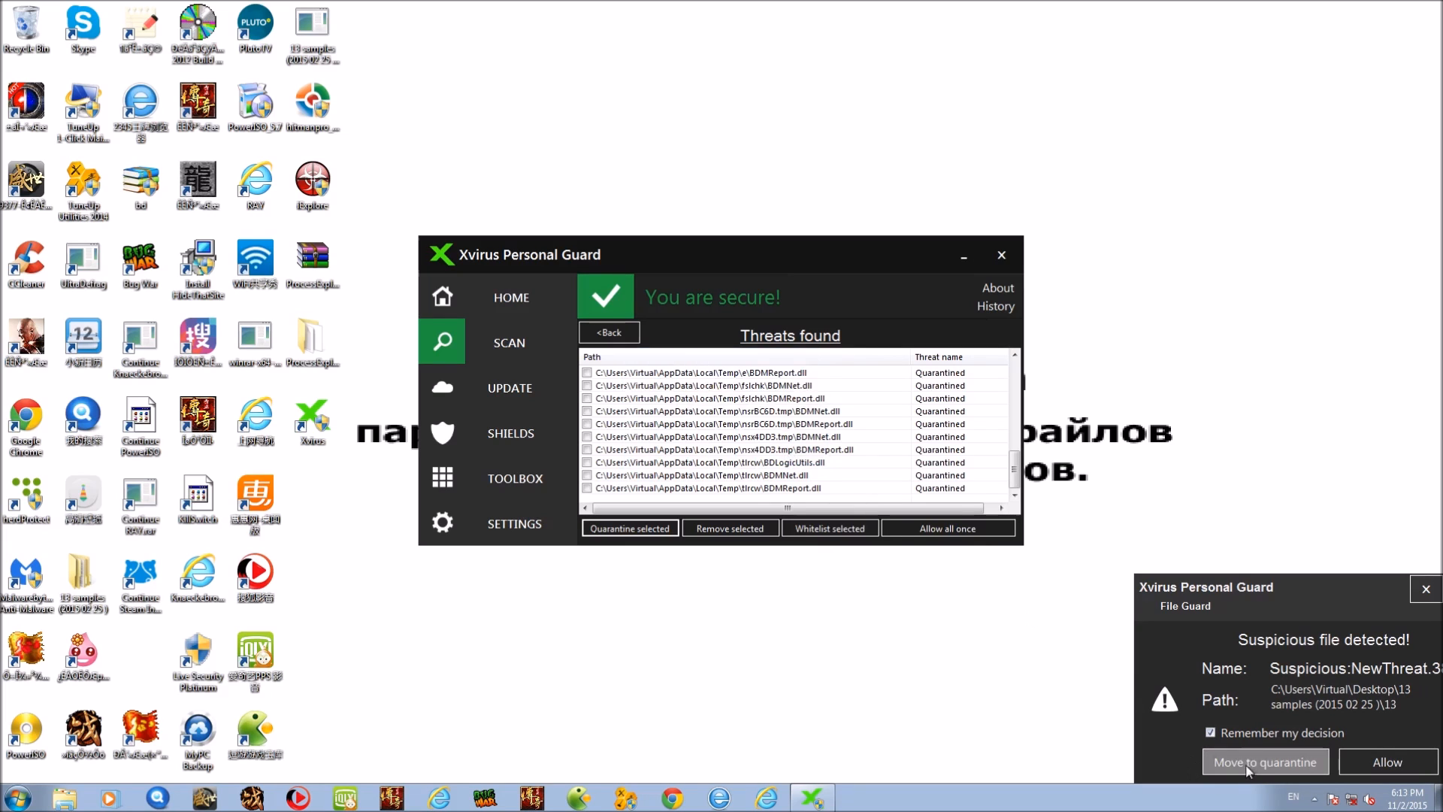
mouse_move(1368, 663)
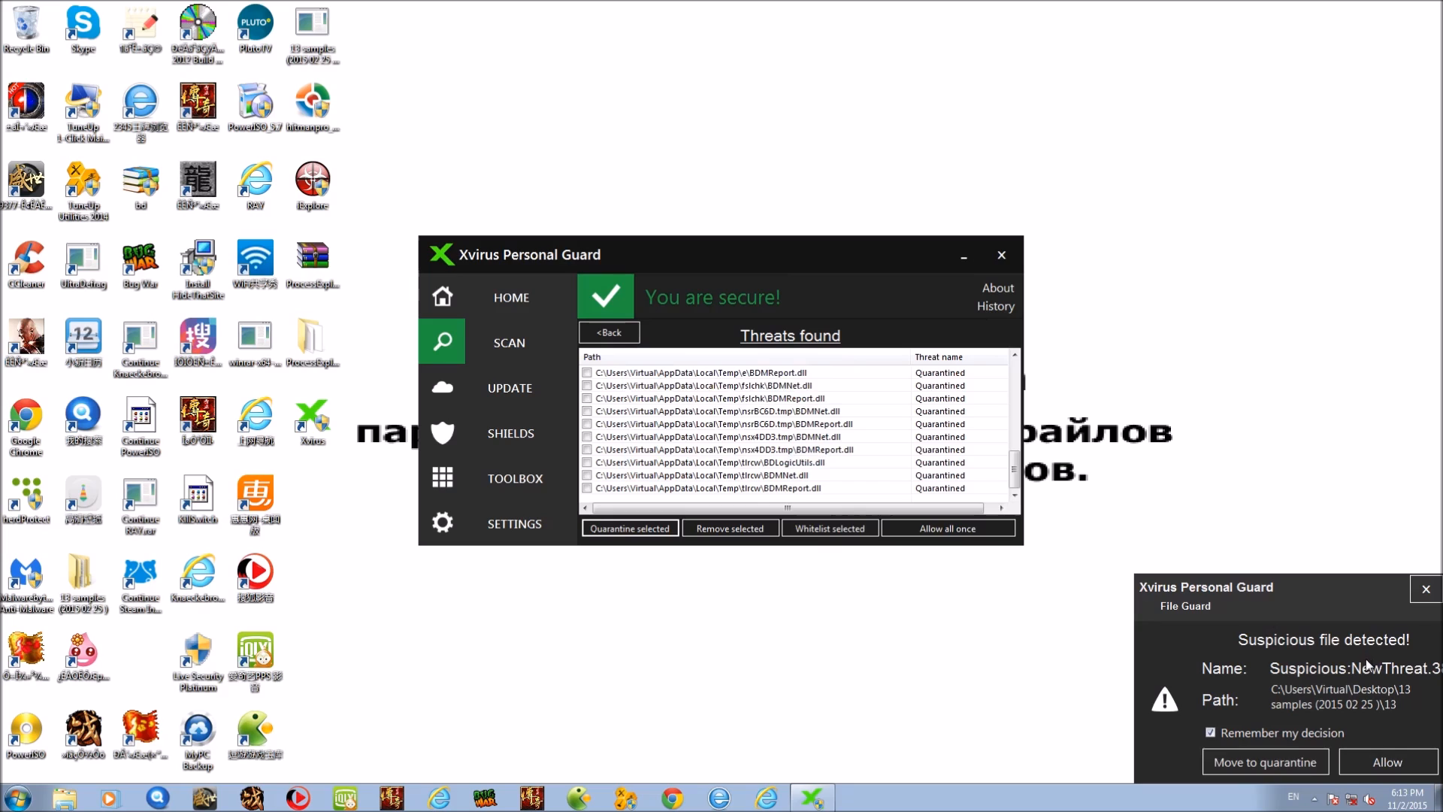
mouse_move(1354, 678)
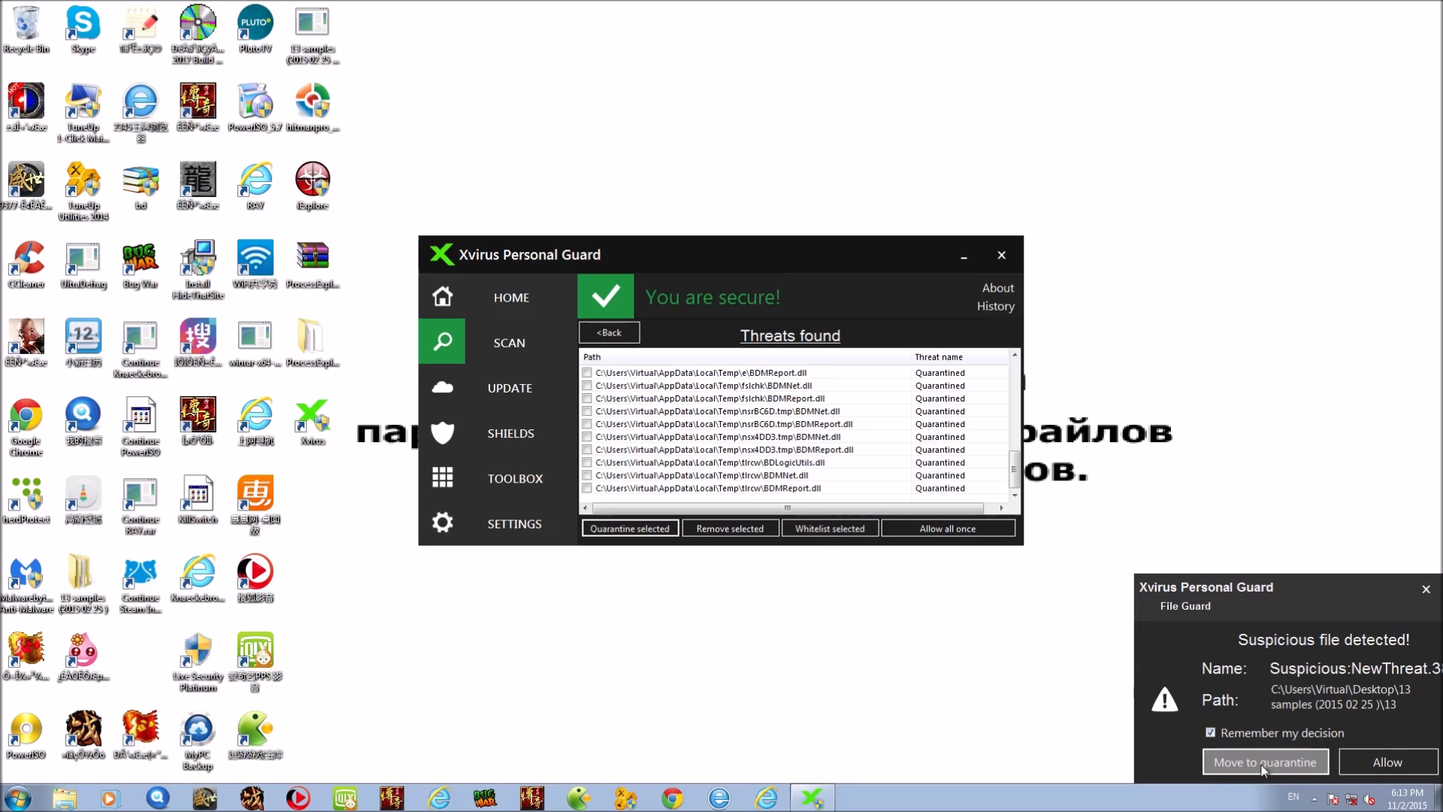
Quarantine the suspicious NewThreat.3 desktop file and accept Reboot now.
click(1265, 762)
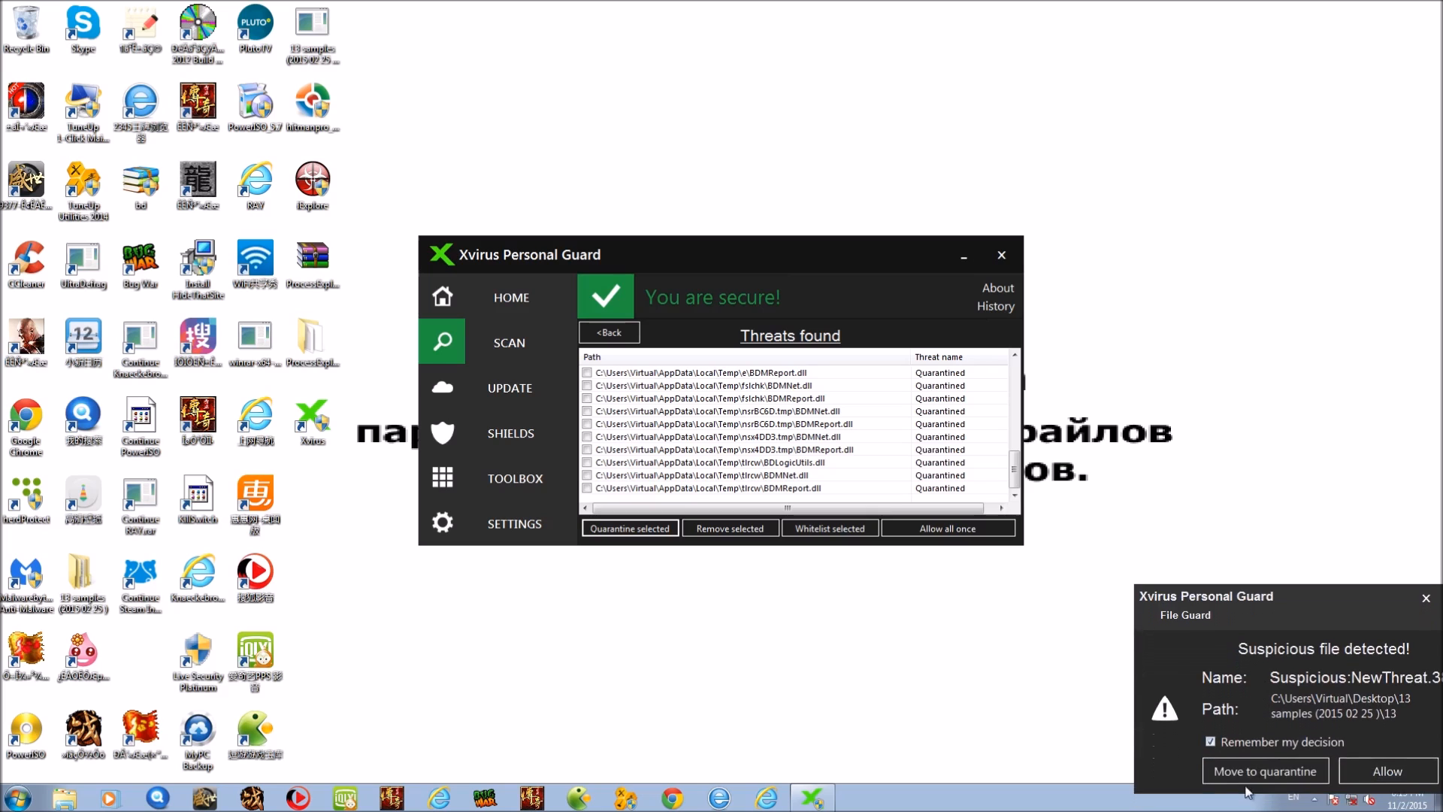
click(1264, 770)
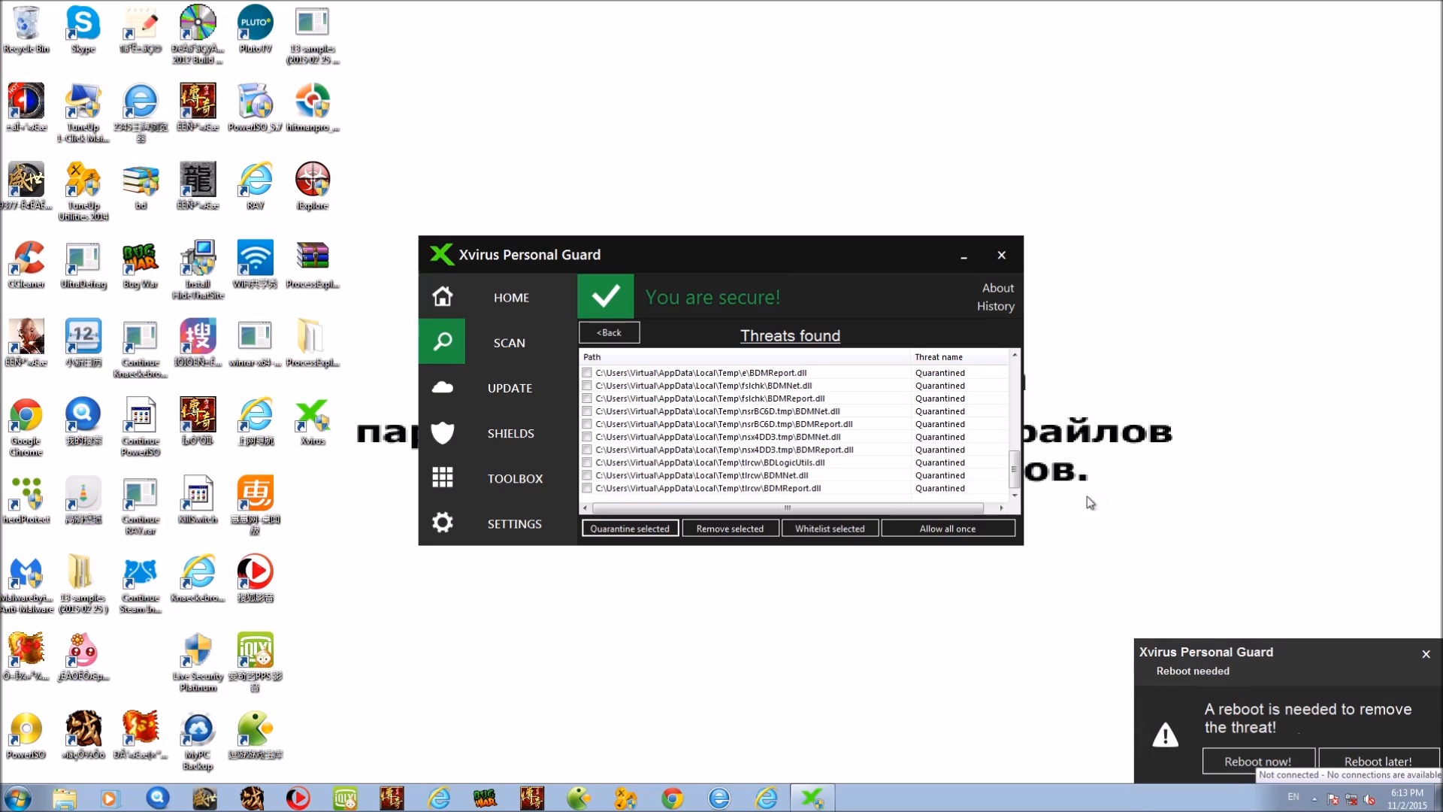
mouse_move(1259, 761)
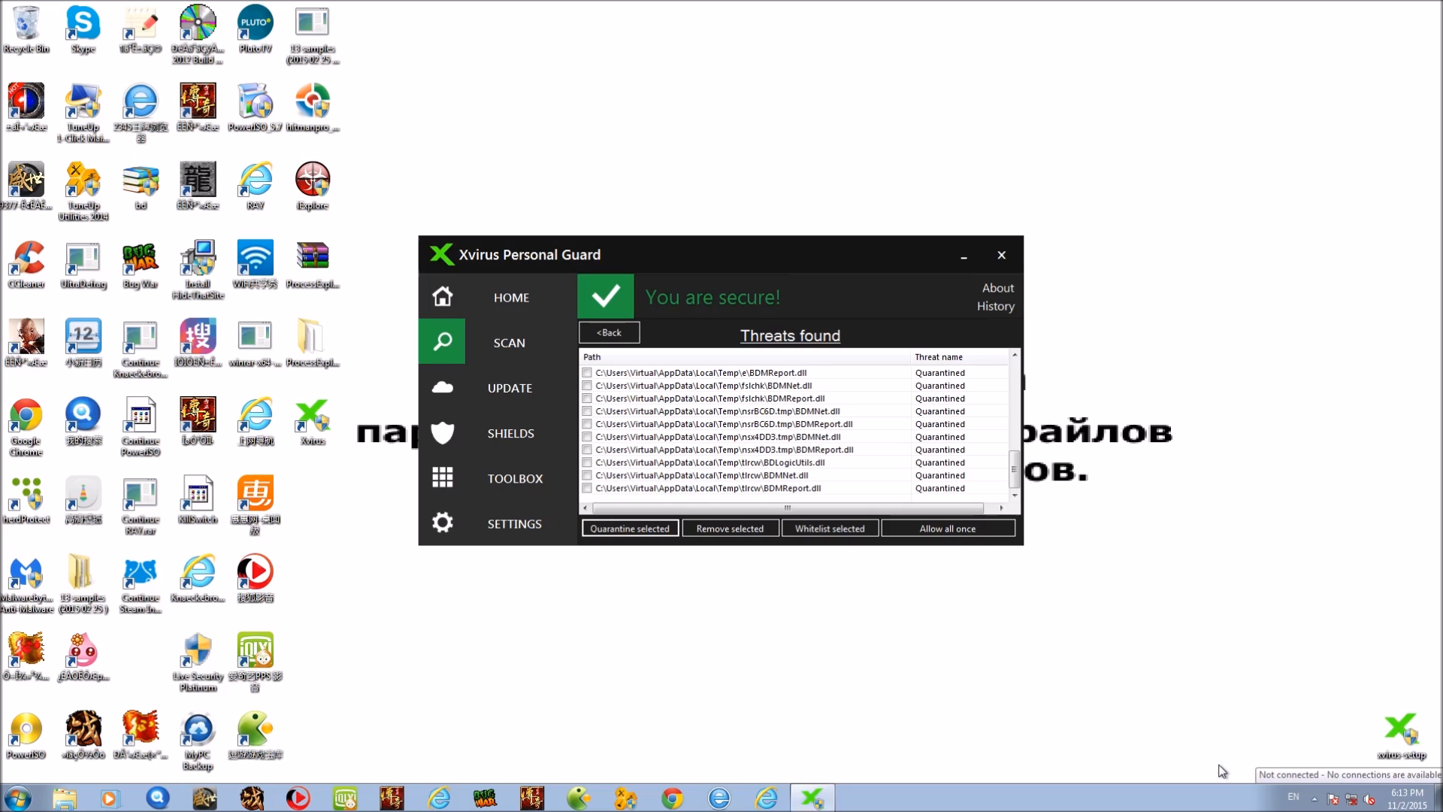
click(1002, 255)
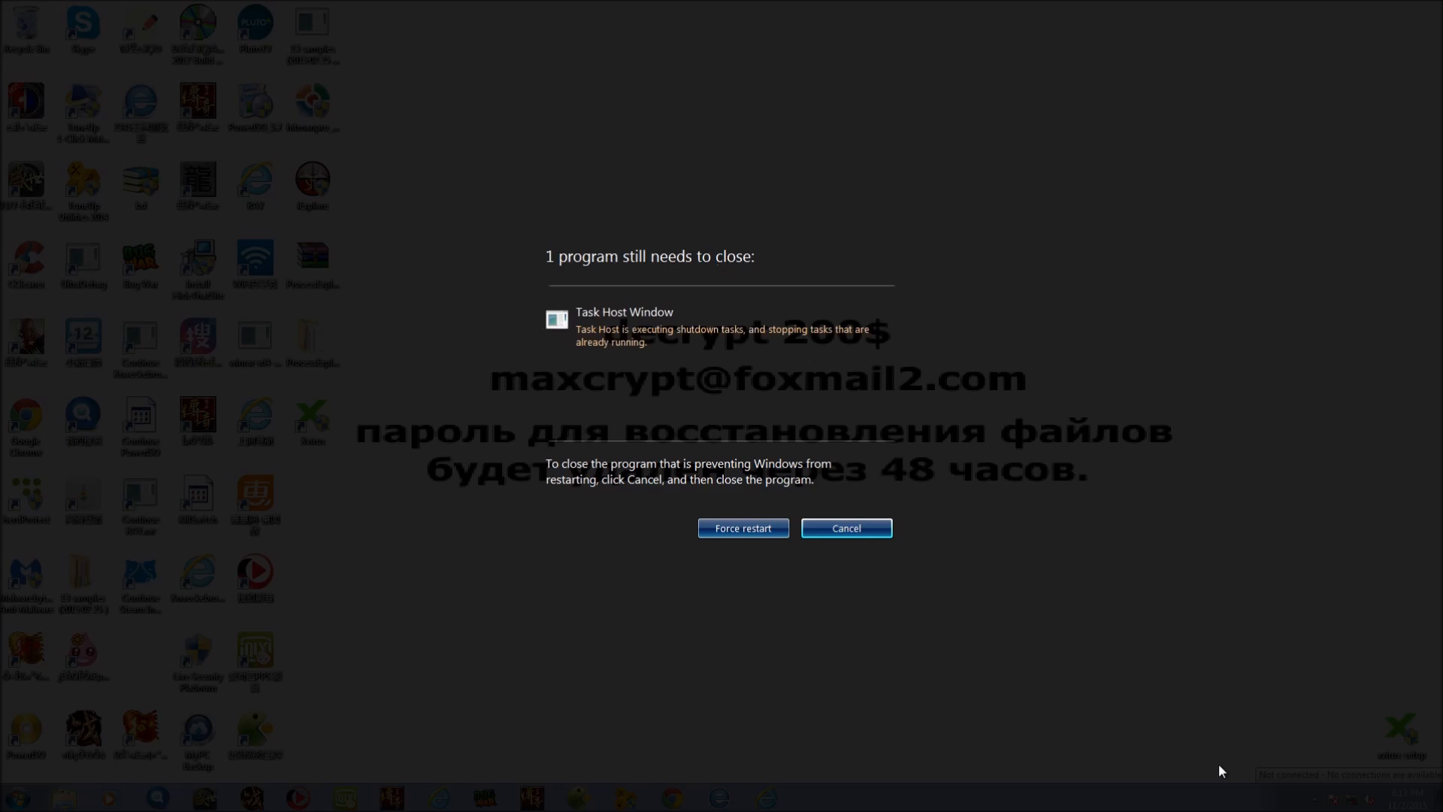
Force the restart while Task Host is still closing.
click(846, 528)
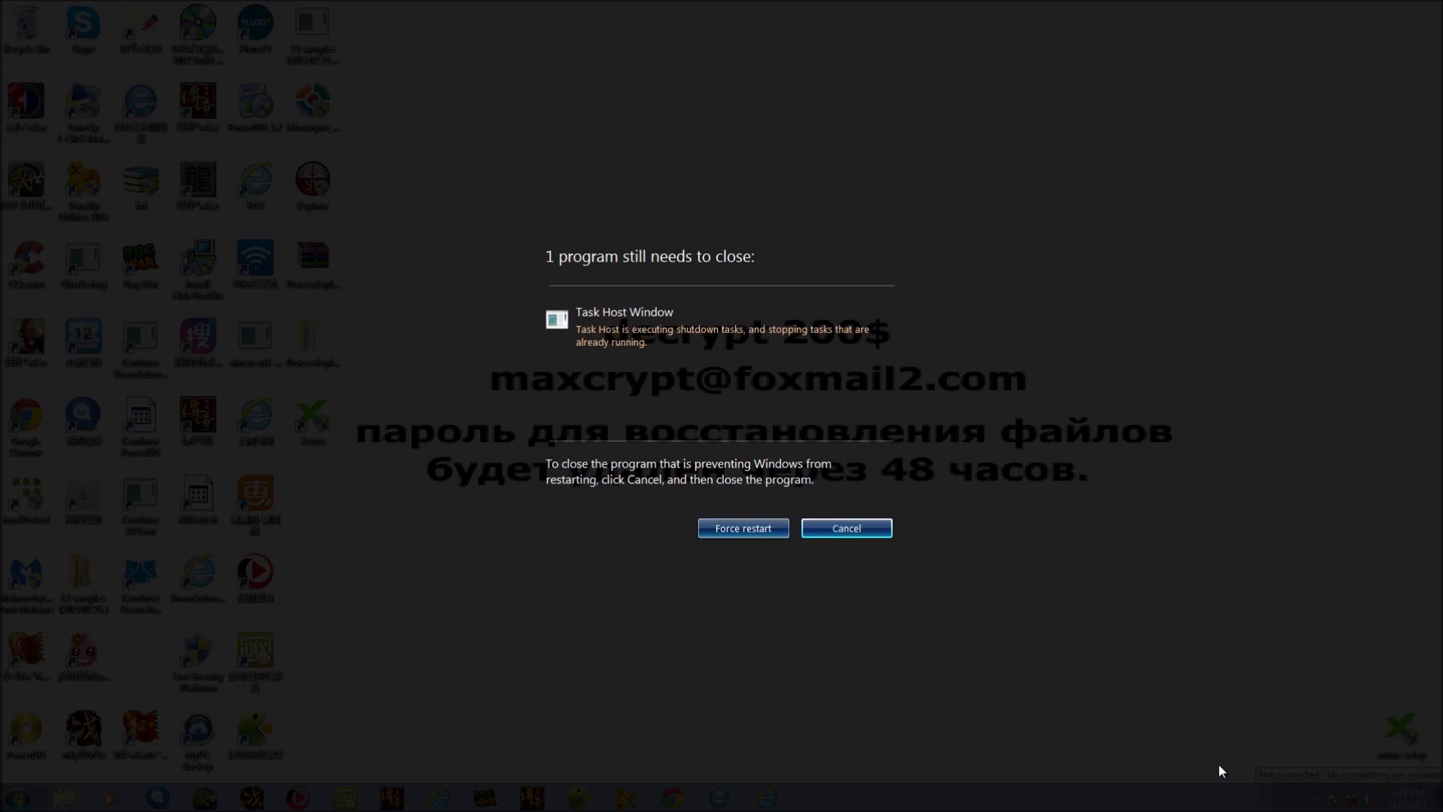
click(741, 528)
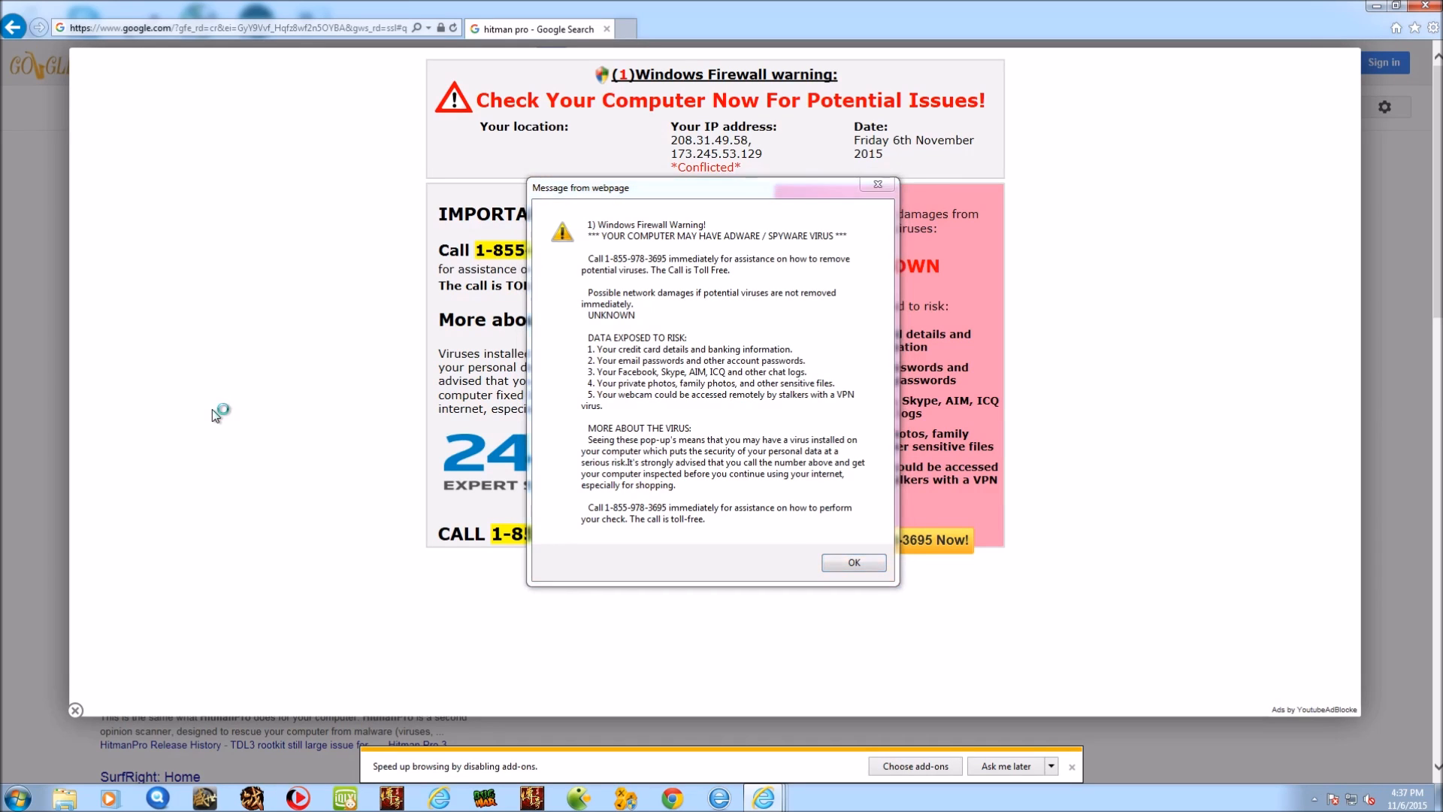
mouse_move(949, 451)
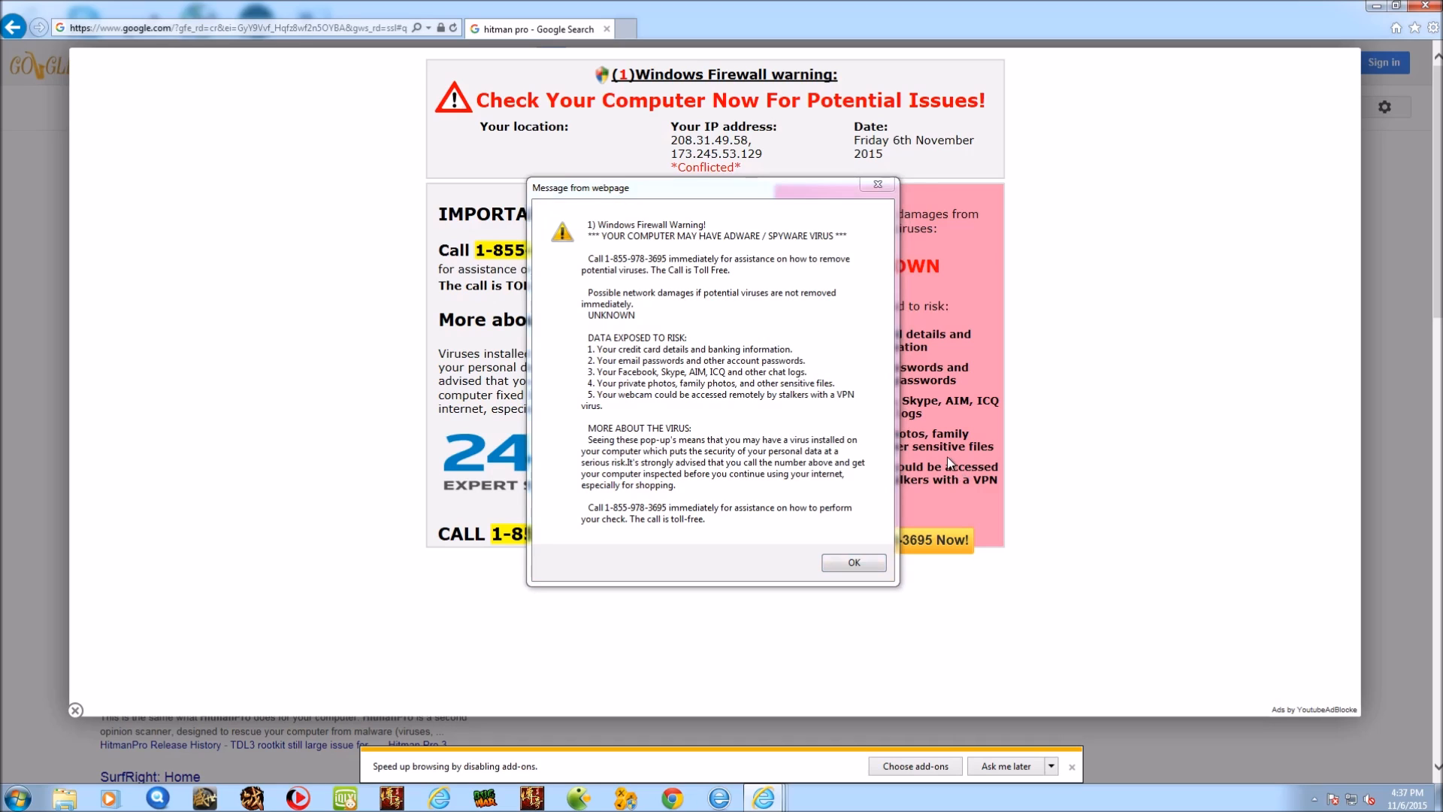
mouse_move(877, 275)
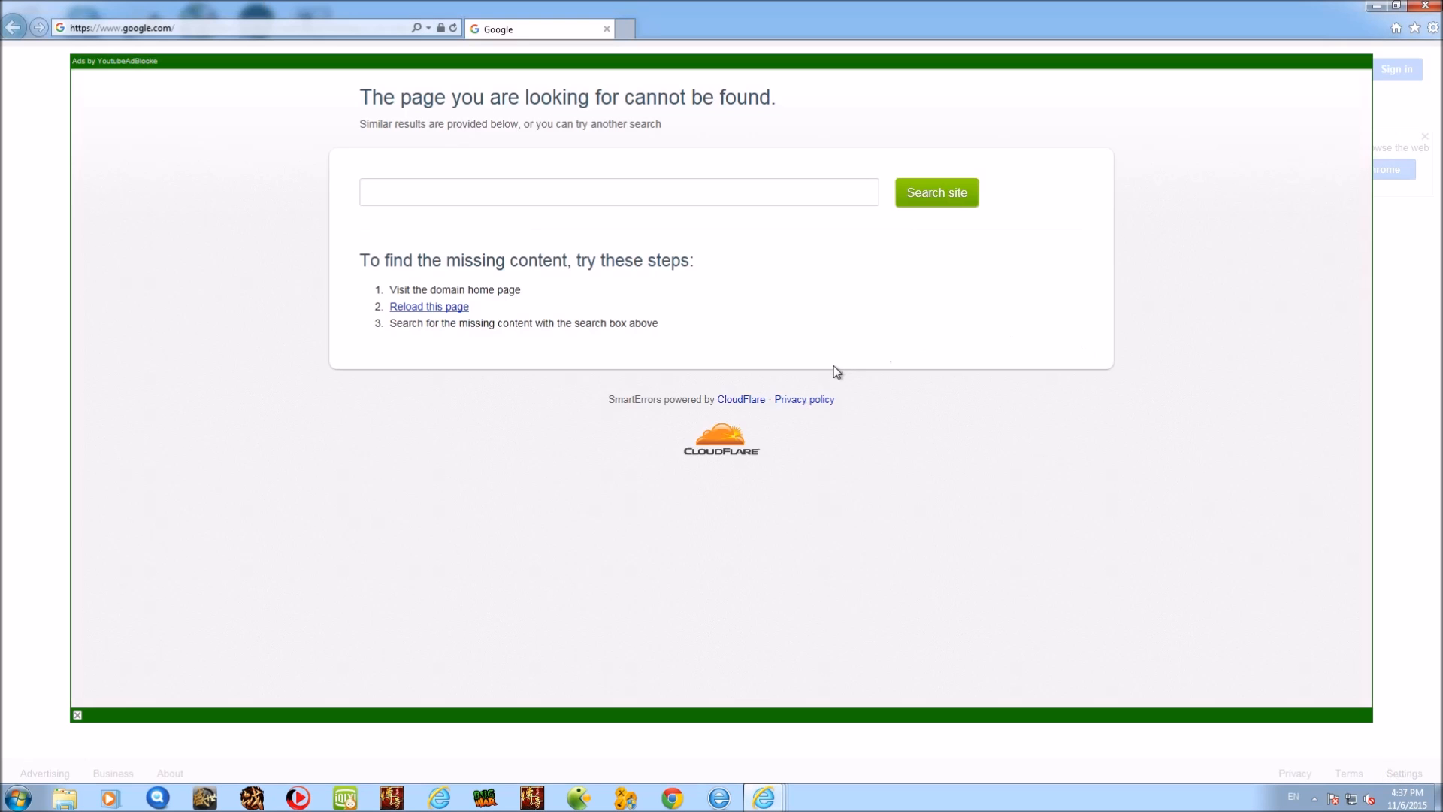
mouse_move(274, 35)
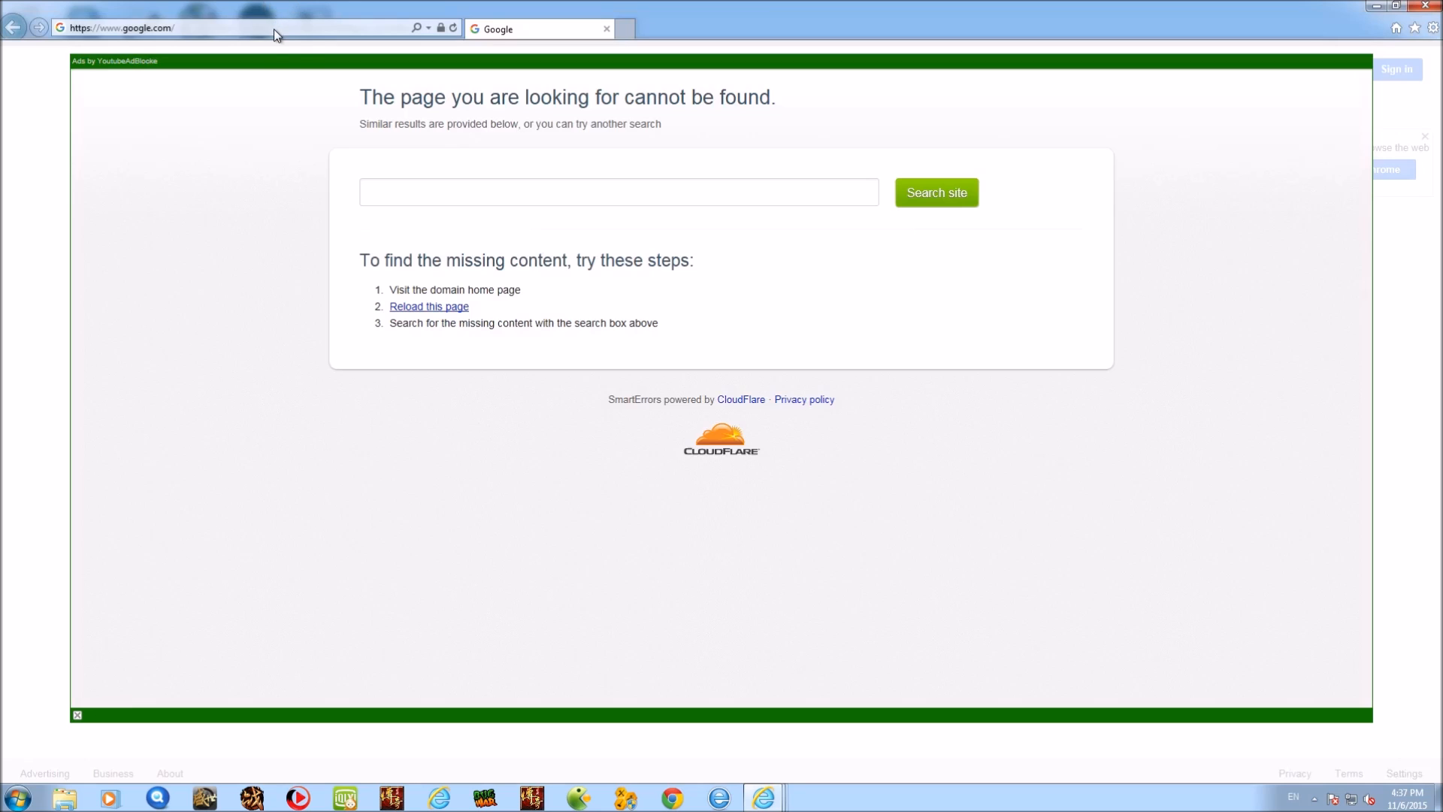
mouse_move(307, 36)
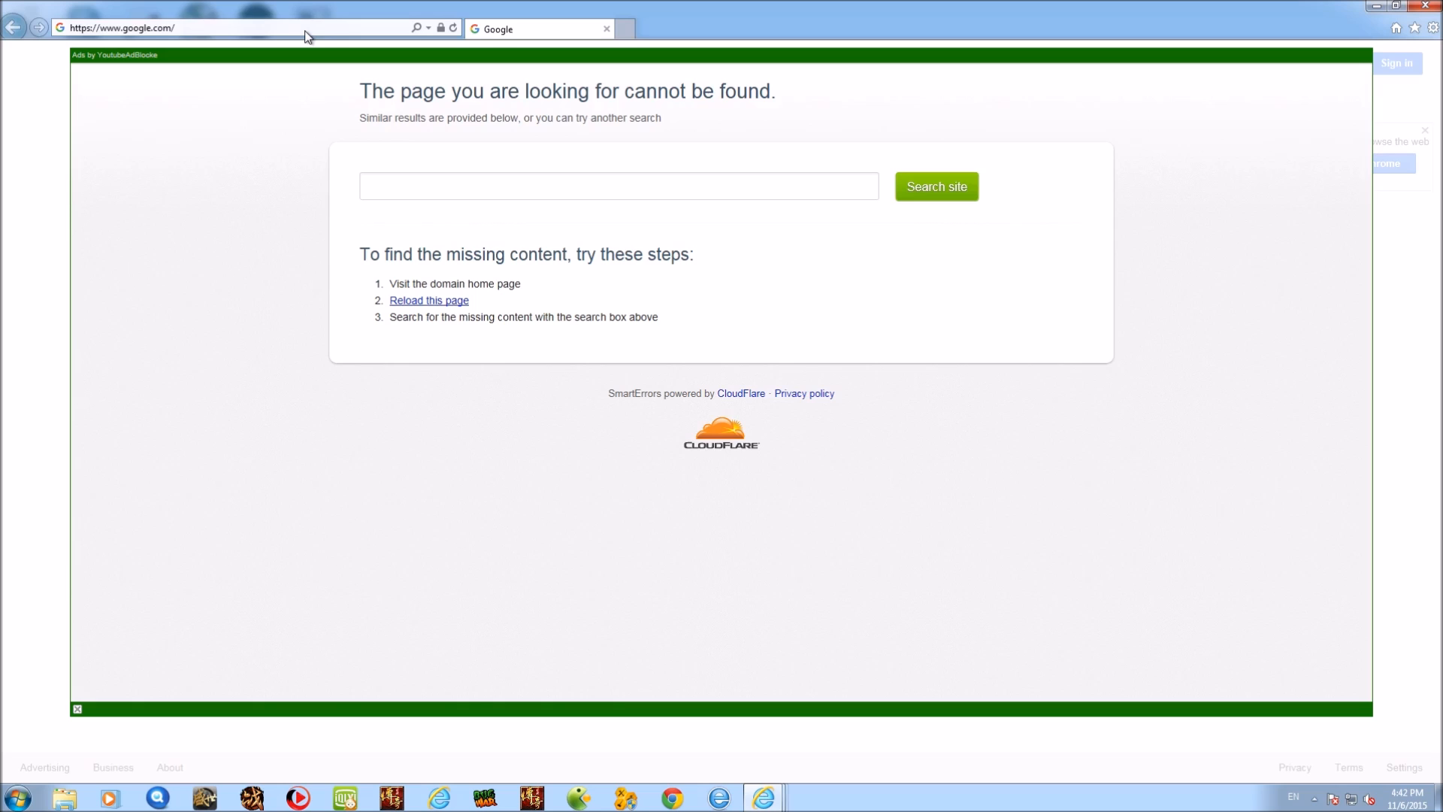
mouse_move(782, 797)
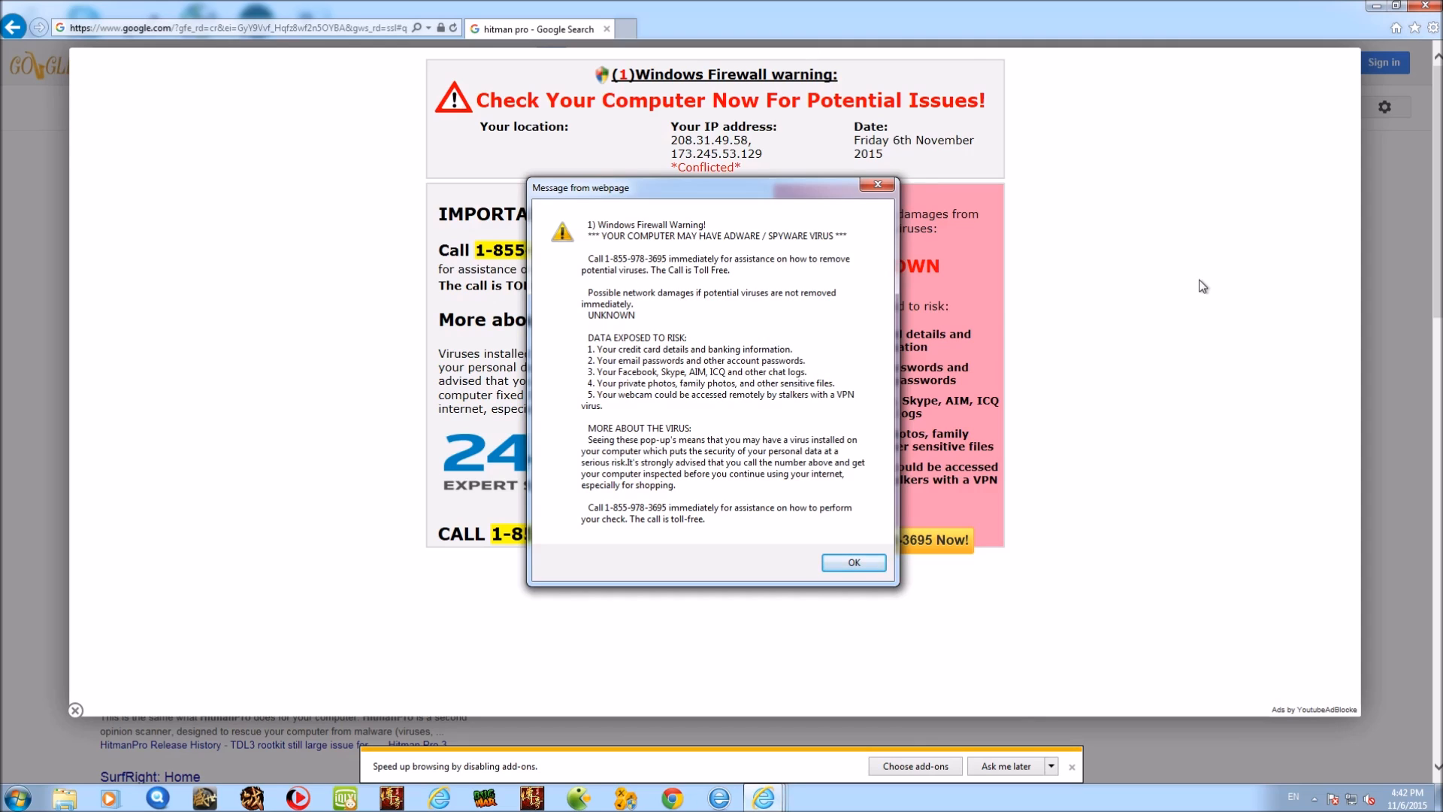
mouse_move(642, 261)
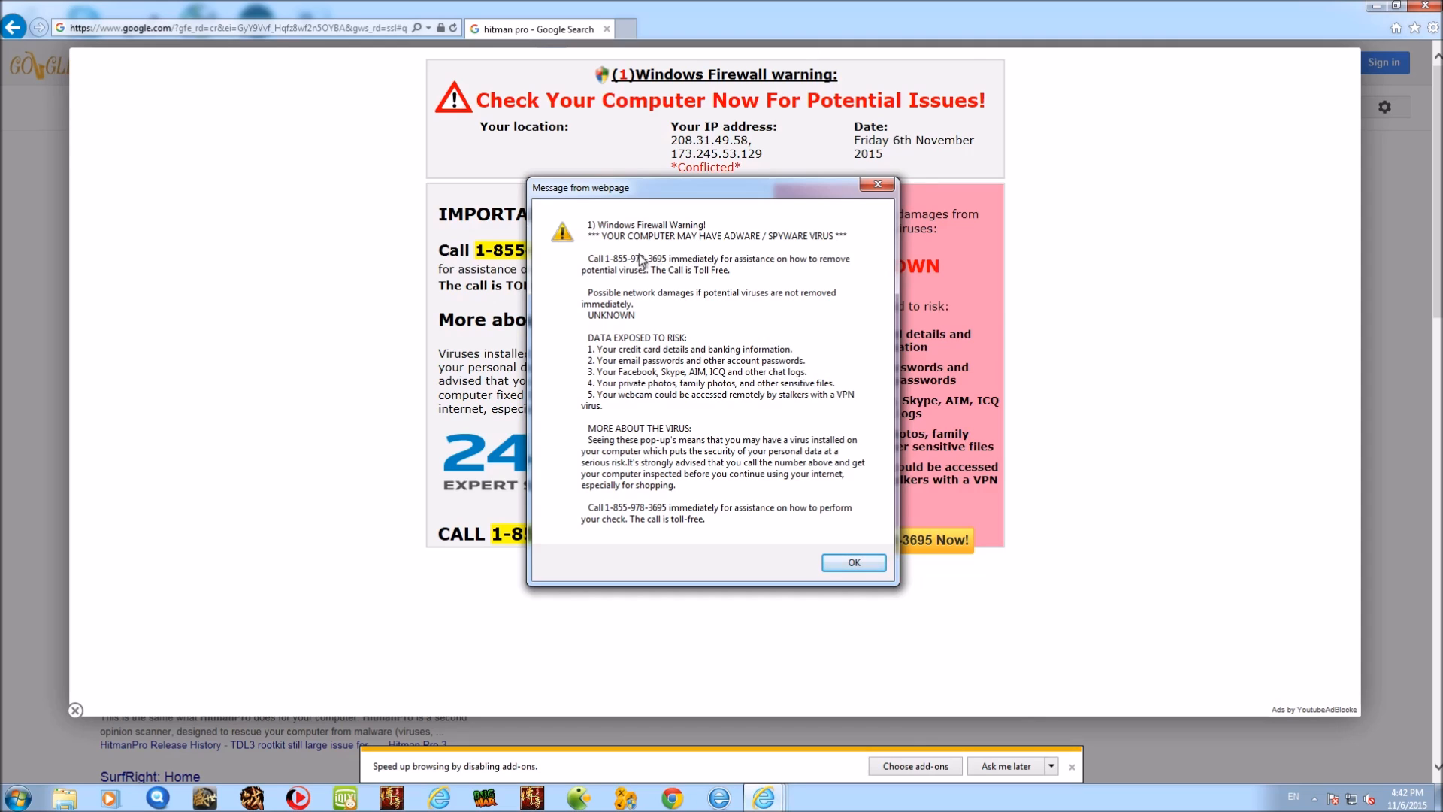